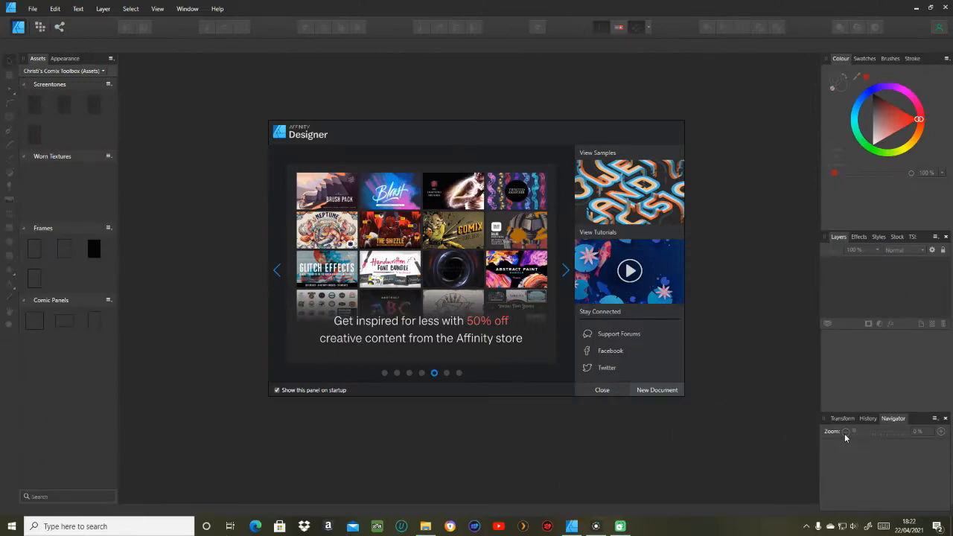
- Start a new document from the welcome panel, keeping the A4 210 × 297 mm preset
{"action": "left_click", "coordinate": [564, 269]}
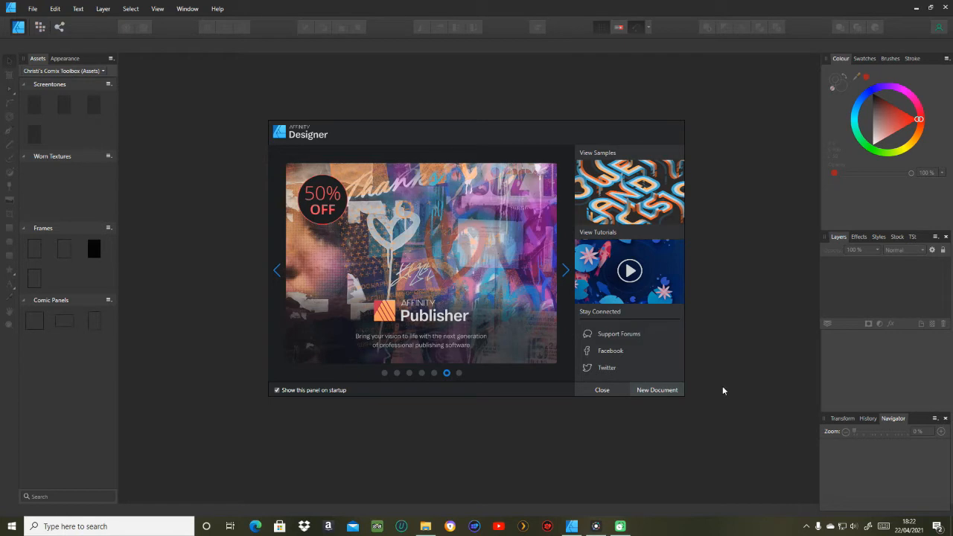
{"action": "mouse_move", "coordinate": [656, 389]}
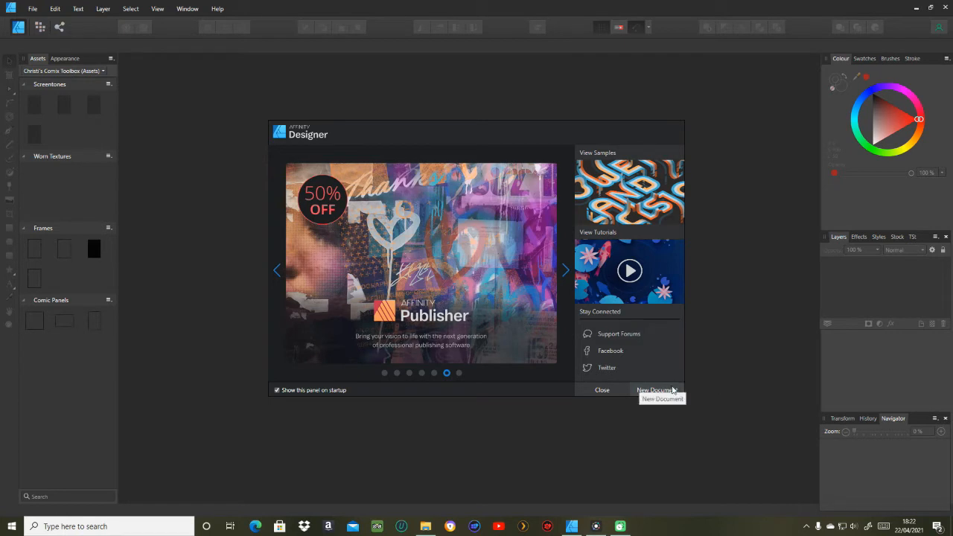
{"action": "left_click", "coordinate": [655, 389]}
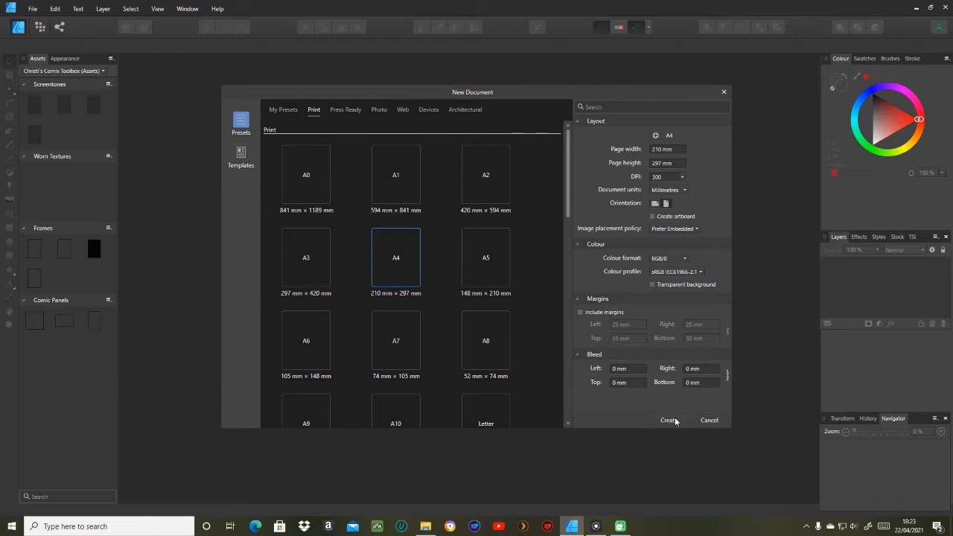
- Create the blank A4 portrait page
{"action": "left_click", "coordinate": [667, 420]}
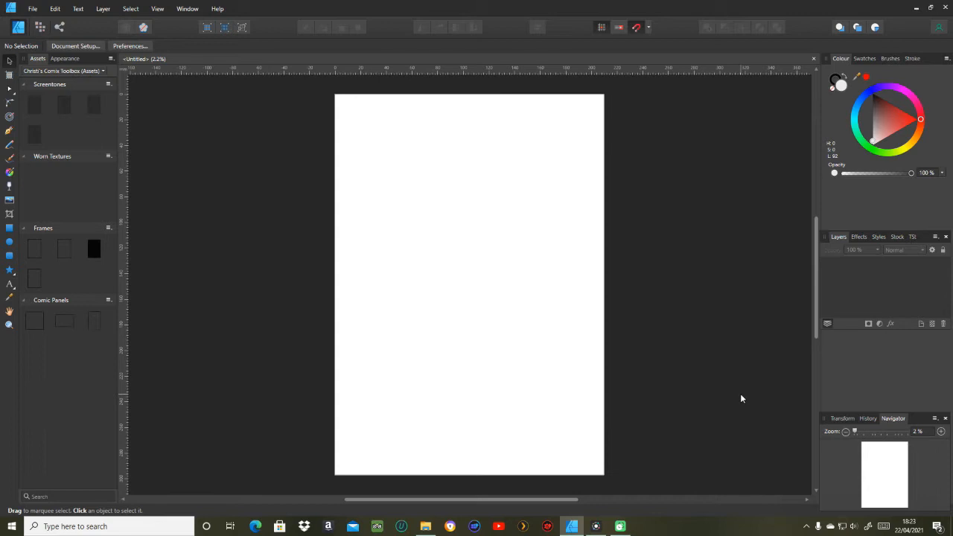
{"action": "mouse_move", "coordinate": [350, 225]}
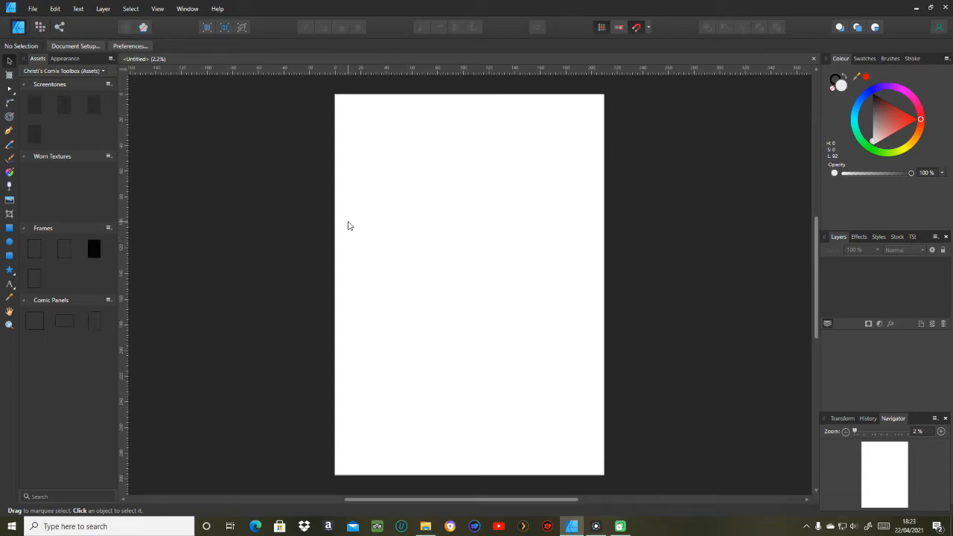
{"action": "mouse_move", "coordinate": [551, 328]}
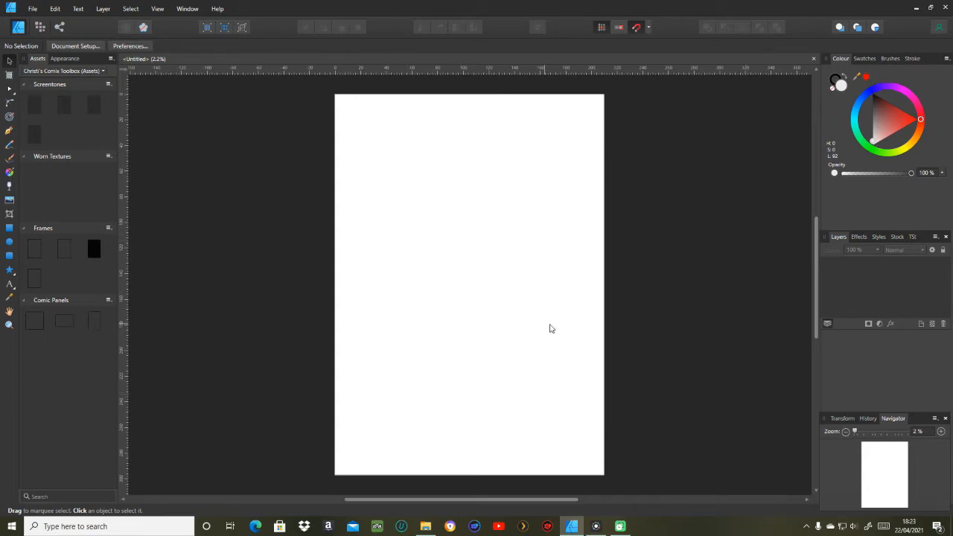
{"action": "mouse_move", "coordinate": [135, 232]}
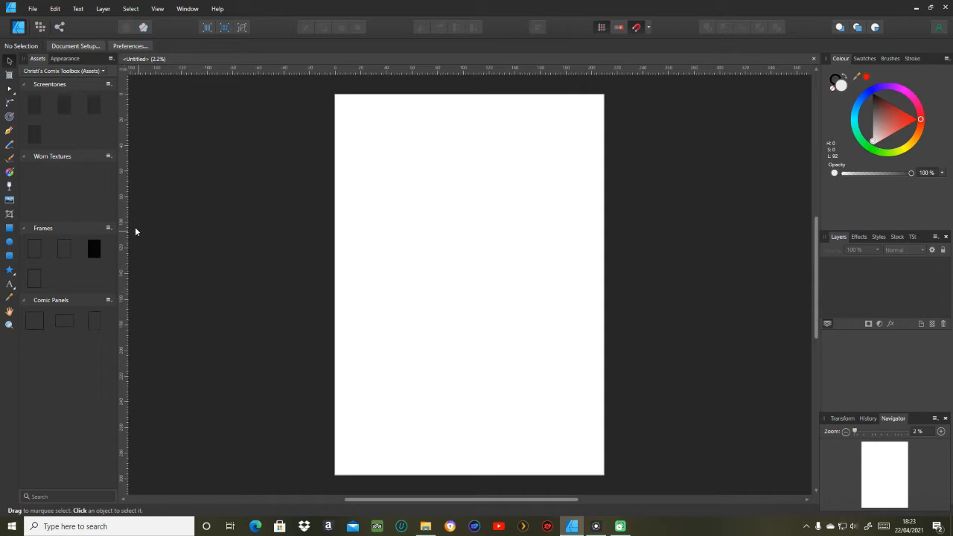
{"action": "mouse_move", "coordinate": [133, 254]}
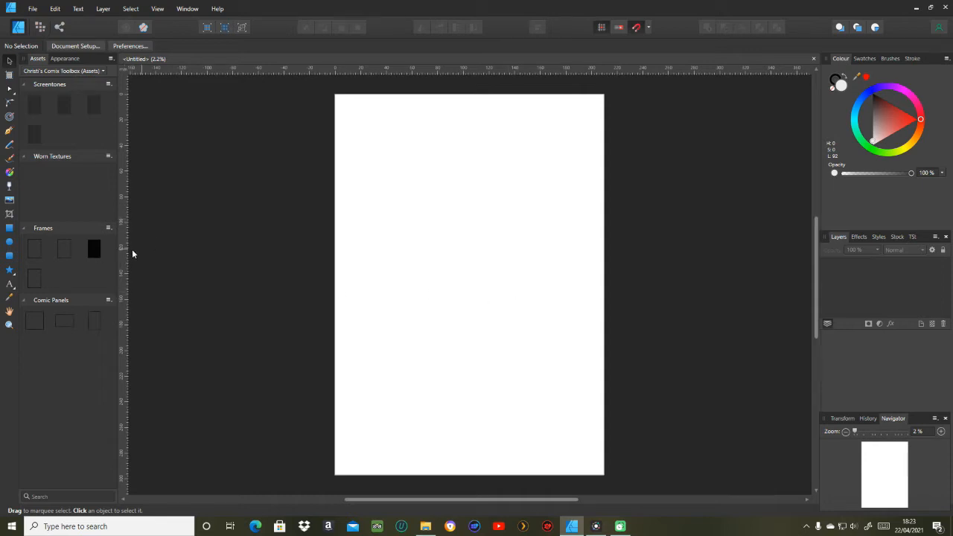
{"action": "mouse_move", "coordinate": [35, 249]}
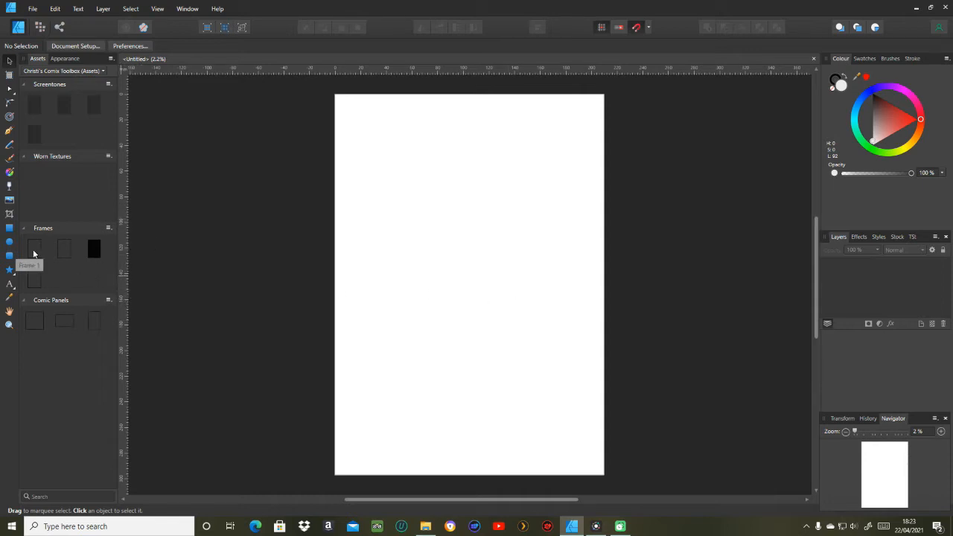
- Draw a large circle on the page and fill it red
{"action": "left_click", "coordinate": [9, 171]}
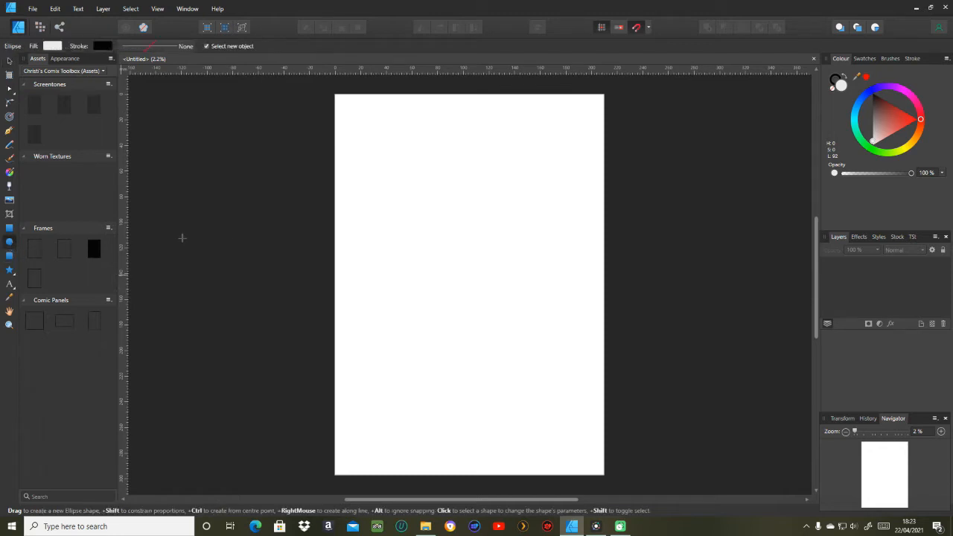
{"action": "left_click_drag", "start_coordinate": [392, 178], "coordinate": [408, 231]}
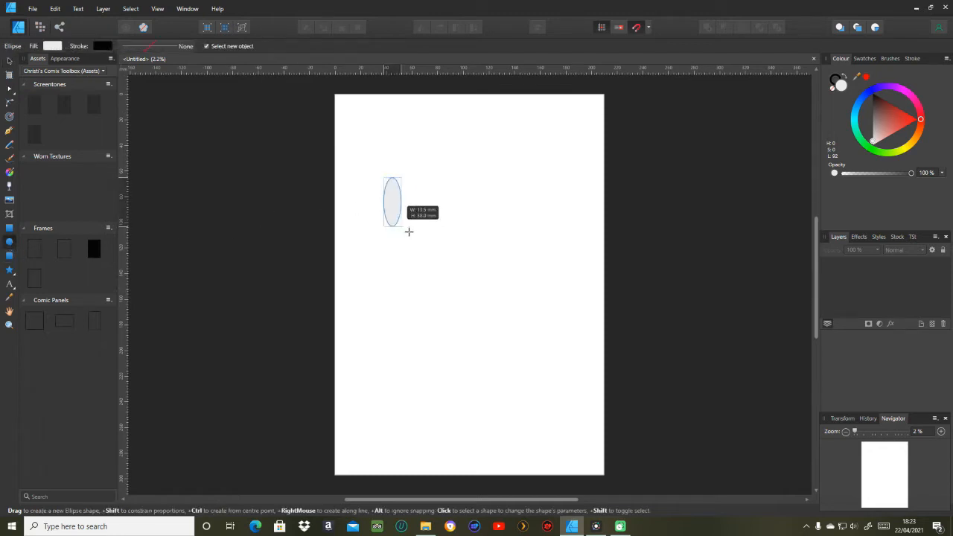
{"action": "left_click_drag", "start_coordinate": [392, 178], "coordinate": [521, 303]}
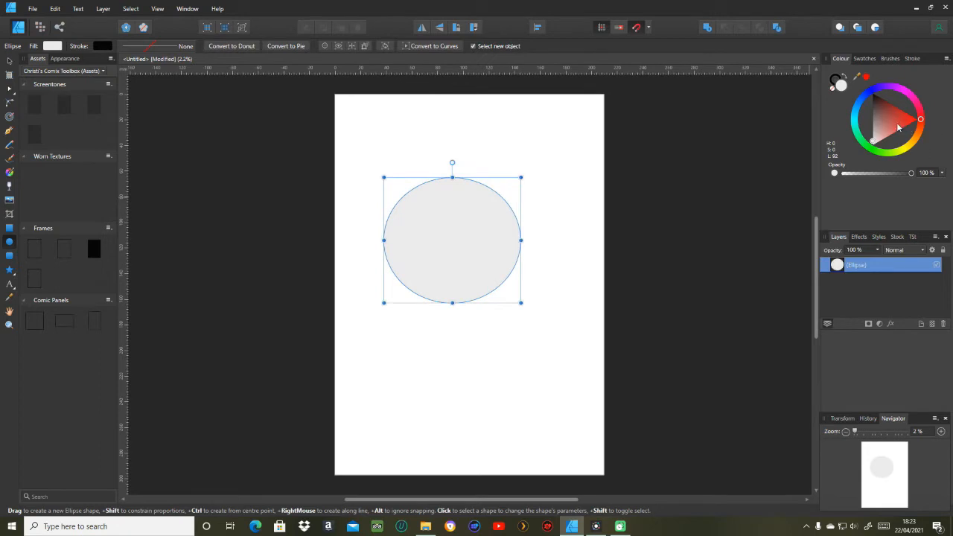
{"action": "left_click", "coordinate": [896, 123]}
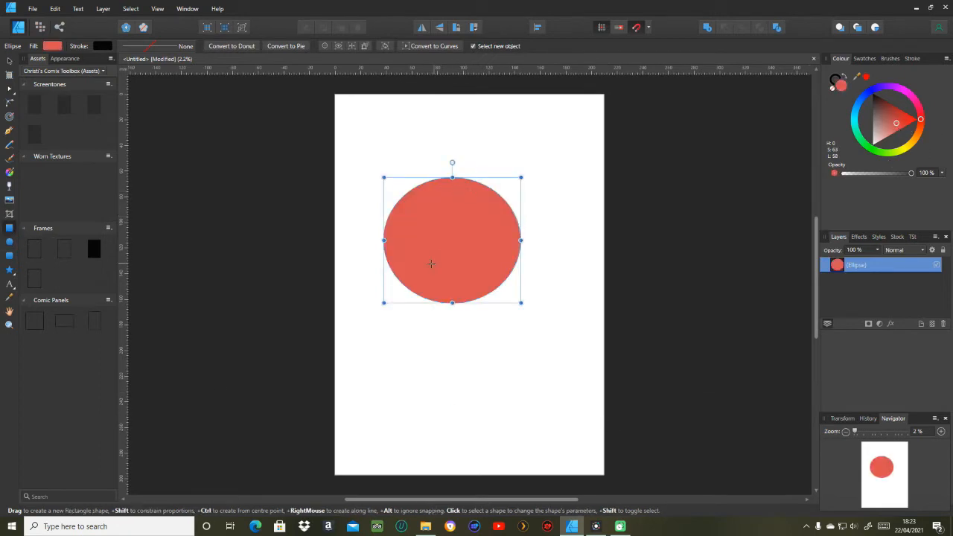
- Draw a narrower blue rectangle overlapping the circle's lower half
{"action": "left_click_drag", "start_coordinate": [363, 268], "coordinate": [478, 395]}
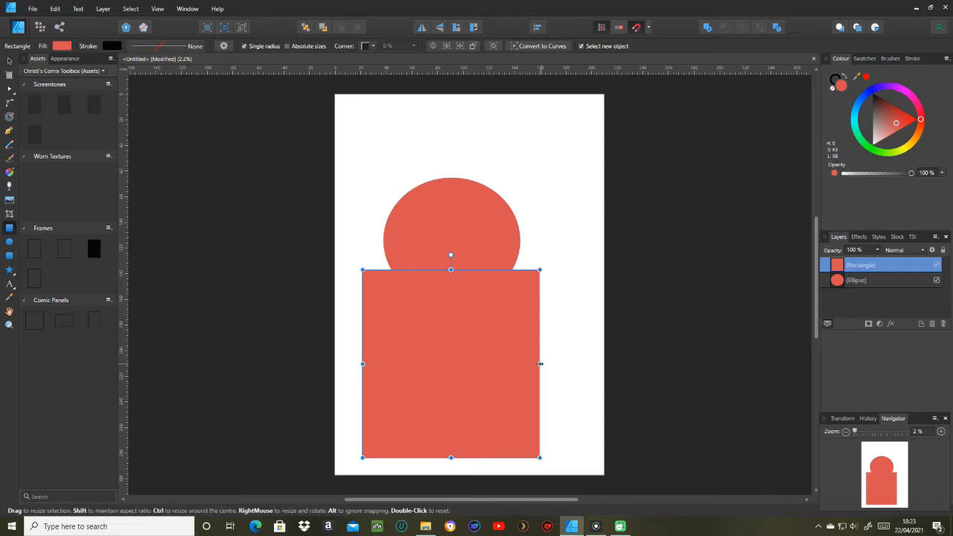
{"action": "left_click_drag", "start_coordinate": [539, 363], "coordinate": [465, 363]}
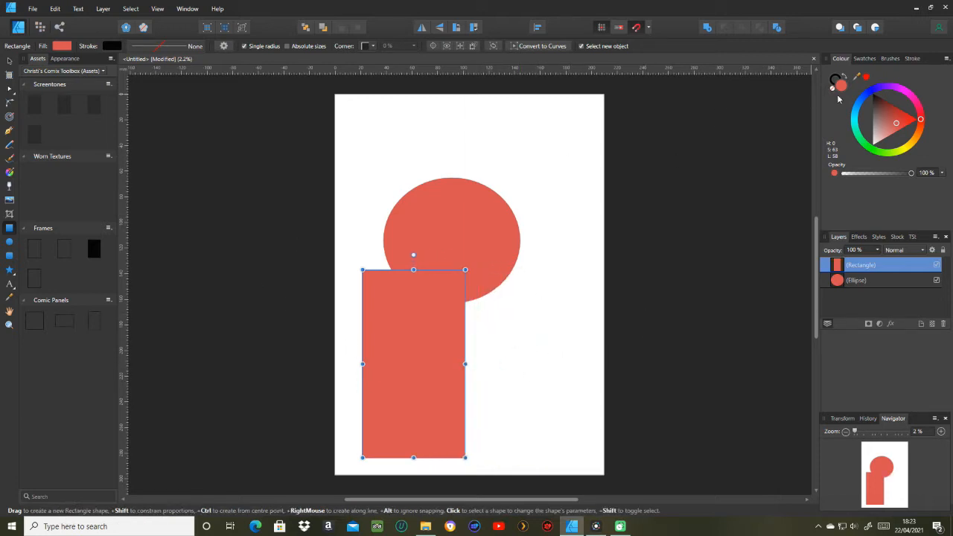
{"action": "left_click", "coordinate": [882, 111]}
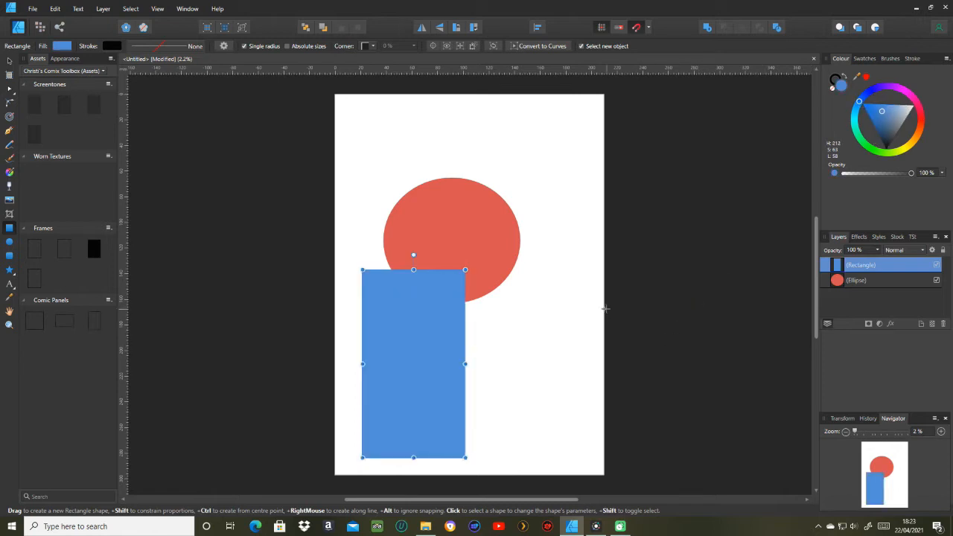
{"action": "mouse_move", "coordinate": [10, 257]}
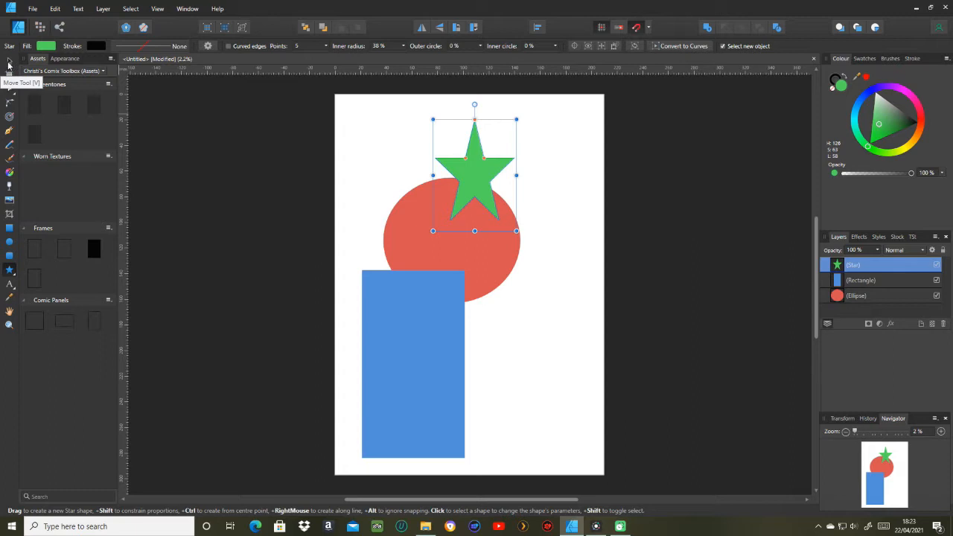
- Switch to the Move Tool to select the circle, rectangle and star
{"action": "left_click", "coordinate": [302, 112]}
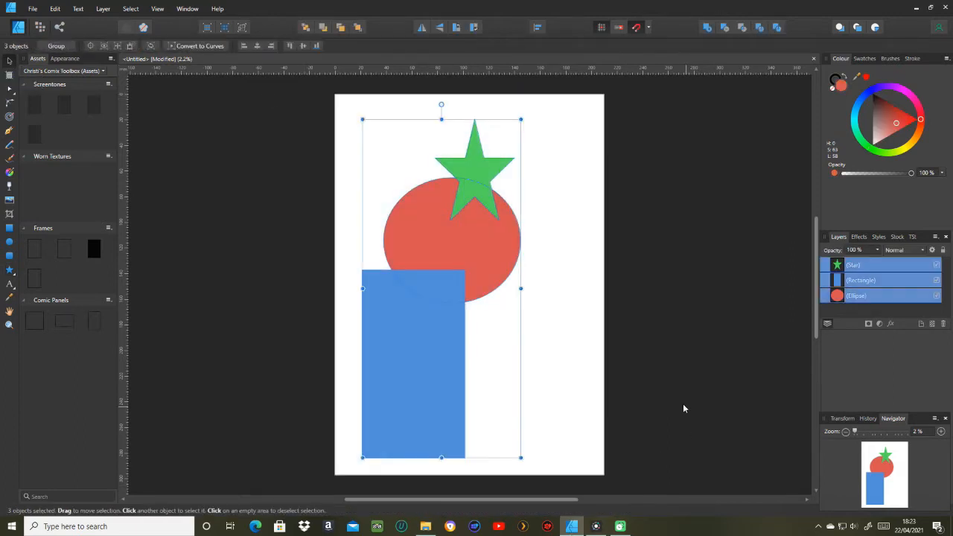
{"action": "mouse_move", "coordinate": [570, 269]}
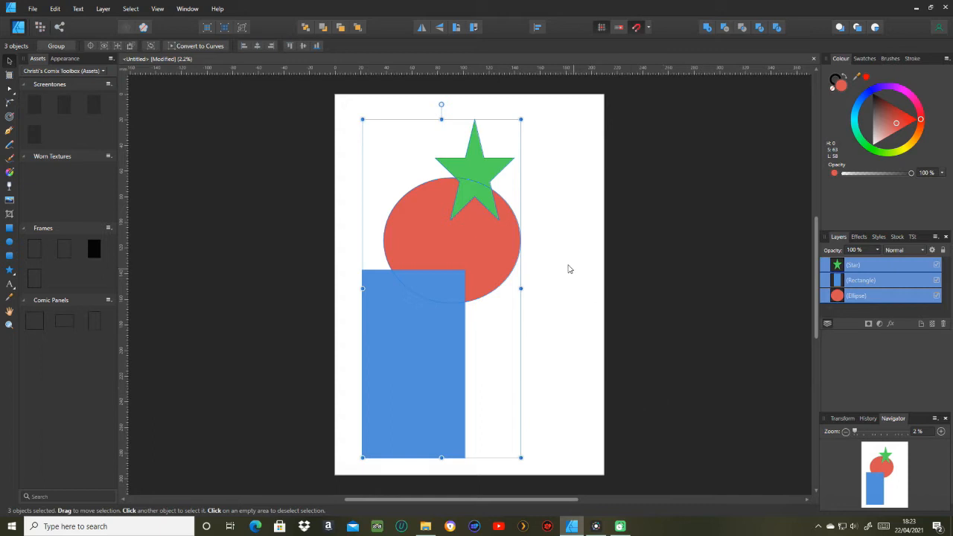
{"action": "mouse_move", "coordinate": [523, 216]}
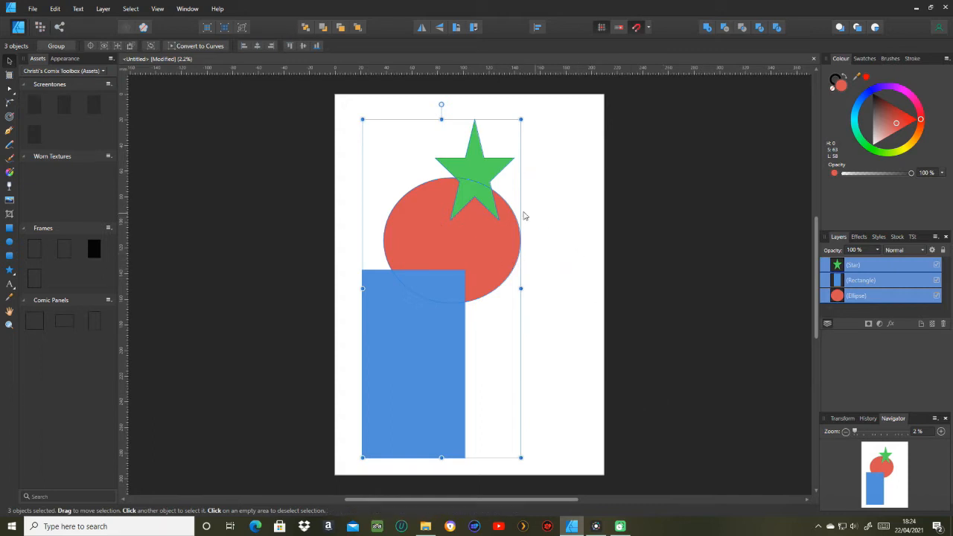
{"action": "mouse_move", "coordinate": [55, 9]}
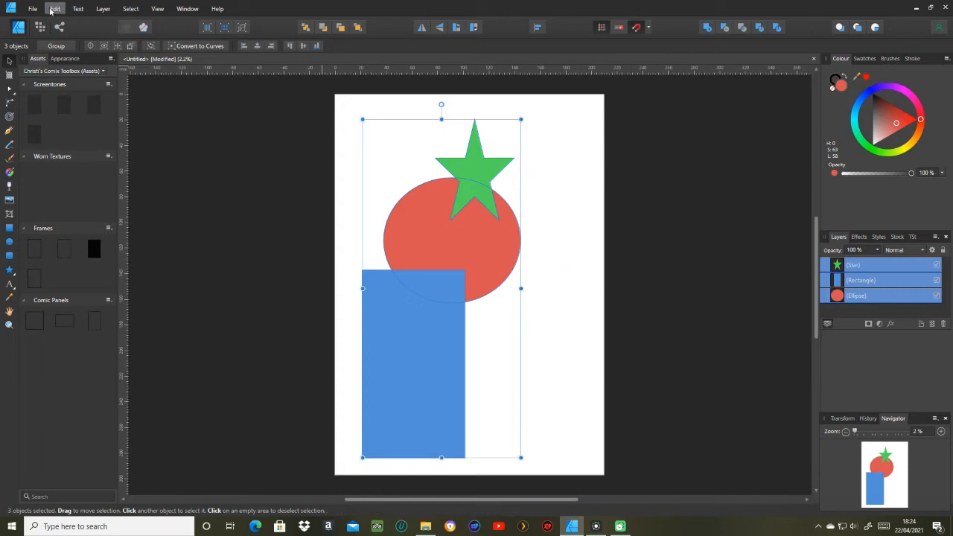
- Export as SVG with the 'SVG (digital - high quality)' preset and Selection Only area
{"action": "left_click", "coordinate": [32, 8]}
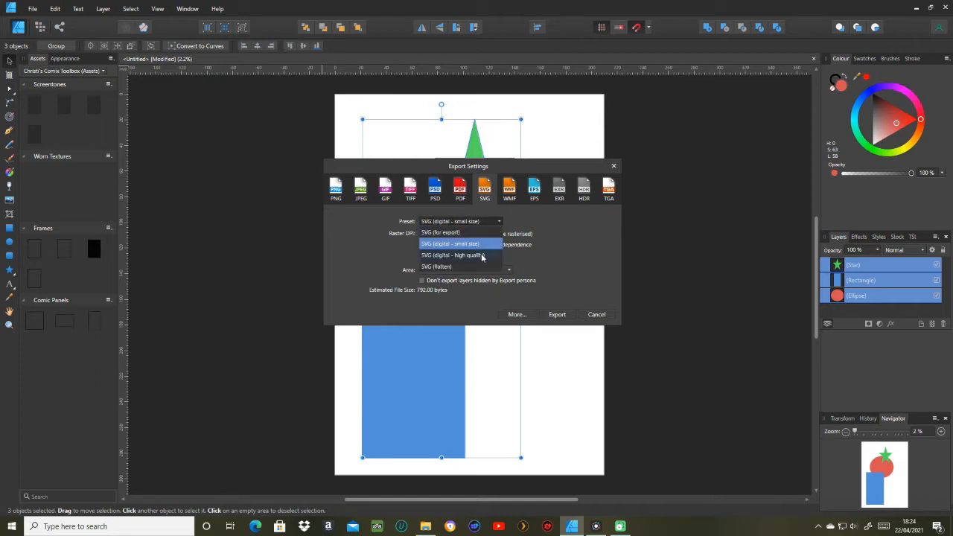
{"action": "left_click", "coordinate": [454, 254]}
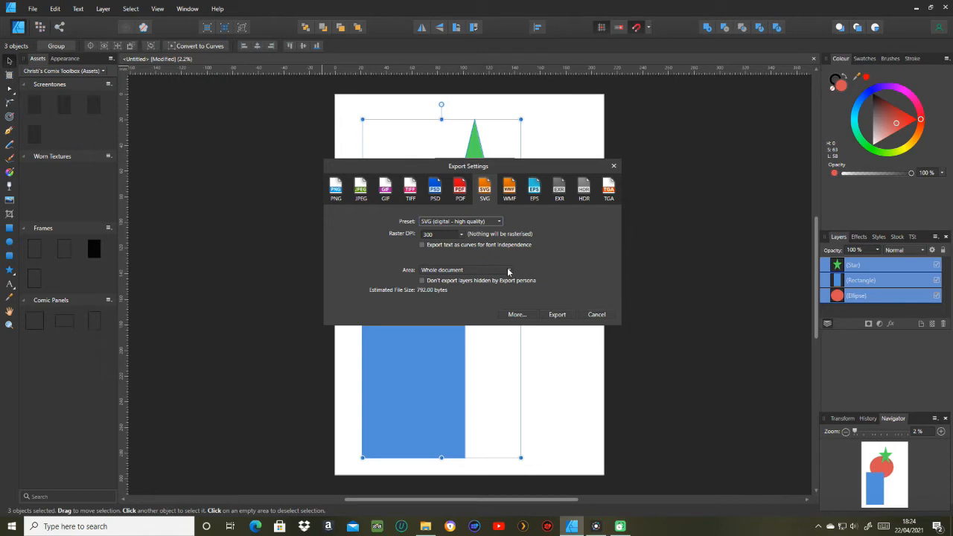
{"action": "left_click", "coordinate": [466, 269]}
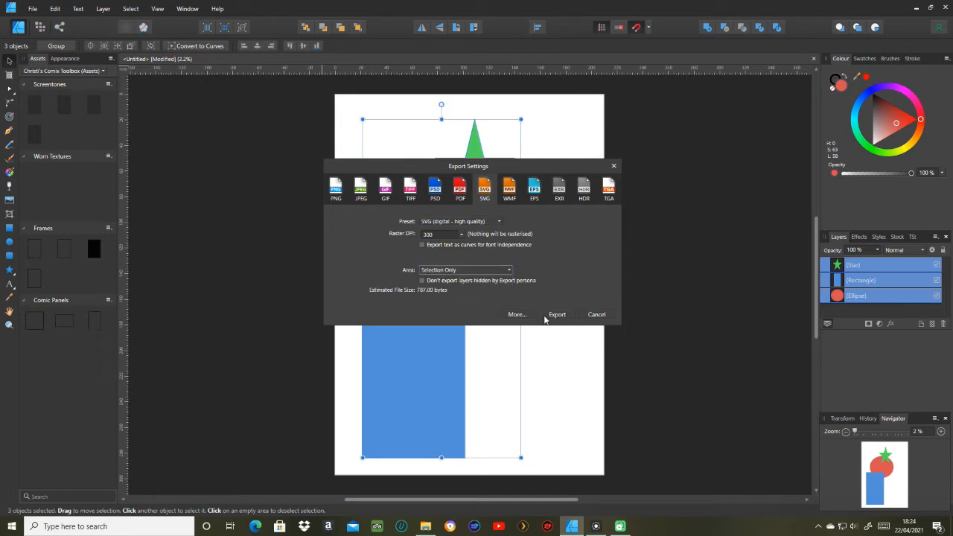
{"action": "left_click", "coordinate": [557, 314]}
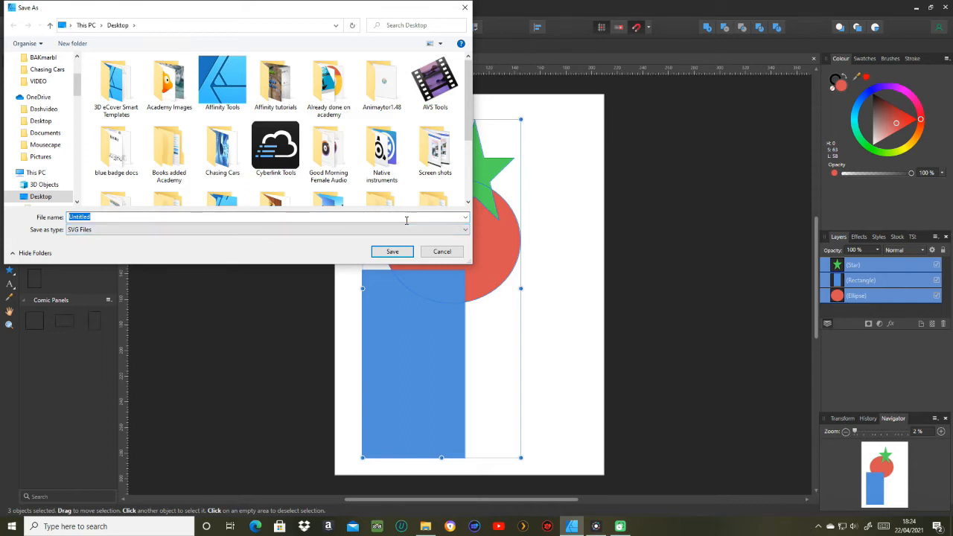
- Save the SVG to the Desktop under the name 'Stacect'
{"action": "type", "text": "Sta"}
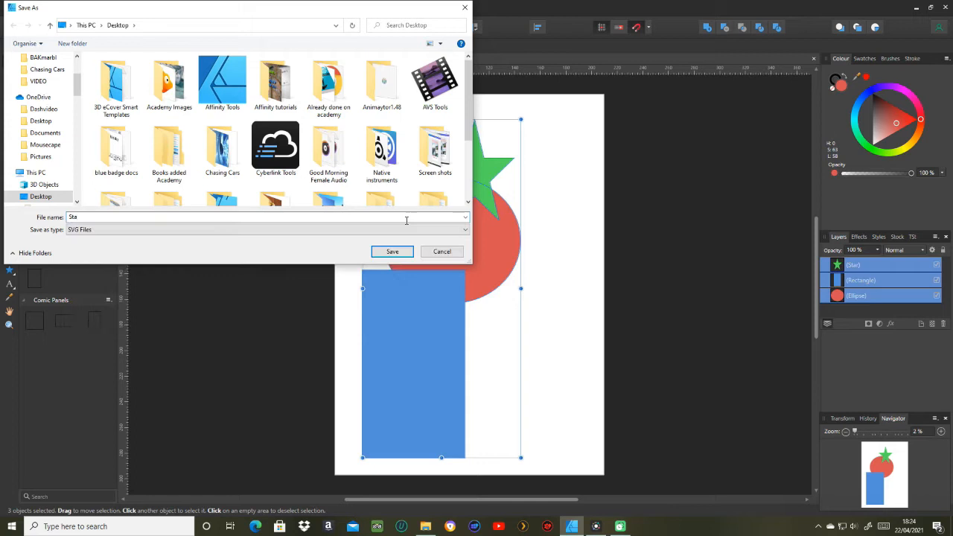
{"action": "type", "text": "cect"}
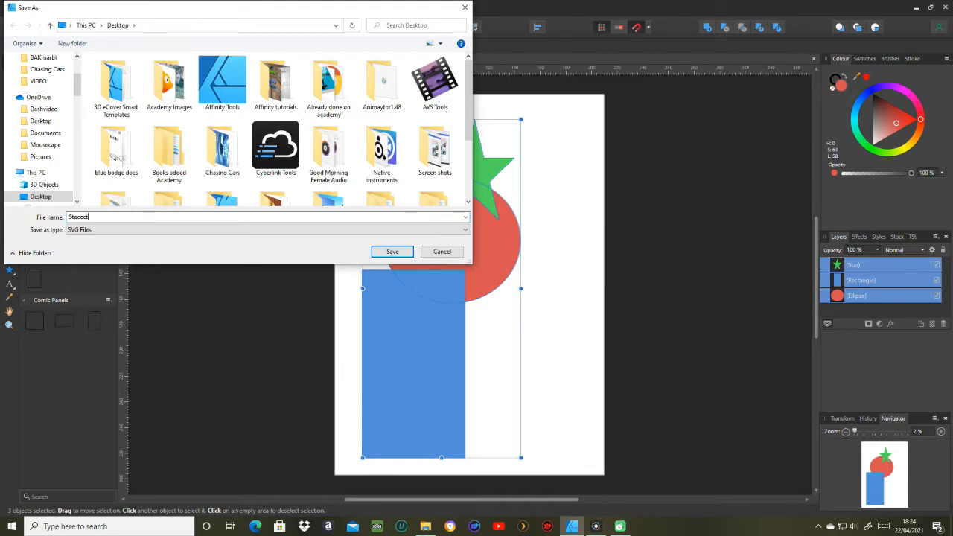
{"action": "mouse_move", "coordinate": [442, 215]}
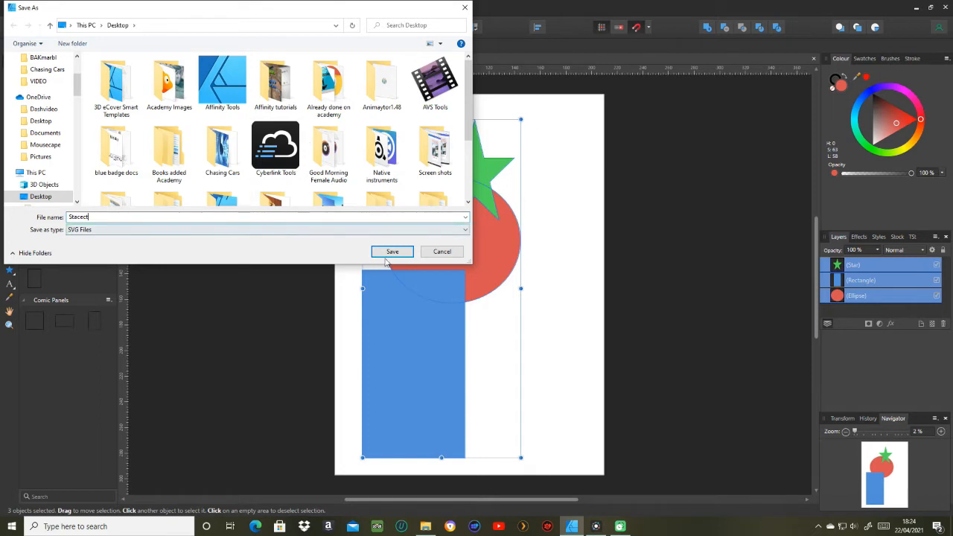
{"action": "left_click", "coordinate": [393, 251]}
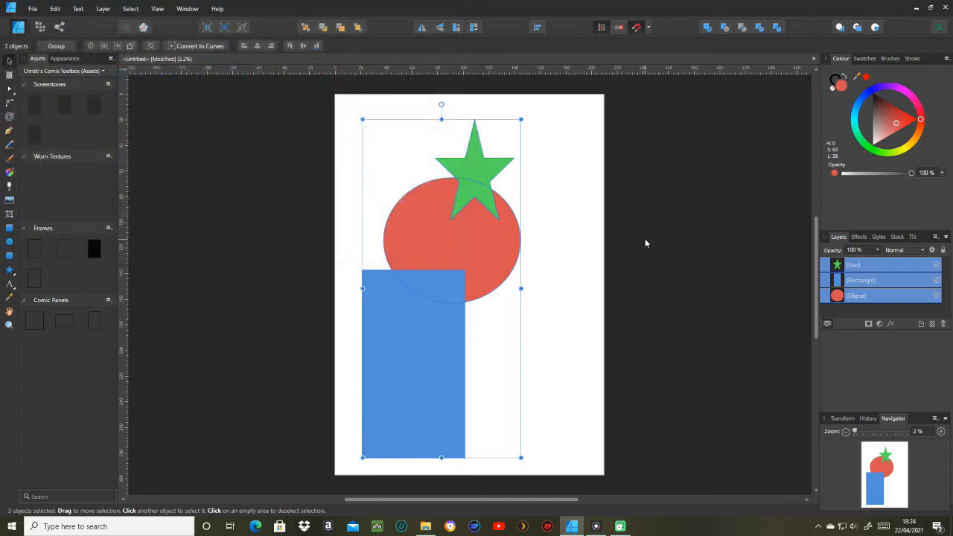
{"action": "mouse_move", "coordinate": [815, 45]}
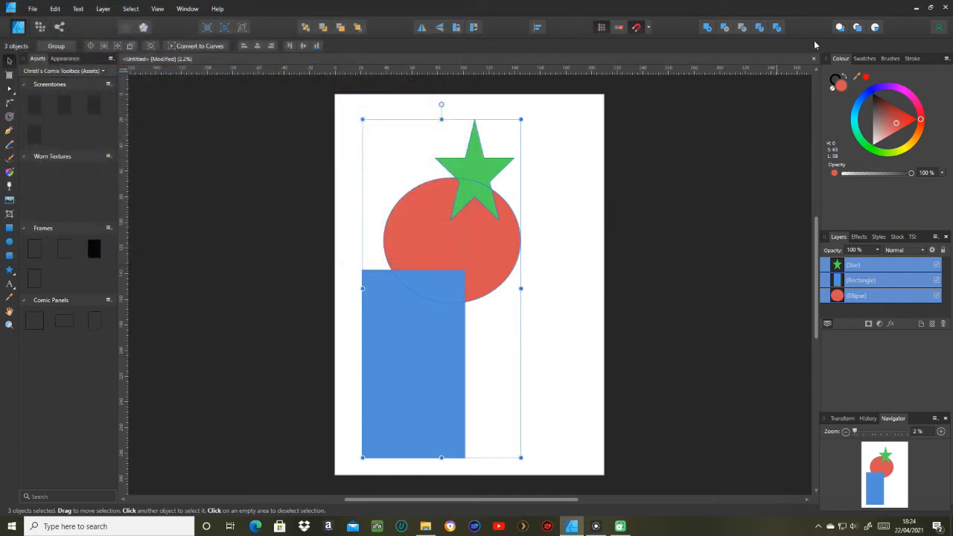
{"action": "mouse_move", "coordinate": [663, 209]}
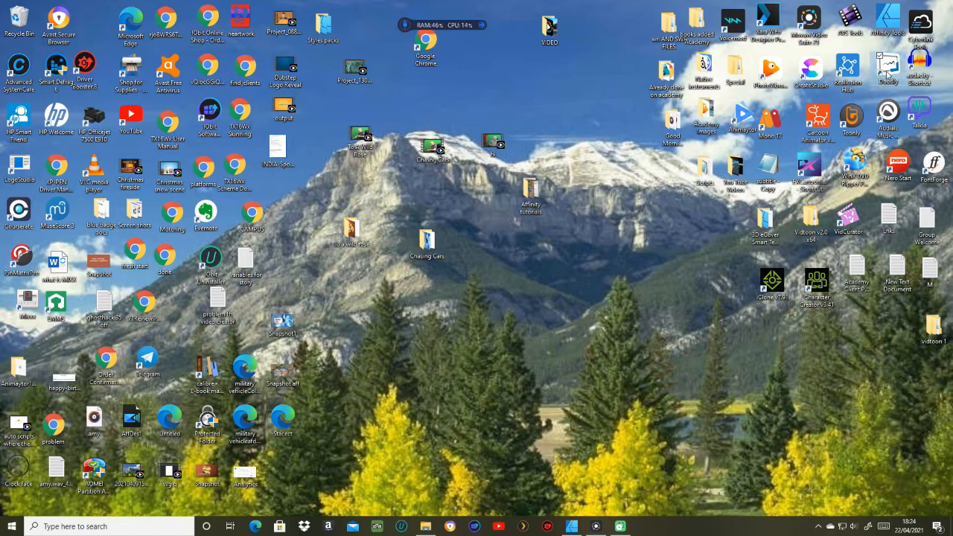
{"action": "mouse_move", "coordinate": [892, 71]}
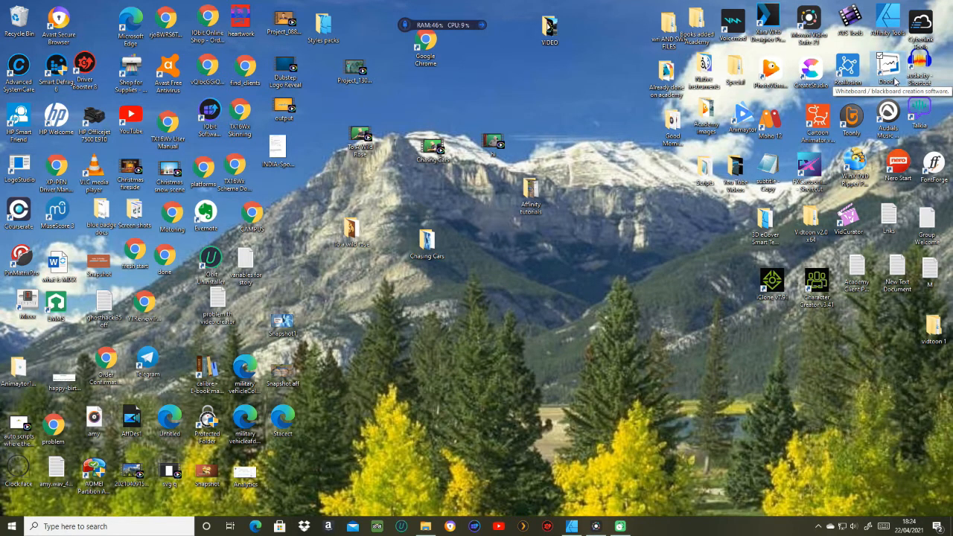
{"action": "mouse_move", "coordinate": [891, 71]}
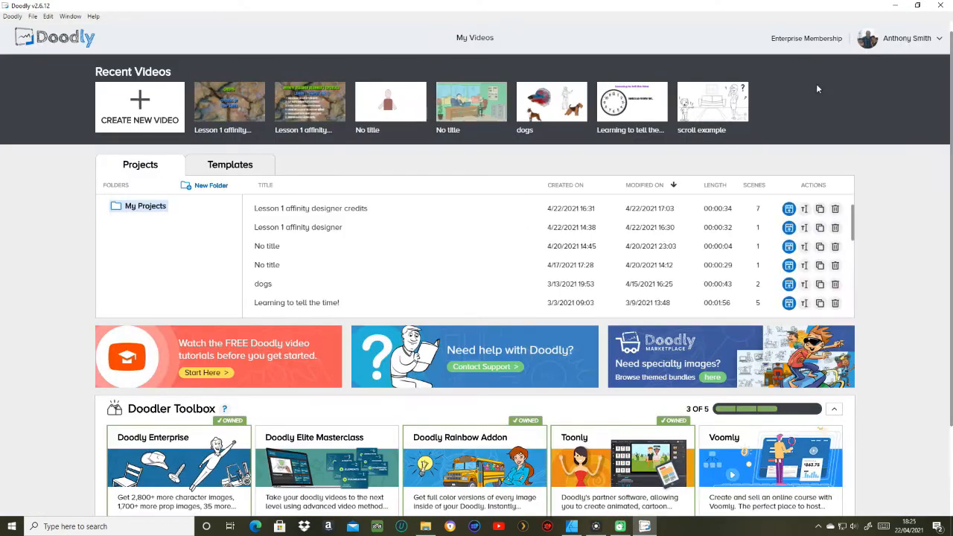
{"action": "mouse_move", "coordinate": [714, 145]}
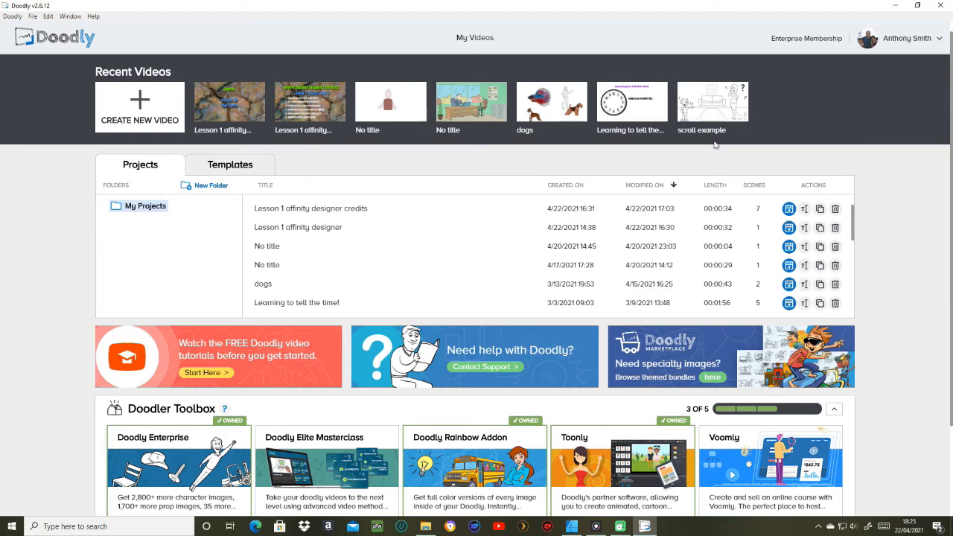
{"action": "mouse_move", "coordinate": [140, 108]}
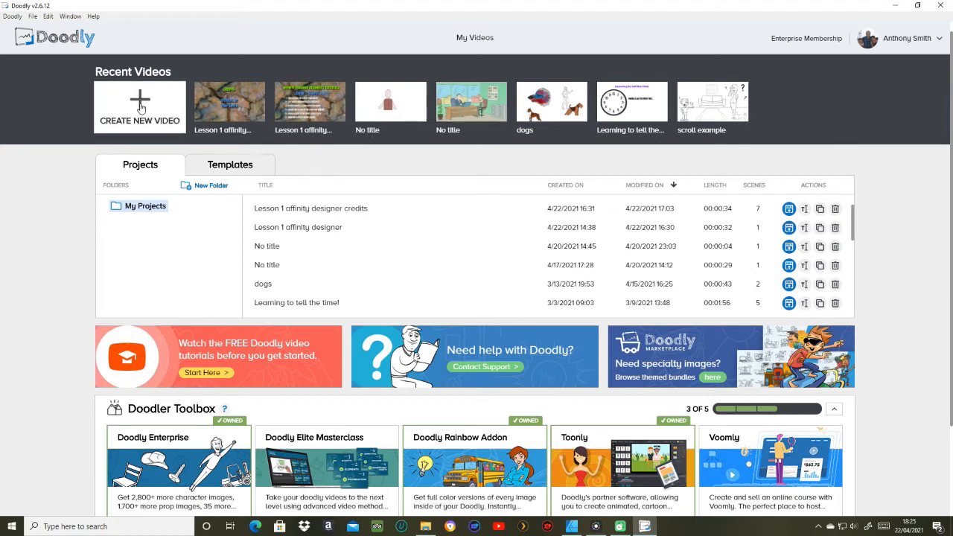
- Create a Whiteboard-style video titled 'Test'
{"action": "left_click", "coordinate": [139, 106]}
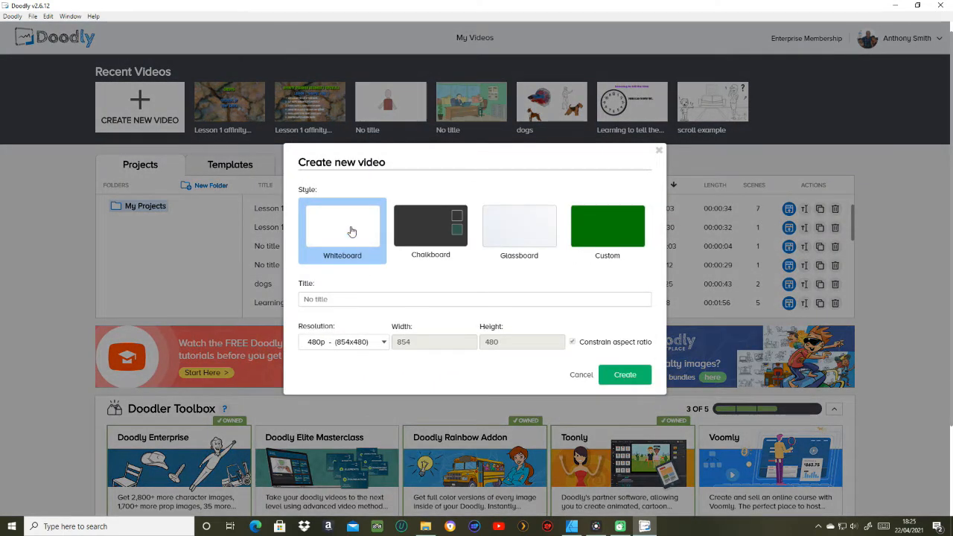
{"action": "mouse_move", "coordinate": [358, 251]}
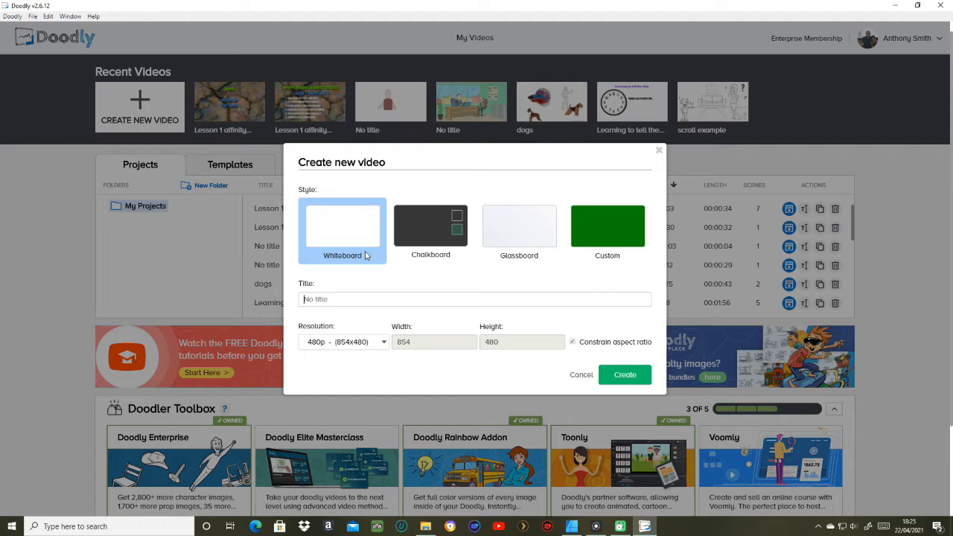
{"action": "type", "text": "Tes"}
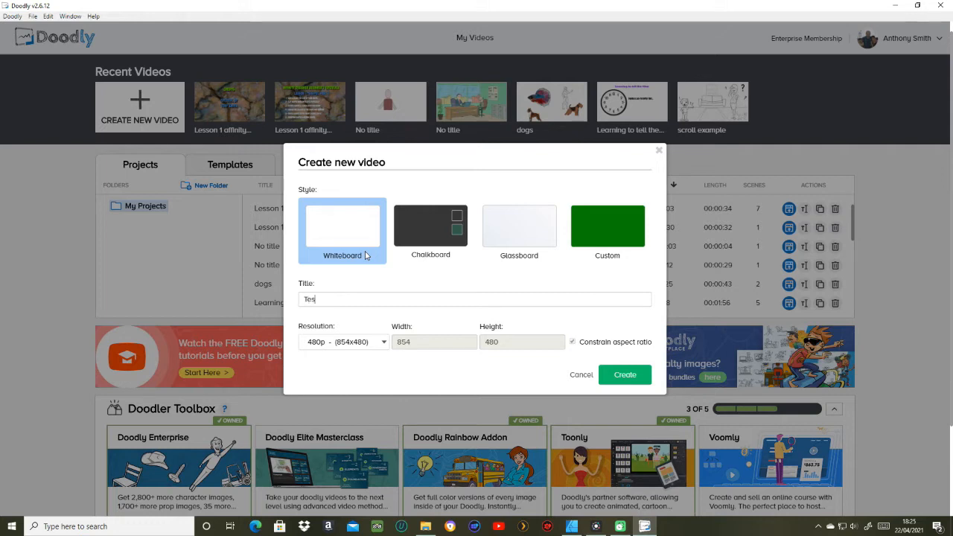
{"action": "type", "text": "t"}
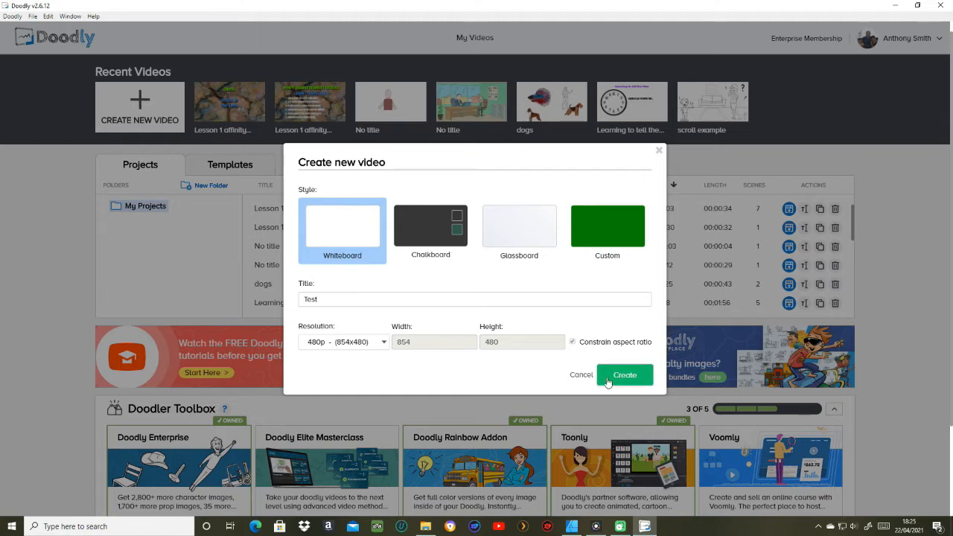
{"action": "left_click", "coordinate": [343, 341]}
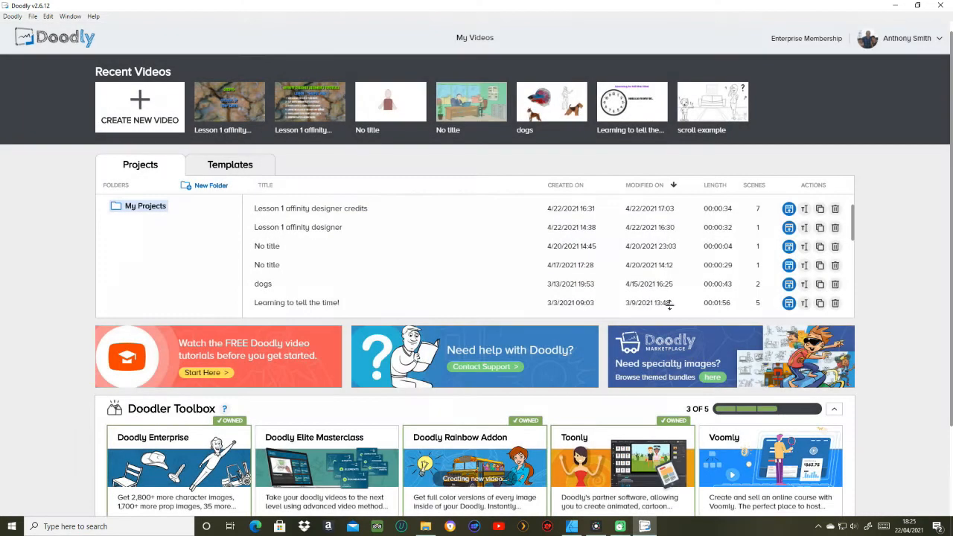
- Open the Props library, start a new custom prop and browse to the Desktop
{"action": "left_click", "coordinate": [139, 107]}
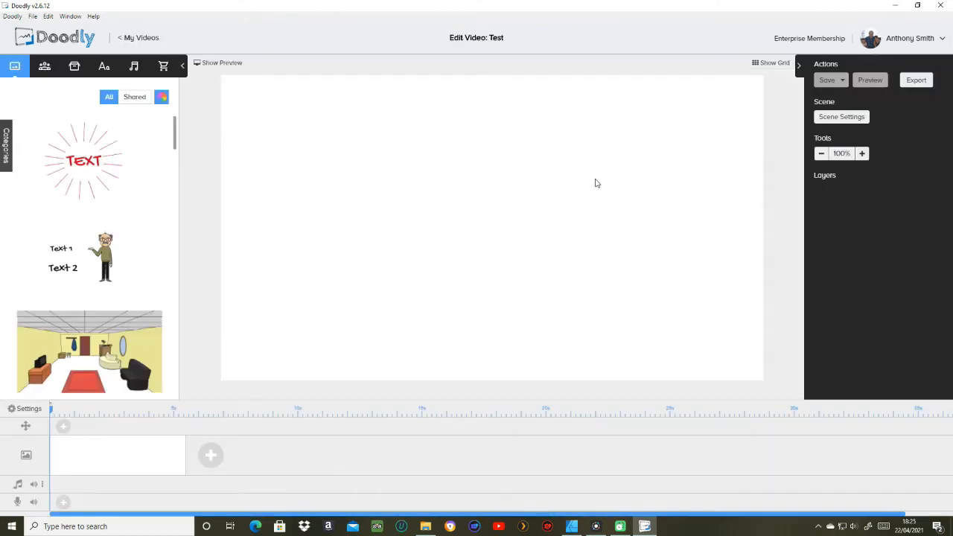
{"action": "left_click", "coordinate": [74, 66]}
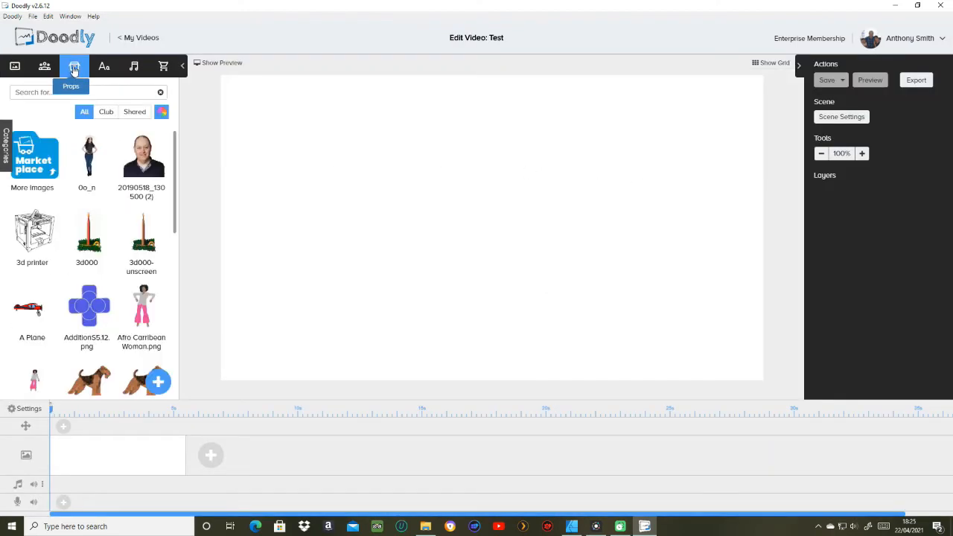
{"action": "mouse_move", "coordinate": [159, 382]}
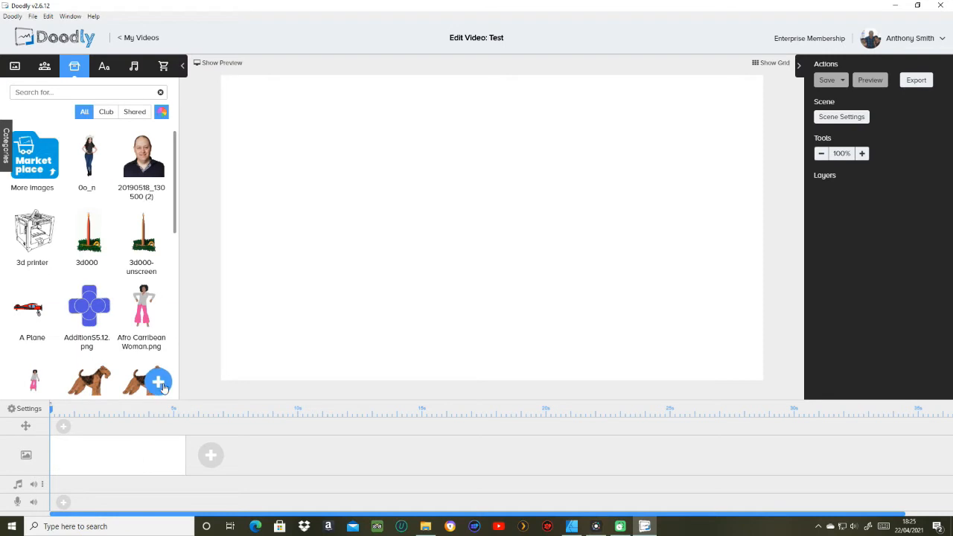
{"action": "left_click", "coordinate": [159, 381]}
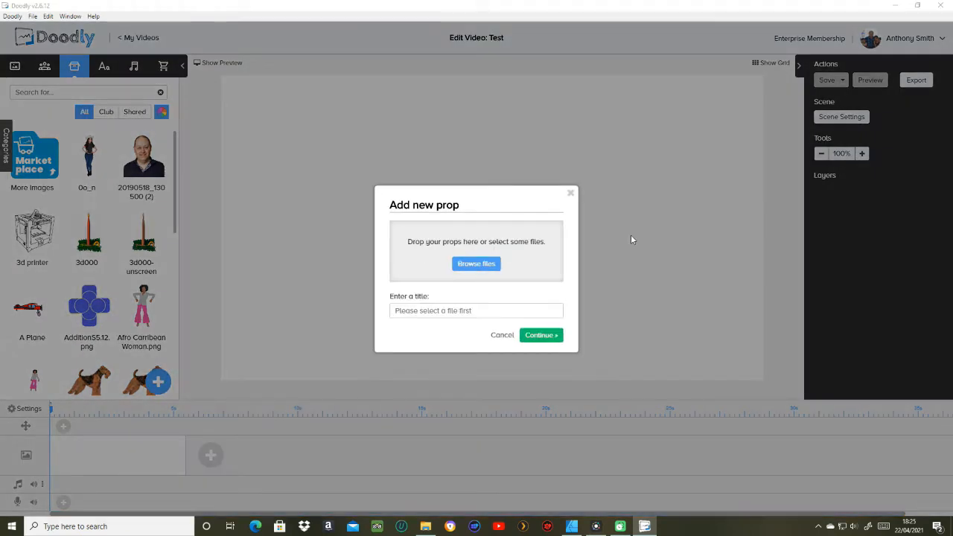
{"action": "left_click", "coordinate": [476, 262]}
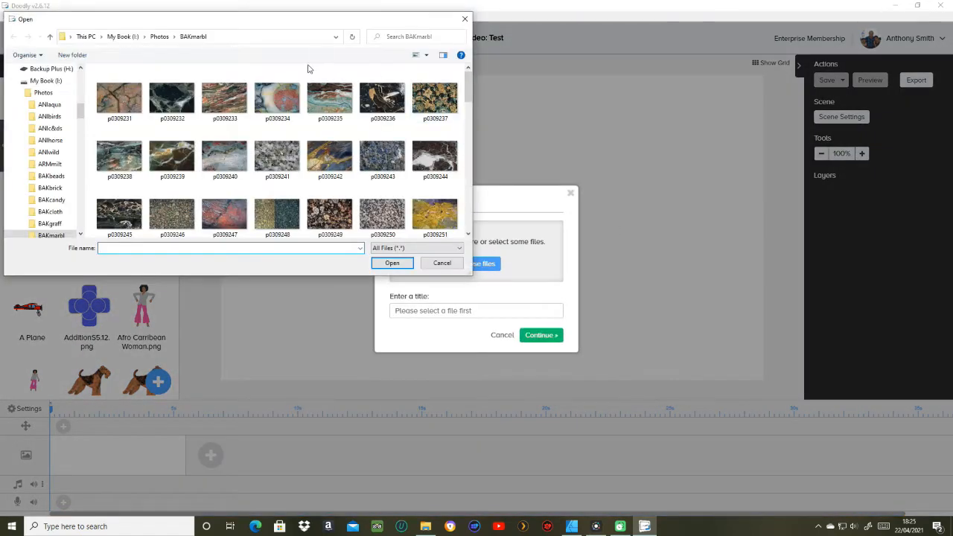
{"action": "left_click", "coordinate": [87, 35]}
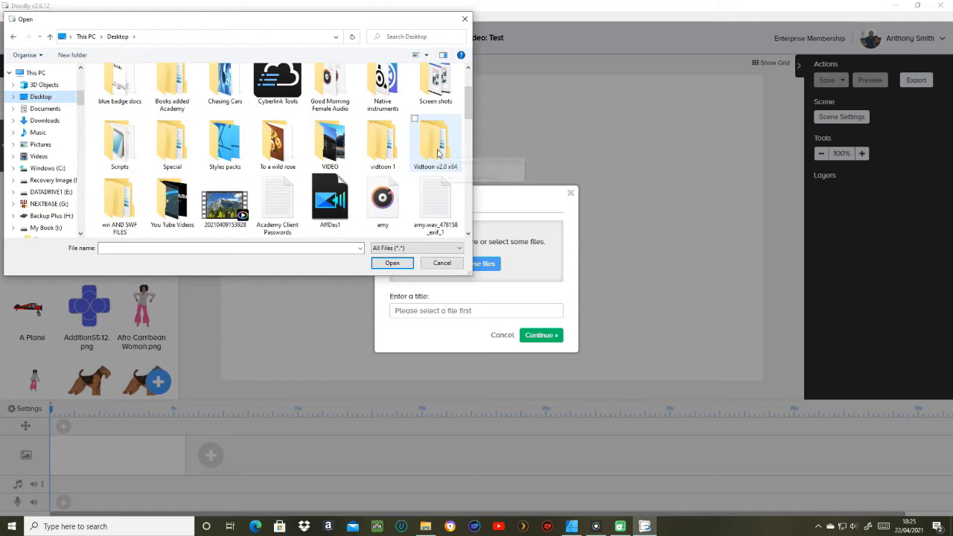
{"action": "mouse_move", "coordinate": [381, 141]}
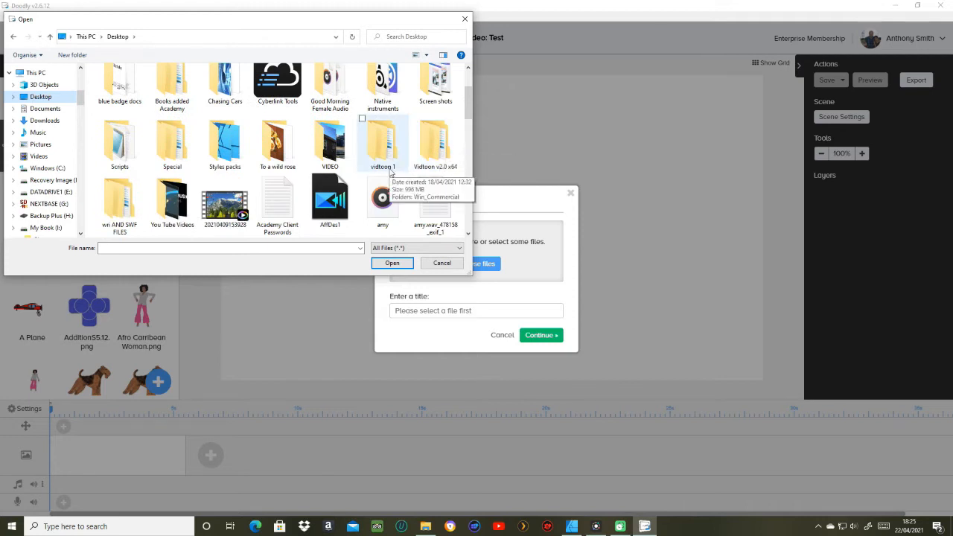
- Load the Stacect file as the prop and place it on the scene
{"action": "scroll", "scroll_direction": "down", "scroll_amount": 3}
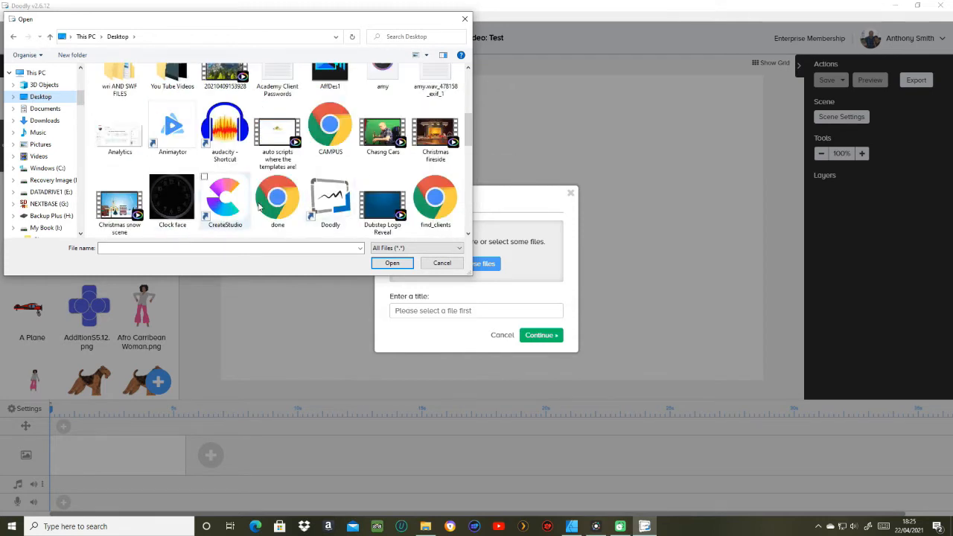
{"action": "scroll", "scroll_direction": "up", "scroll_amount": 3}
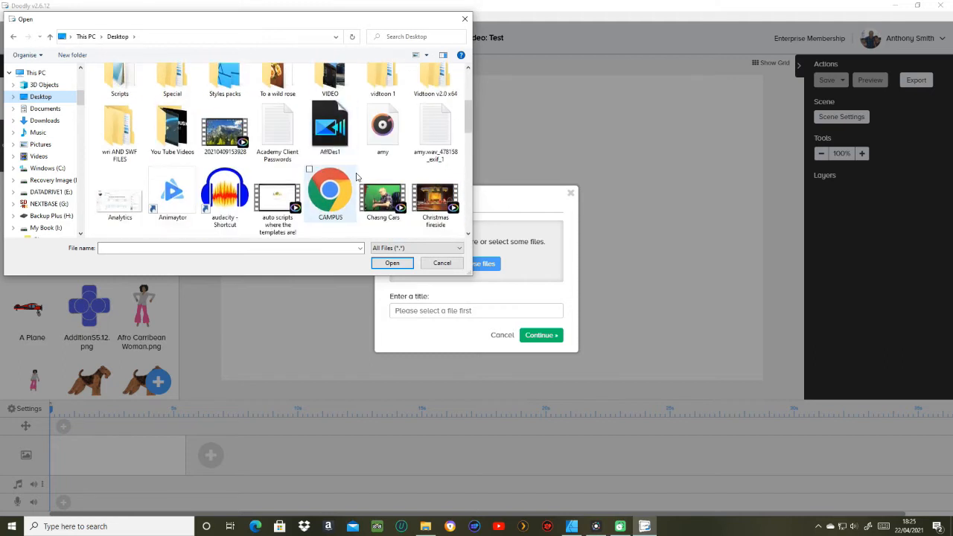
{"action": "scroll", "scroll_direction": "down", "scroll_amount": 3}
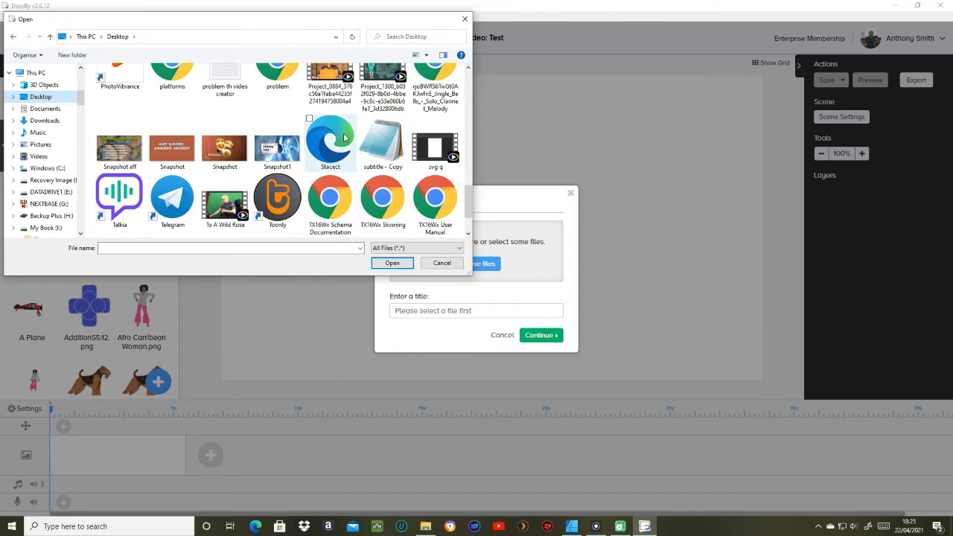
{"action": "left_click", "coordinate": [329, 142]}
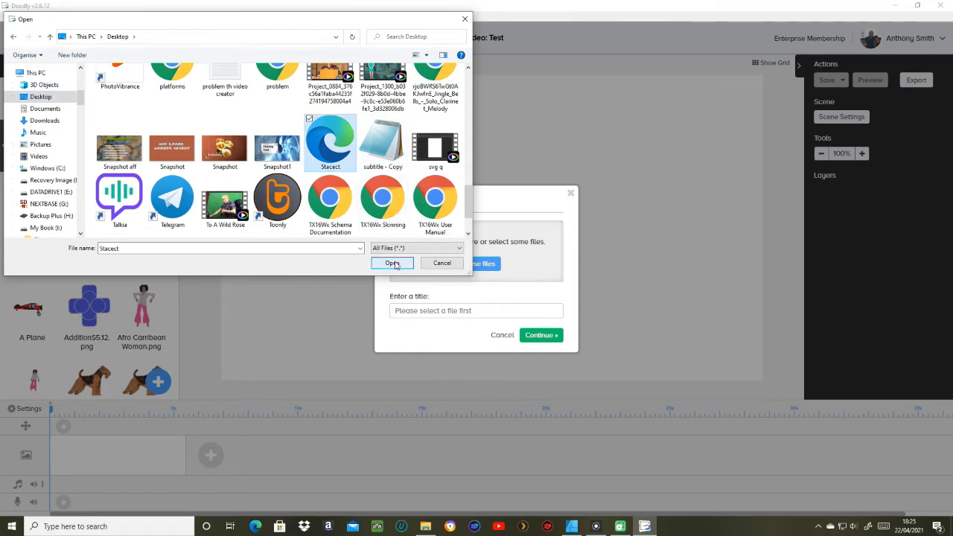
{"action": "left_click", "coordinate": [392, 263]}
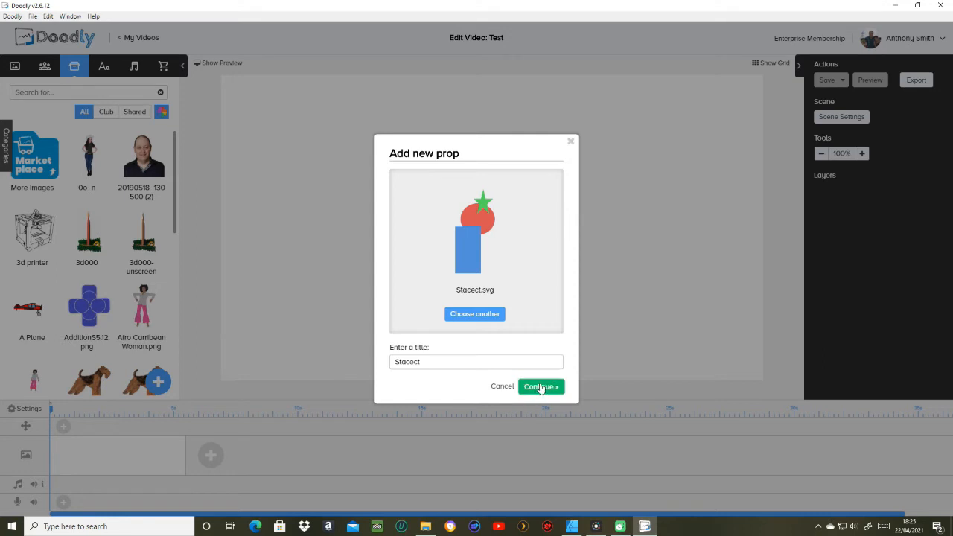
{"action": "left_click", "coordinate": [539, 386]}
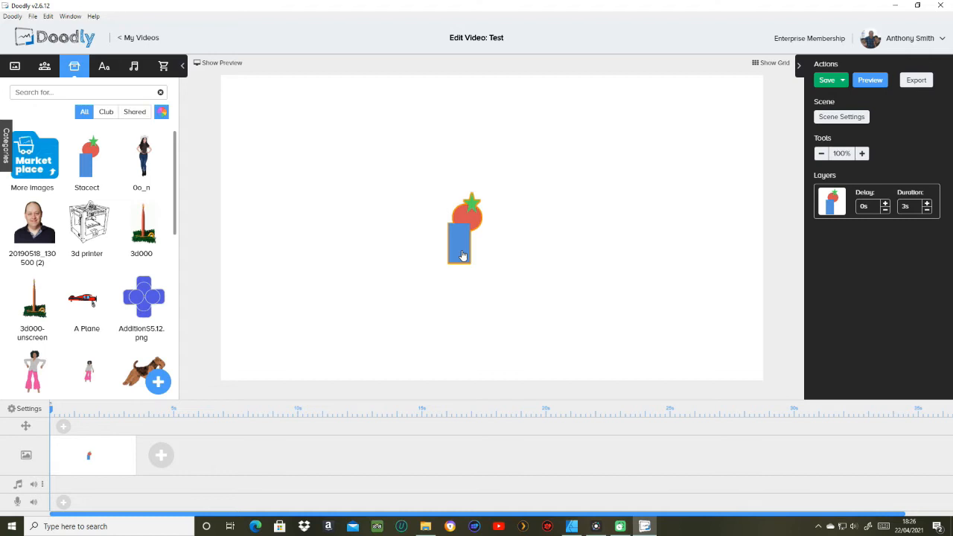
{"action": "left_click", "coordinate": [460, 242]}
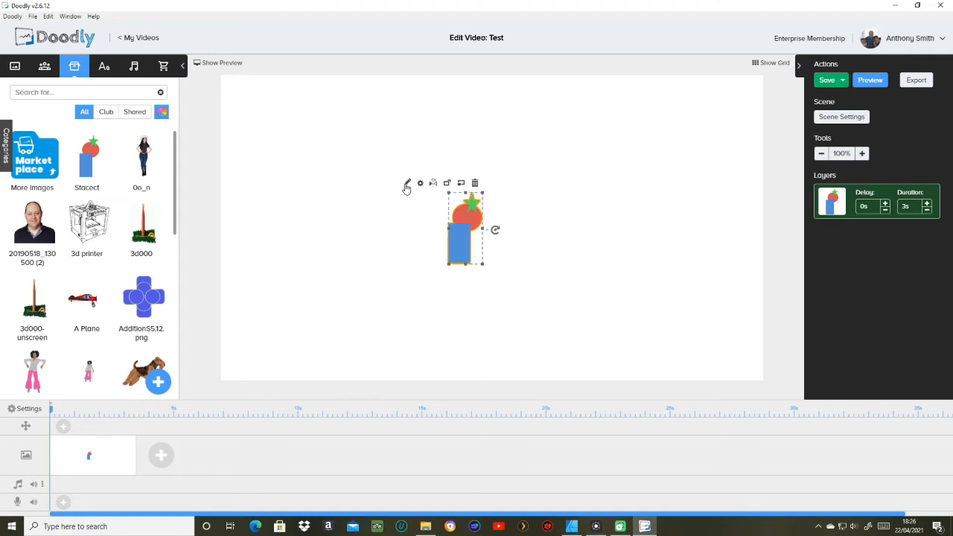
- Edit the Stacect prop, load its SVG paths and confirm replacing the existing paths
{"action": "left_click", "coordinate": [407, 183]}
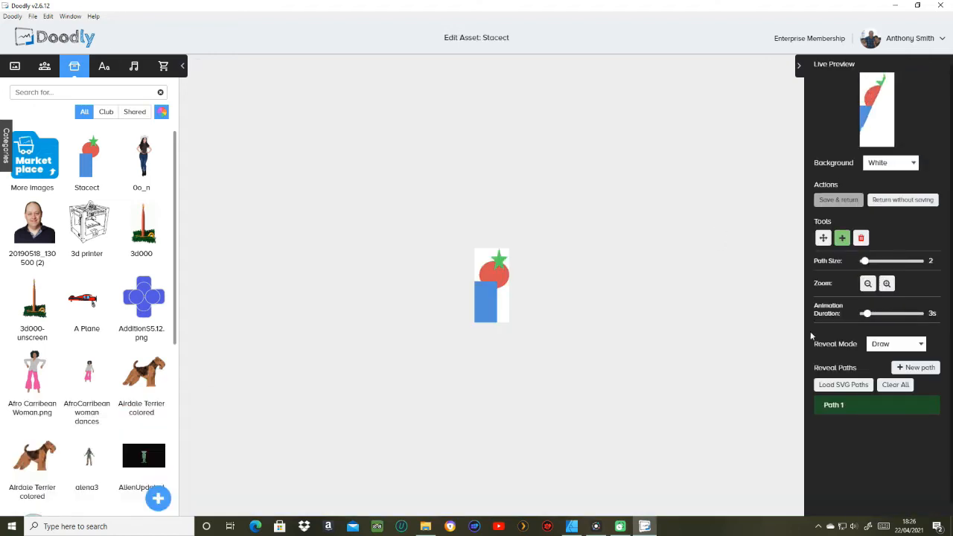
{"action": "left_click", "coordinate": [843, 384]}
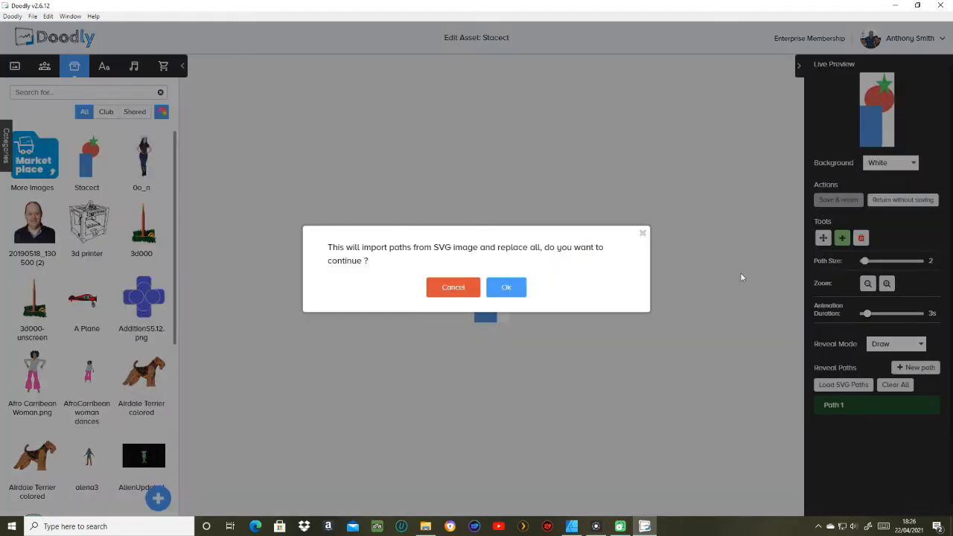
{"action": "left_click", "coordinate": [505, 287]}
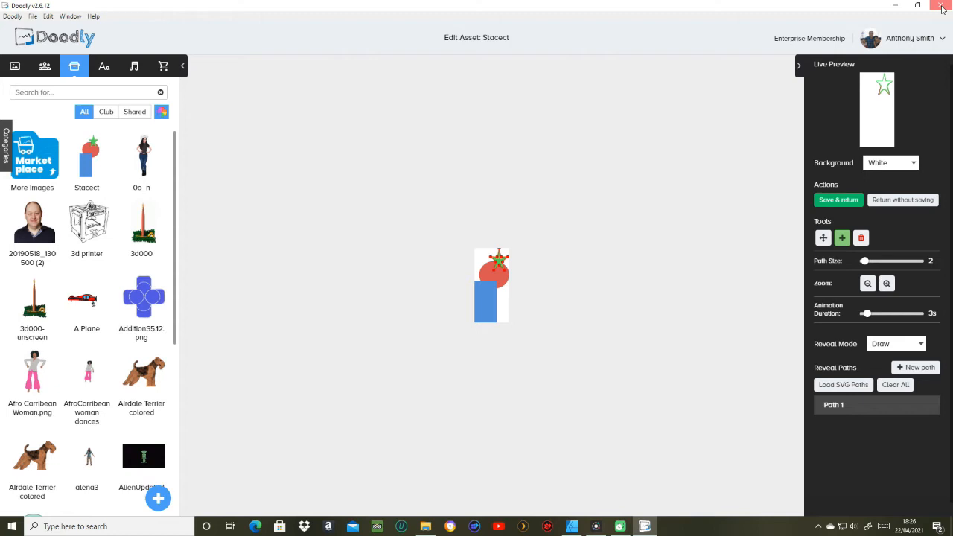
{"action": "mouse_move", "coordinate": [894, 352]}
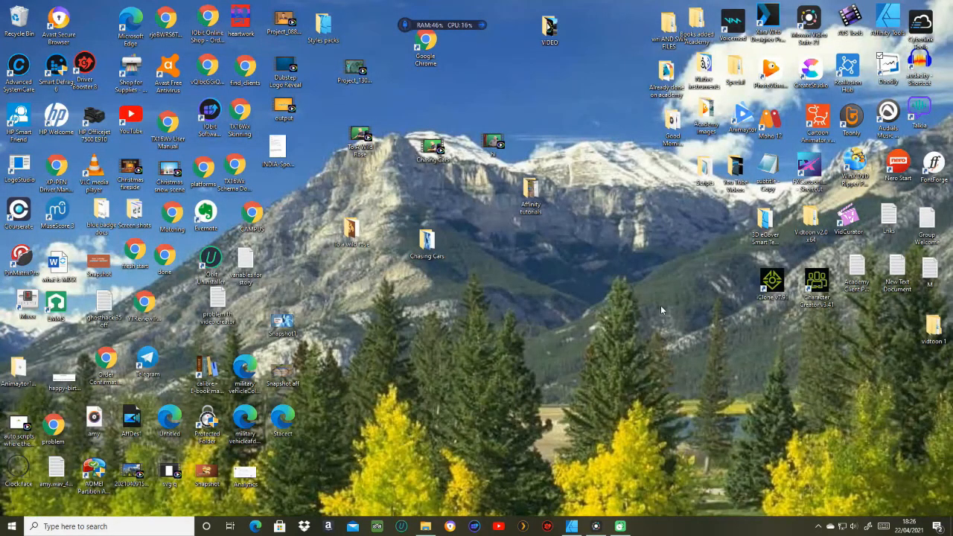
{"action": "mouse_move", "coordinate": [572, 526]}
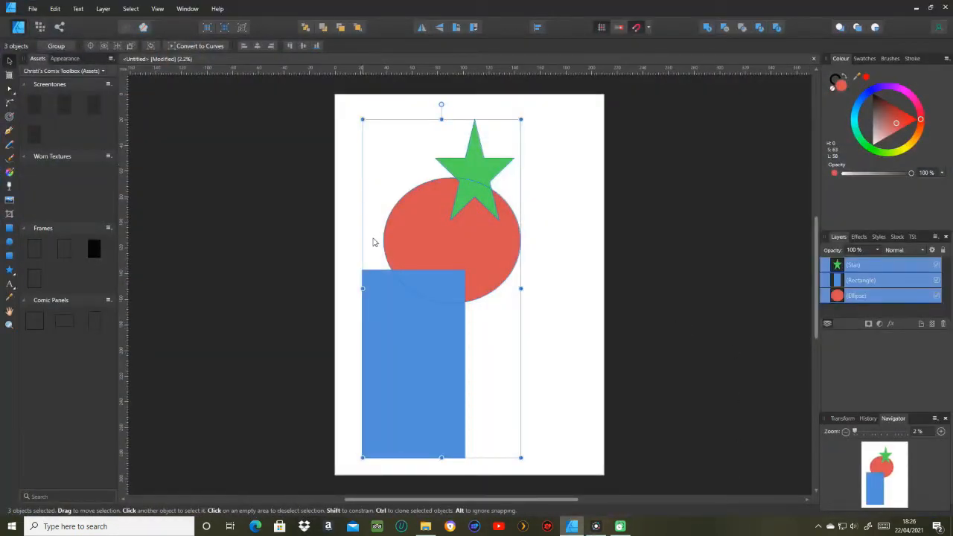
{"action": "mouse_move", "coordinate": [651, 189]}
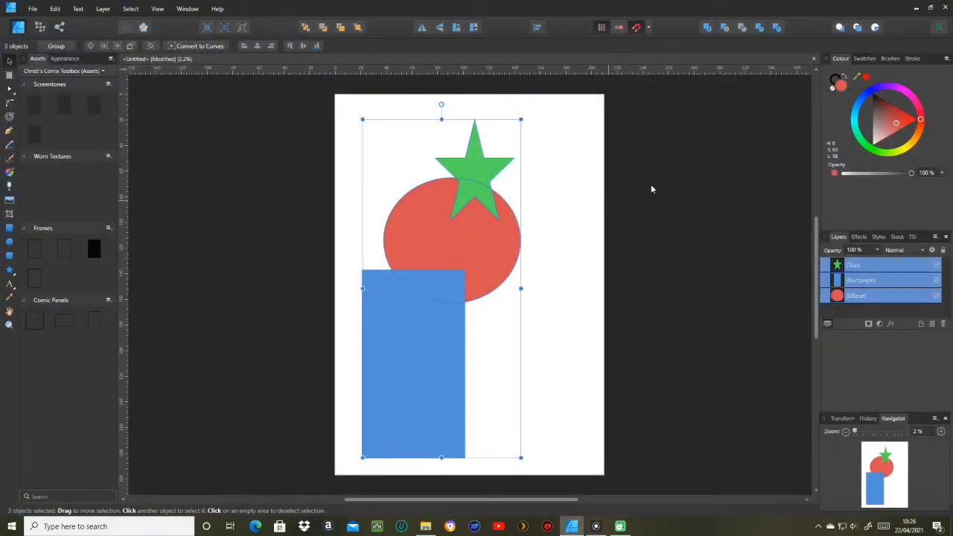
{"action": "mouse_move", "coordinate": [891, 71]}
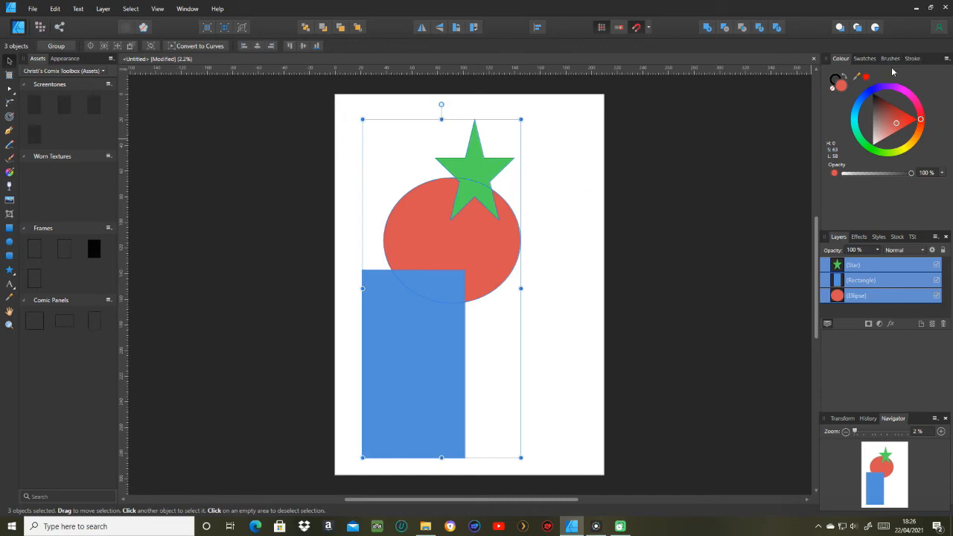
- Set a black stroke of about 7.6 pt on all three shapes in the Stroke panel
{"action": "left_click", "coordinate": [913, 58]}
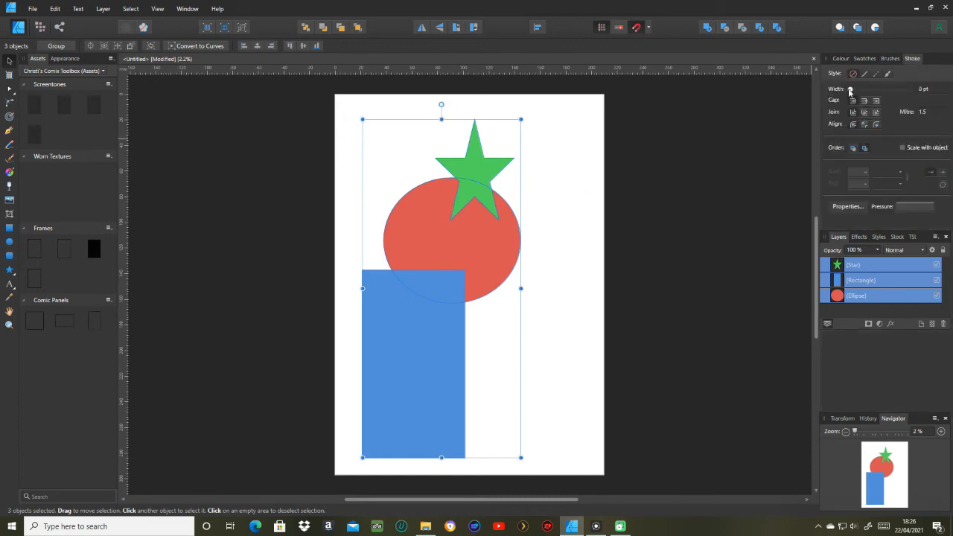
{"action": "left_click", "coordinate": [856, 88]}
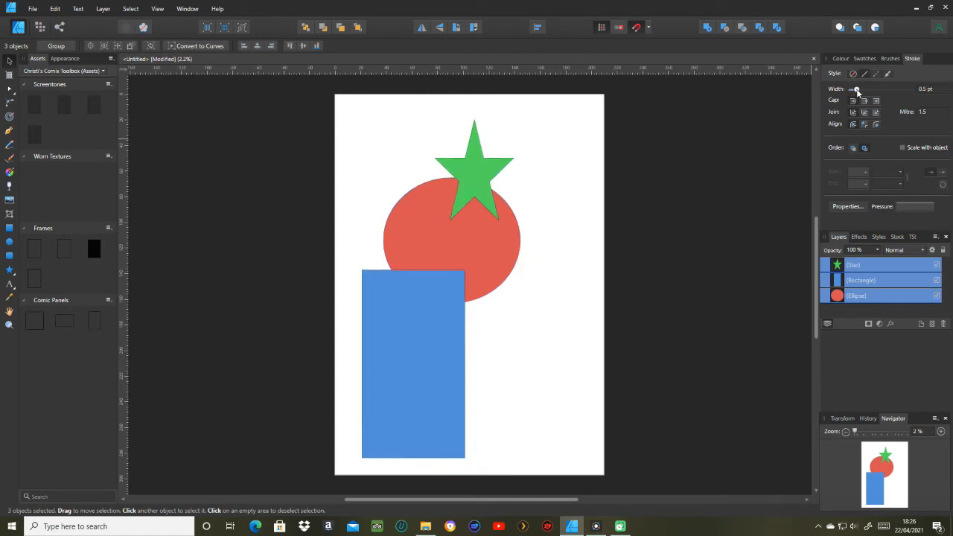
{"action": "left_click_drag", "start_coordinate": [855, 88], "coordinate": [873, 88]}
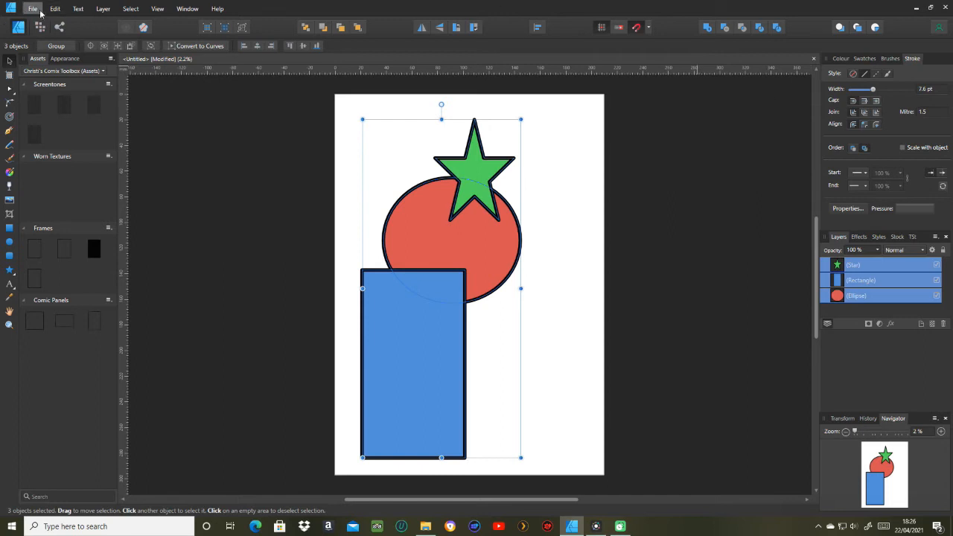
- Export the shapes as SVG, overwriting Stacect on the Desktop, then minimise Affinity Designer
{"action": "left_click", "coordinate": [33, 8]}
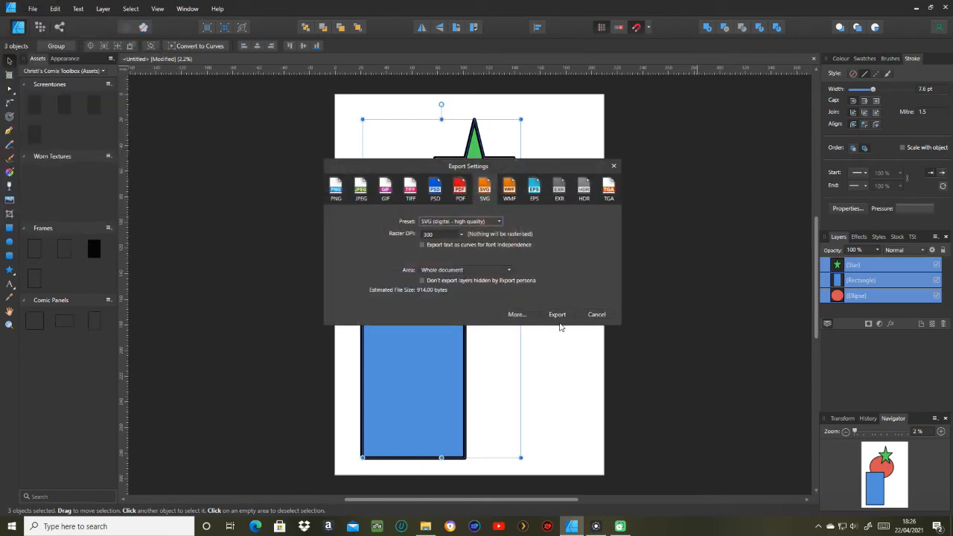
{"action": "left_click", "coordinate": [557, 314]}
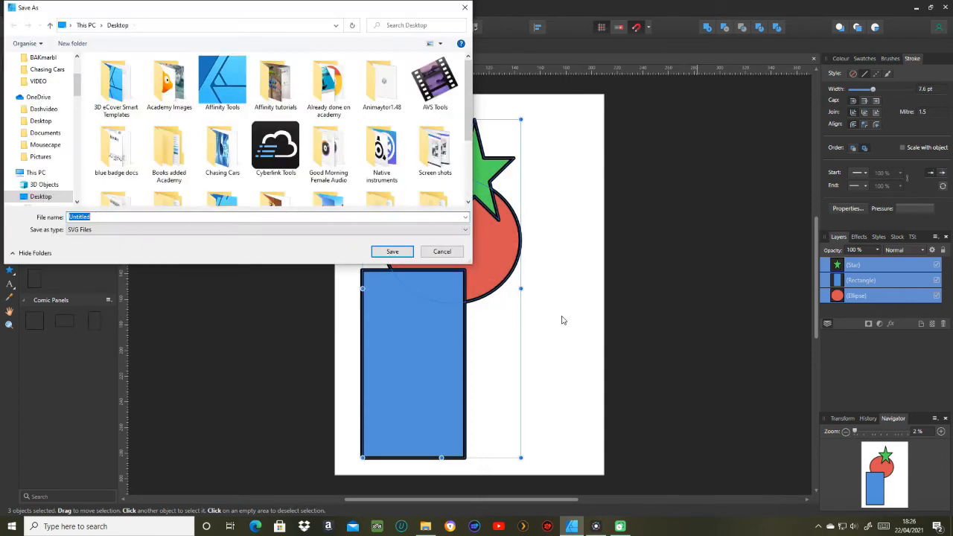
{"action": "scroll", "scroll_direction": "down", "scroll_amount": 3}
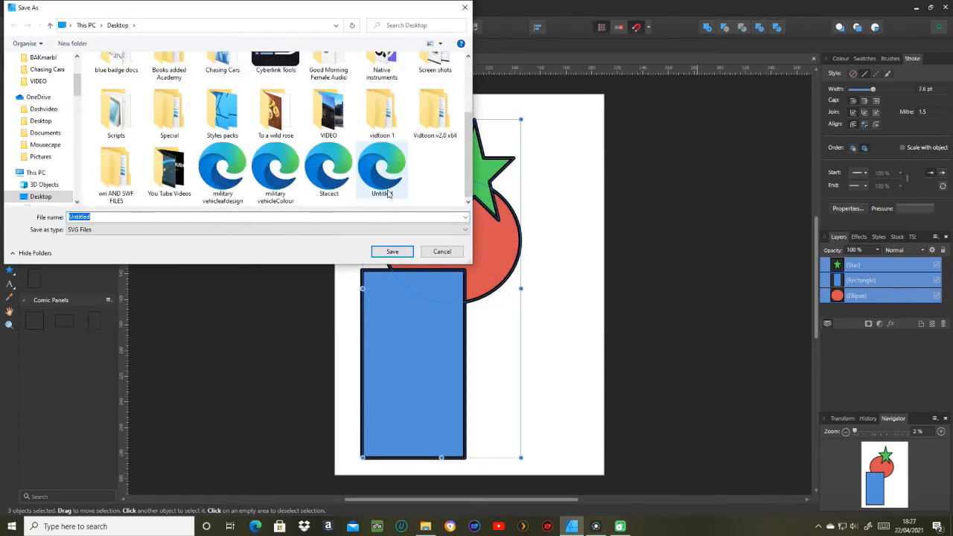
{"action": "left_click", "coordinate": [328, 167]}
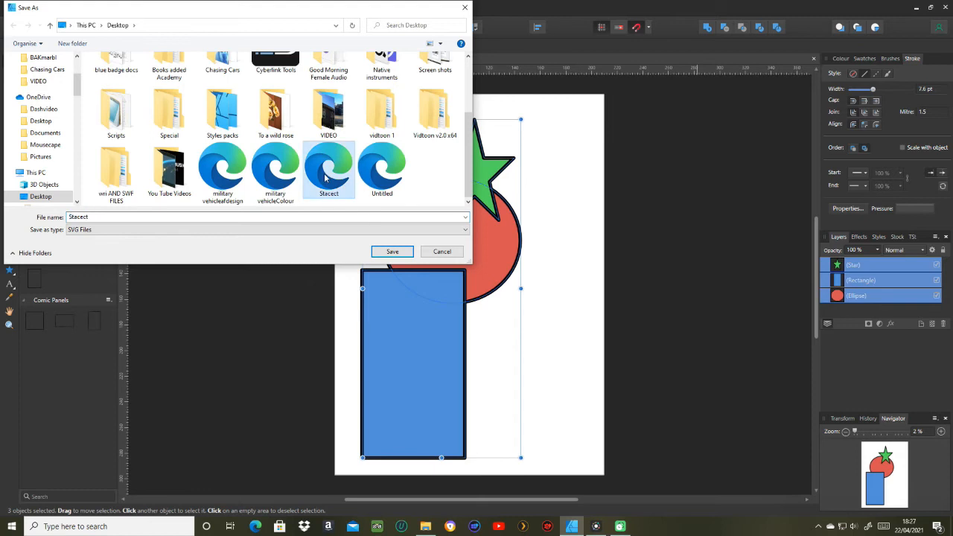
{"action": "left_click", "coordinate": [392, 251]}
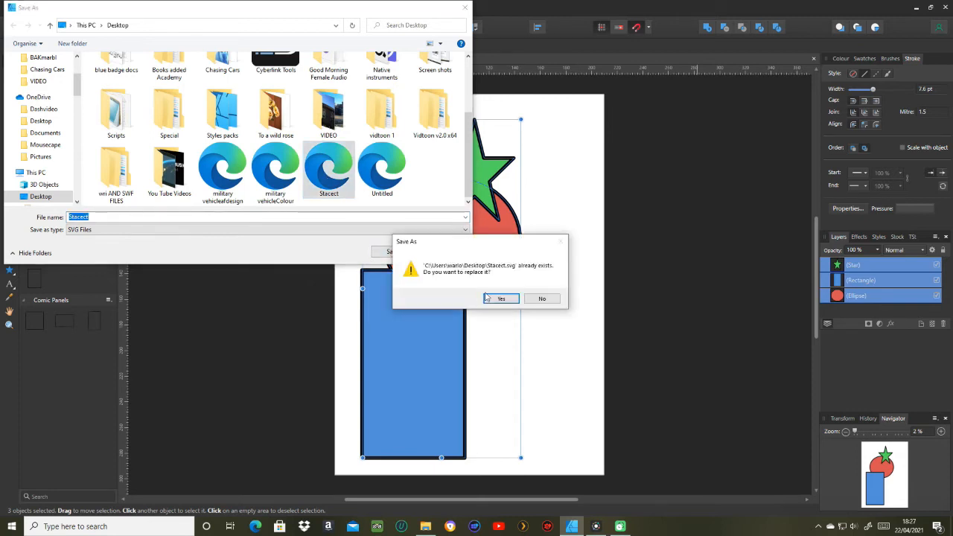
{"action": "left_click", "coordinate": [501, 298]}
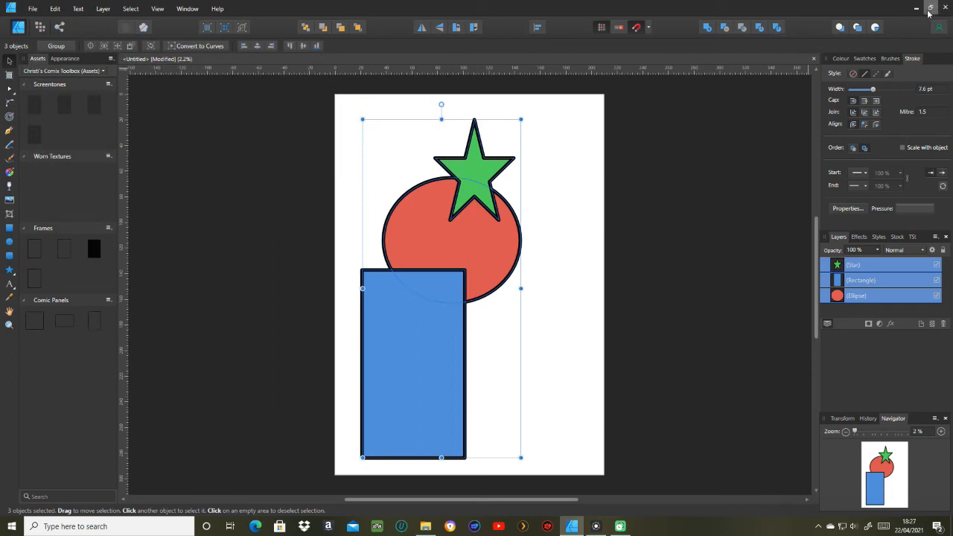
{"action": "left_click", "coordinate": [917, 7]}
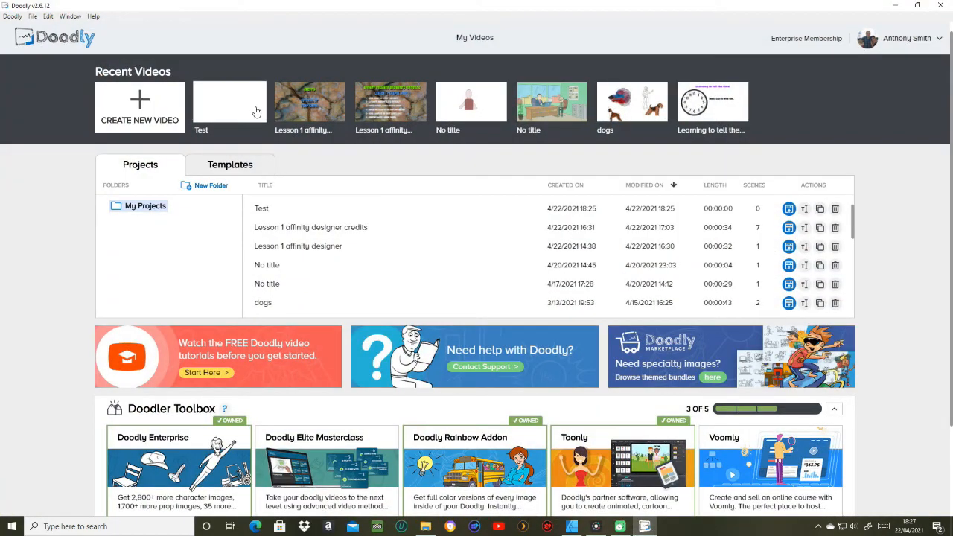
- Open the Test video from Recent Videos and show the Props library
{"action": "double_click", "coordinate": [230, 102]}
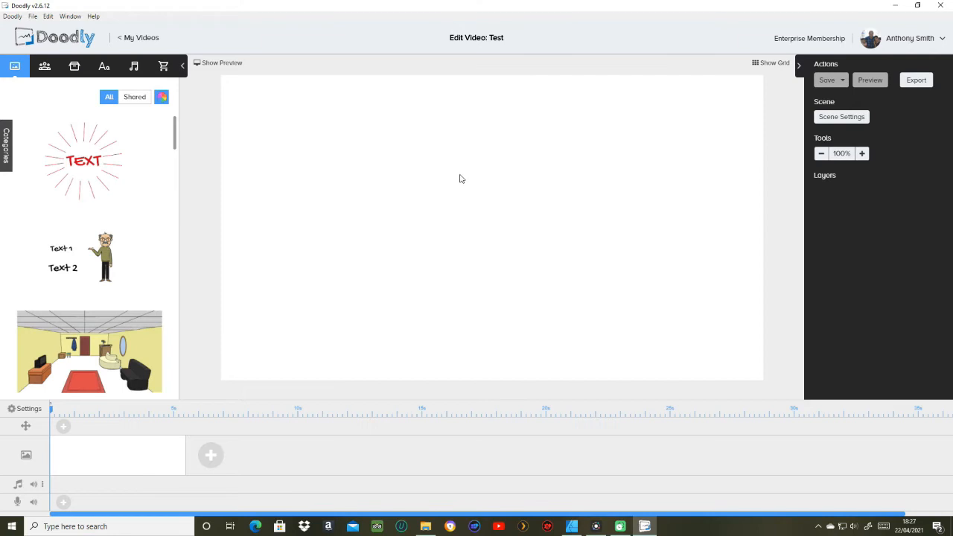
{"action": "mouse_move", "coordinate": [74, 67]}
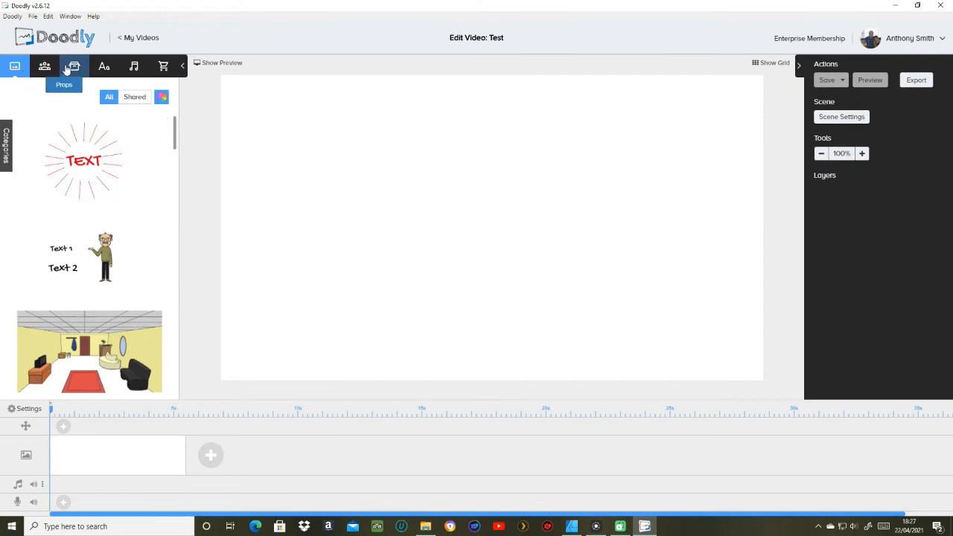
{"action": "left_click", "coordinate": [74, 67]}
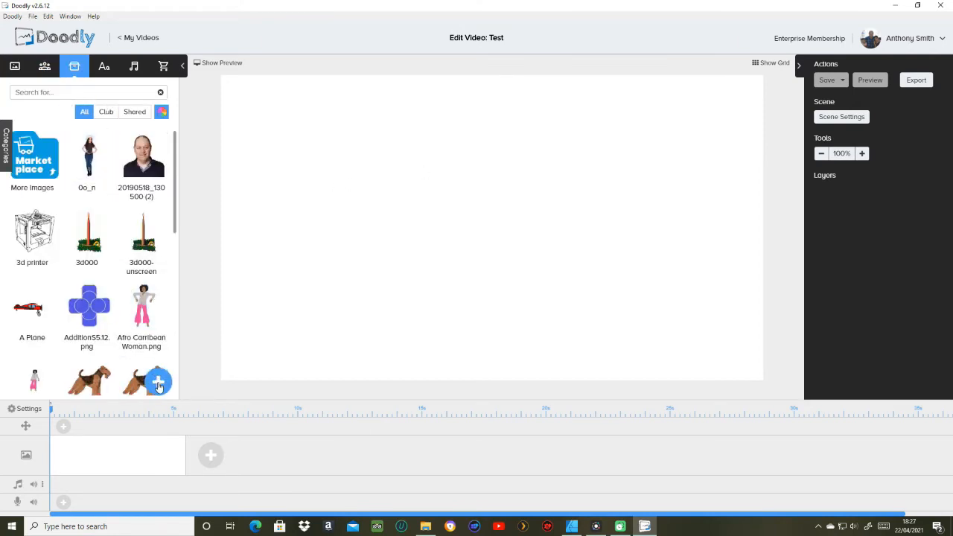
- Import Stacect.svg as a new prop and place it on the Test video's canvas
{"action": "left_click", "coordinate": [158, 382]}
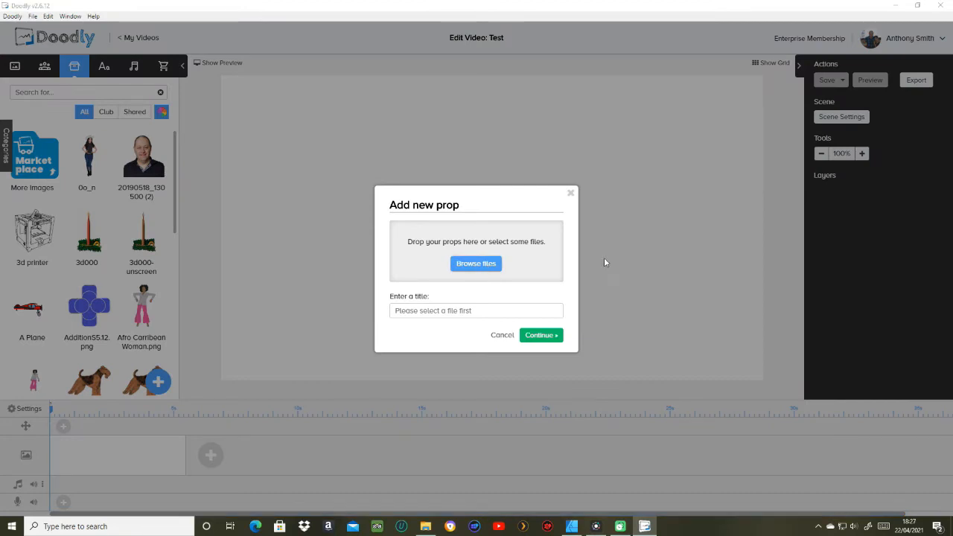
{"action": "left_click", "coordinate": [476, 263]}
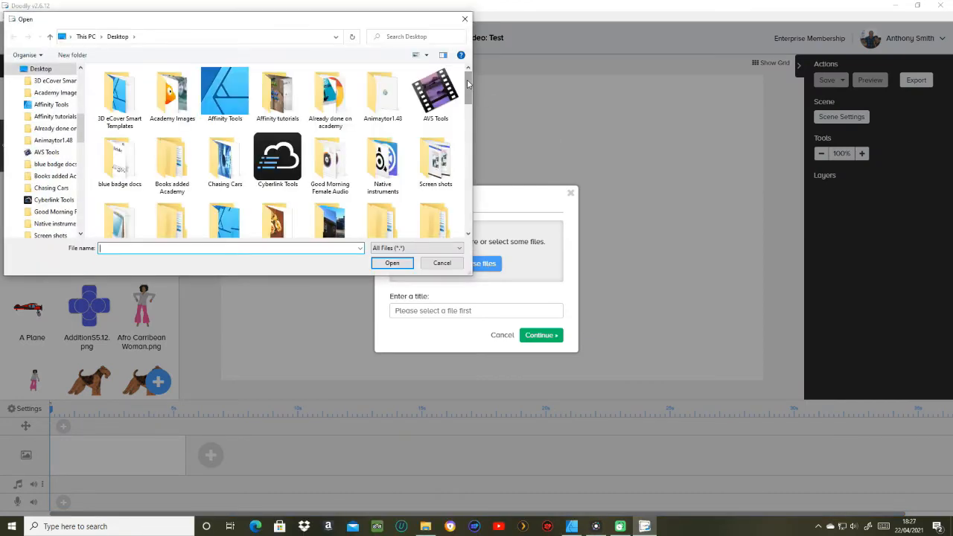
{"action": "scroll", "scroll_direction": "down", "scroll_amount": 3}
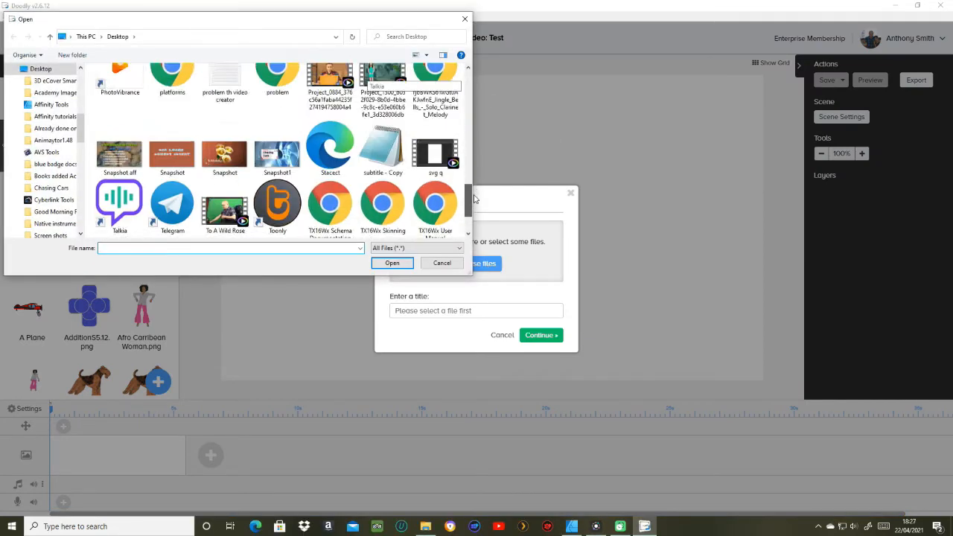
{"action": "scroll", "scroll_direction": "down", "scroll_amount": 3}
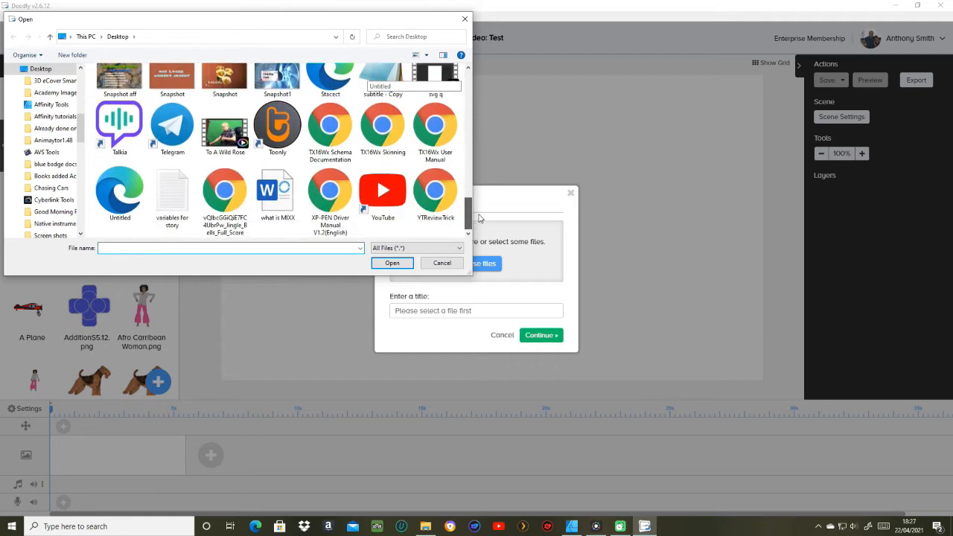
{"action": "left_click", "coordinate": [330, 90]}
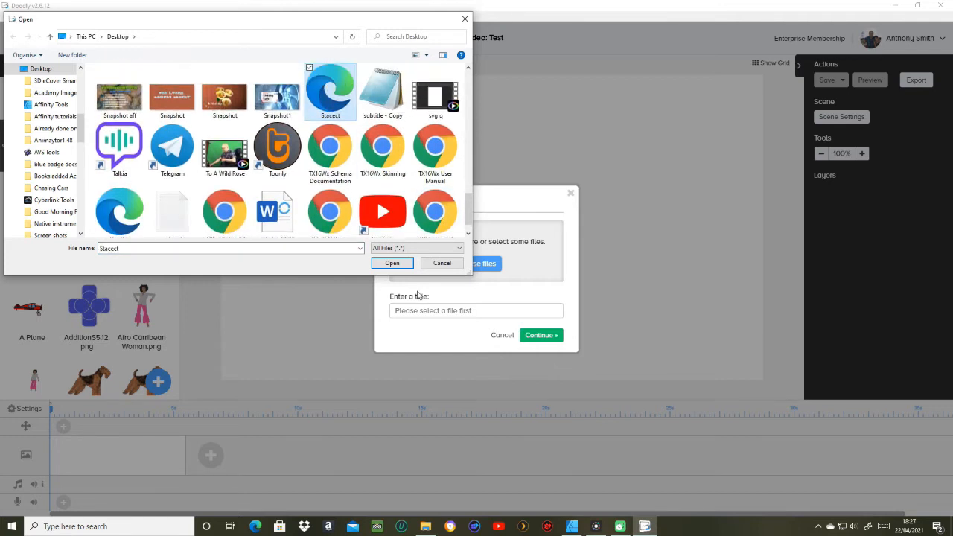
{"action": "left_click", "coordinate": [391, 263]}
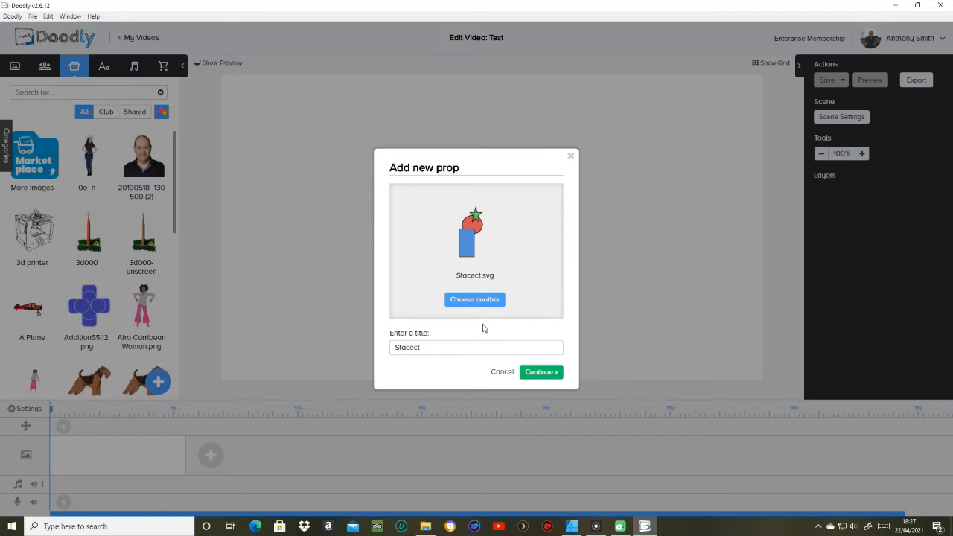
{"action": "left_click", "coordinate": [540, 372]}
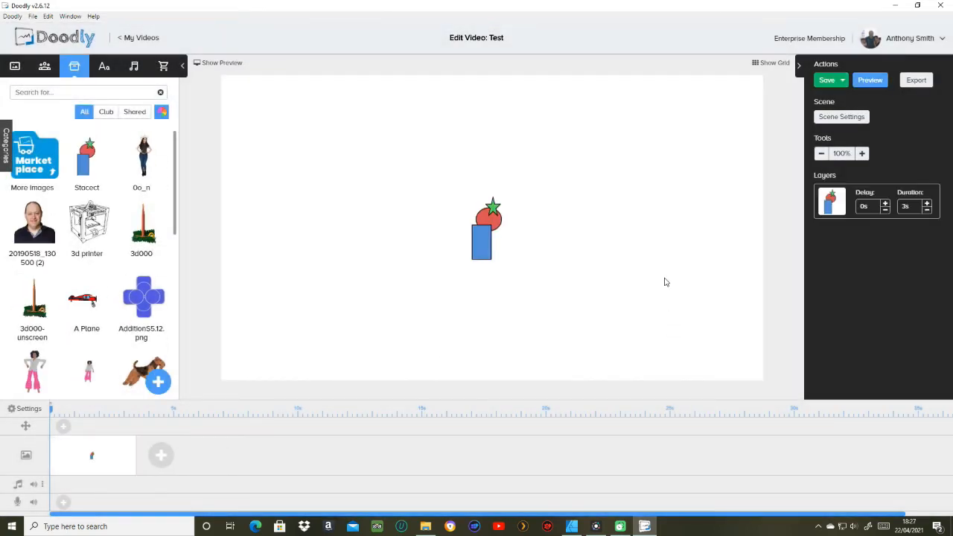
- Edit the Stacect prop, load its SVG paths as reveal paths, then close Doodly
{"action": "left_click", "coordinate": [482, 228]}
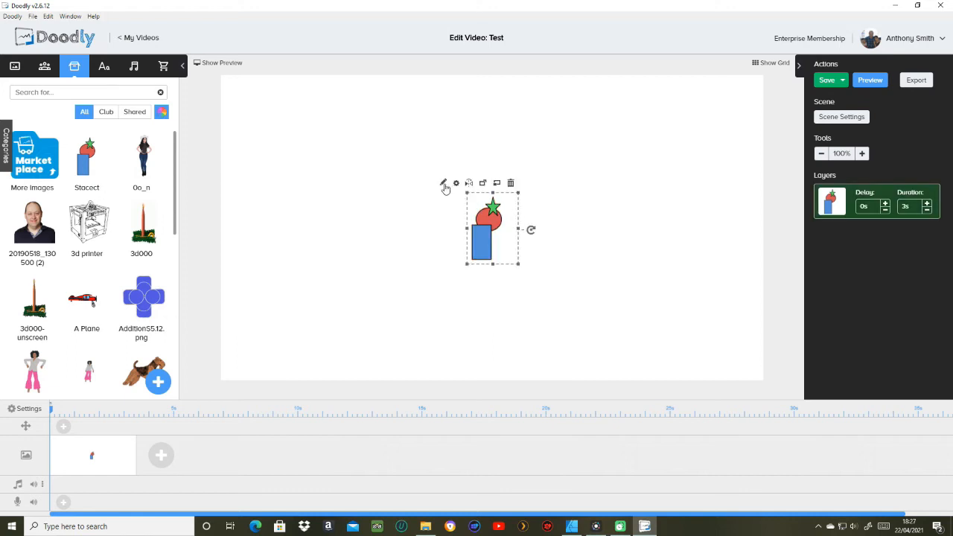
{"action": "left_click", "coordinate": [444, 183]}
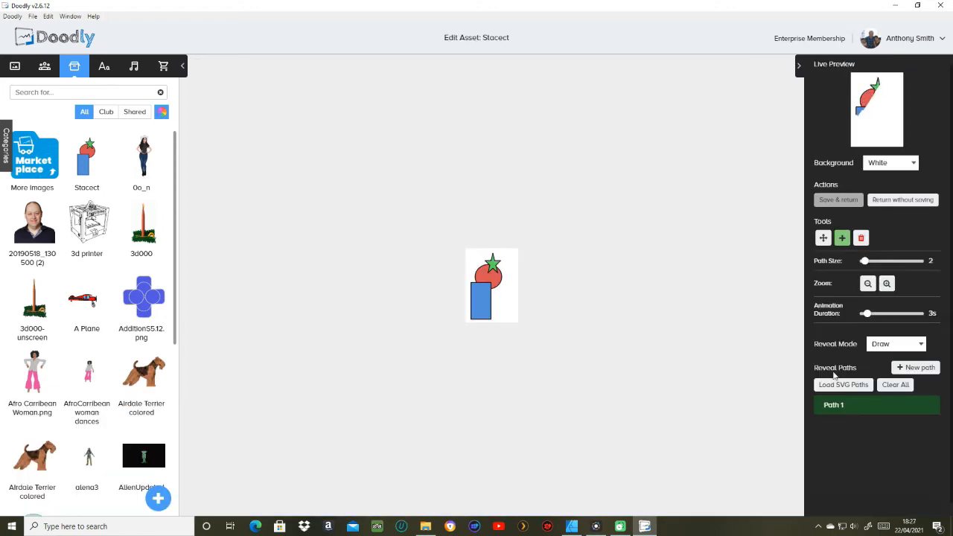
{"action": "left_click", "coordinate": [842, 385]}
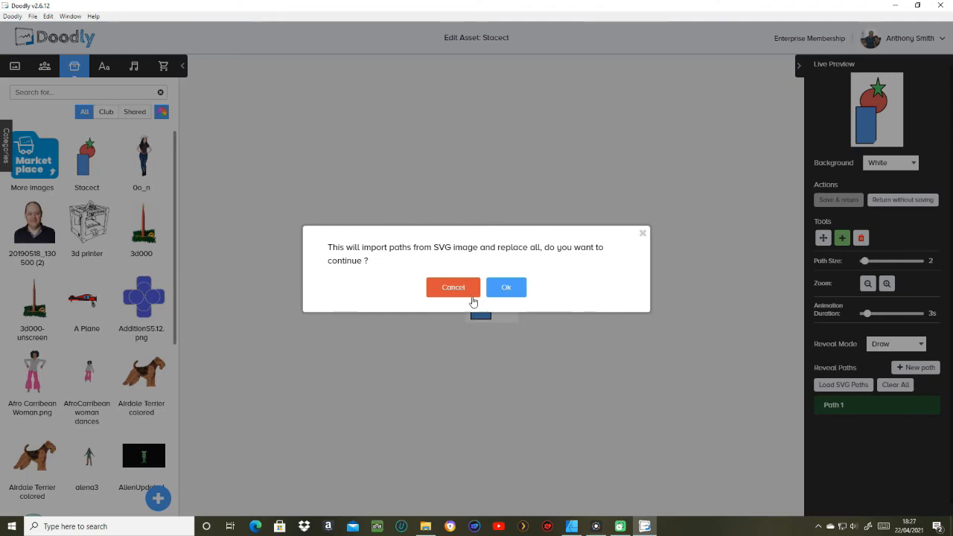
{"action": "left_click", "coordinate": [505, 288]}
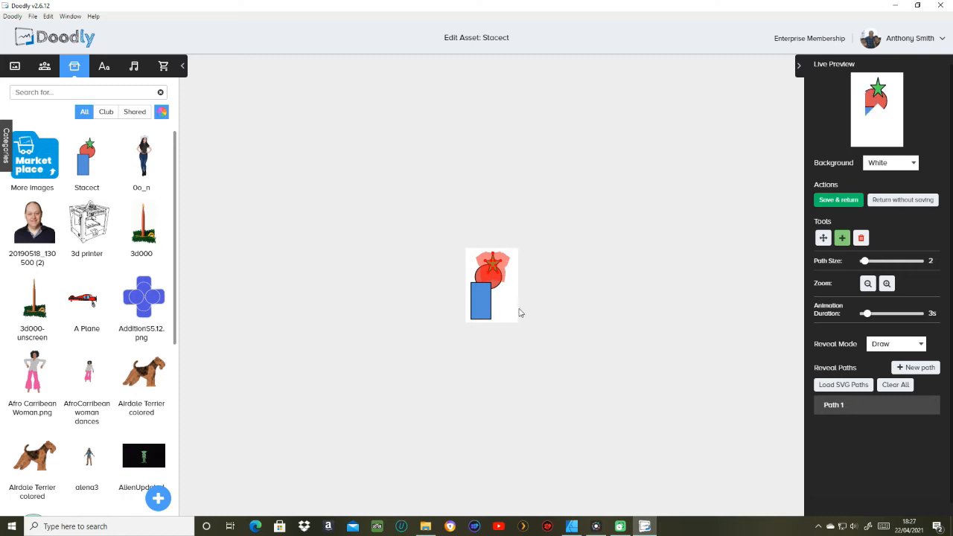
{"action": "mouse_move", "coordinate": [787, 295]}
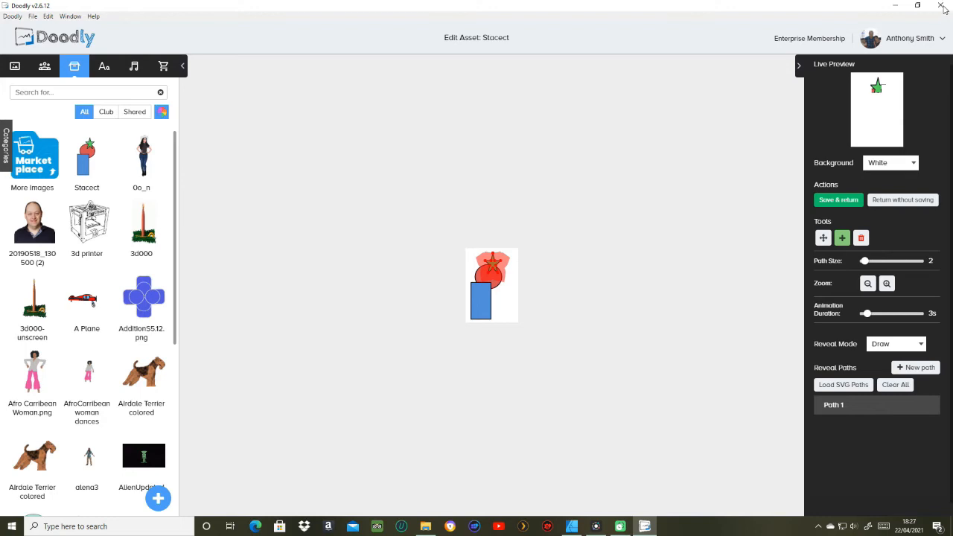
{"action": "left_click", "coordinate": [943, 5]}
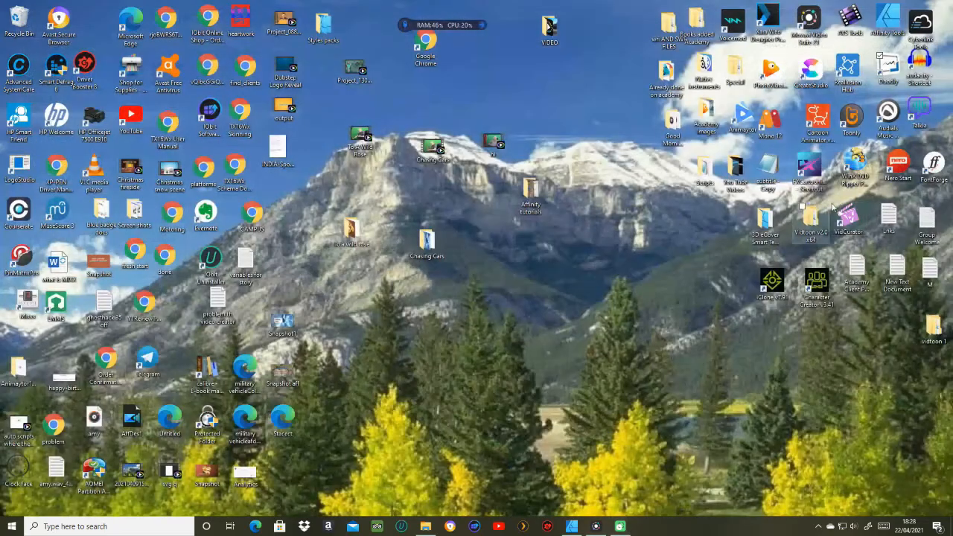
{"action": "mouse_move", "coordinate": [619, 527]}
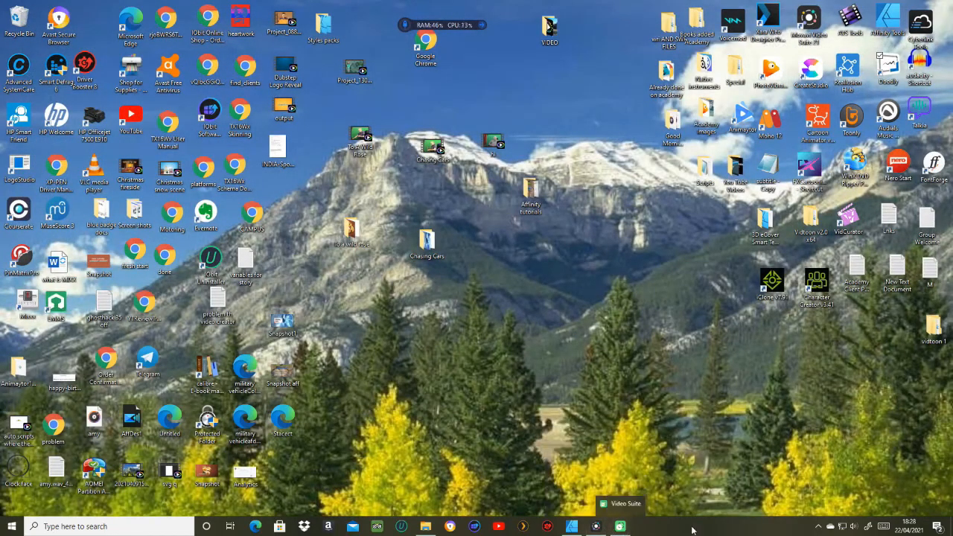
{"action": "mouse_move", "coordinate": [572, 526]}
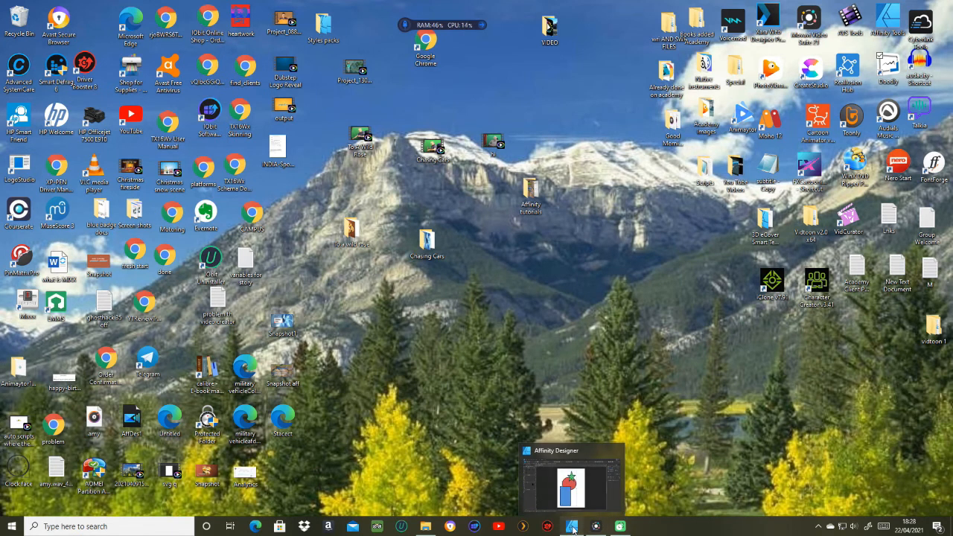
- Back in Affinity Designer, raise the stroke brush width of all three outlines to about 13 pt
{"action": "left_click", "coordinate": [571, 483]}
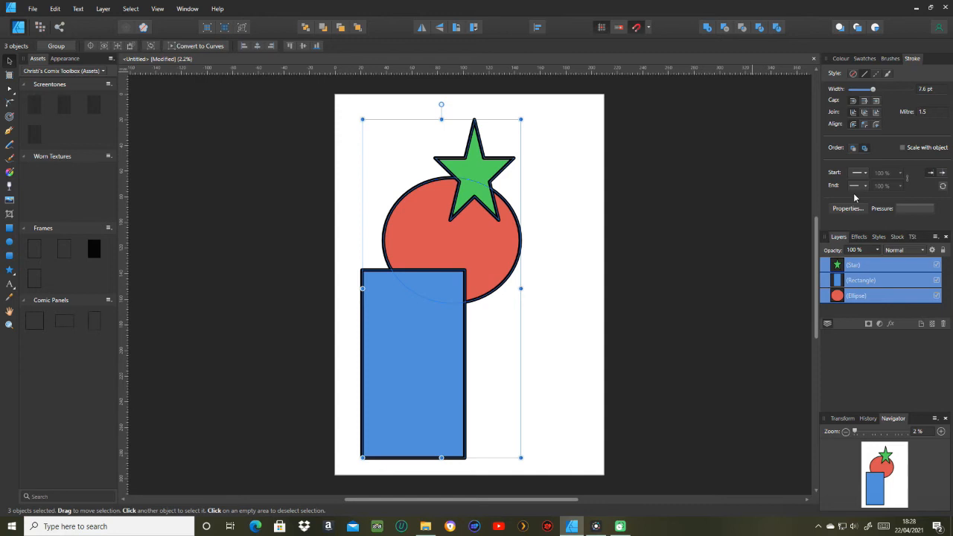
{"action": "left_click", "coordinate": [847, 208]}
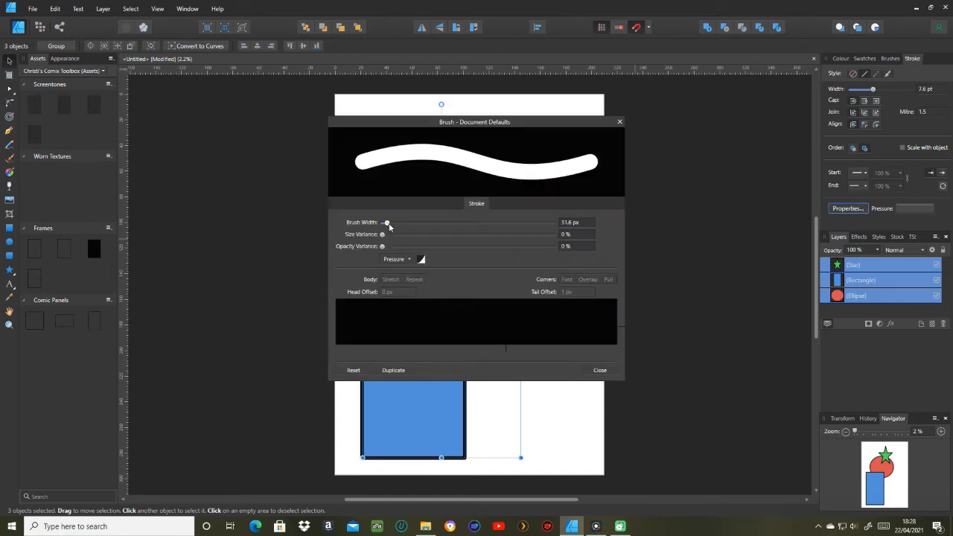
{"action": "left_click_drag", "start_coordinate": [385, 222], "coordinate": [390, 222]}
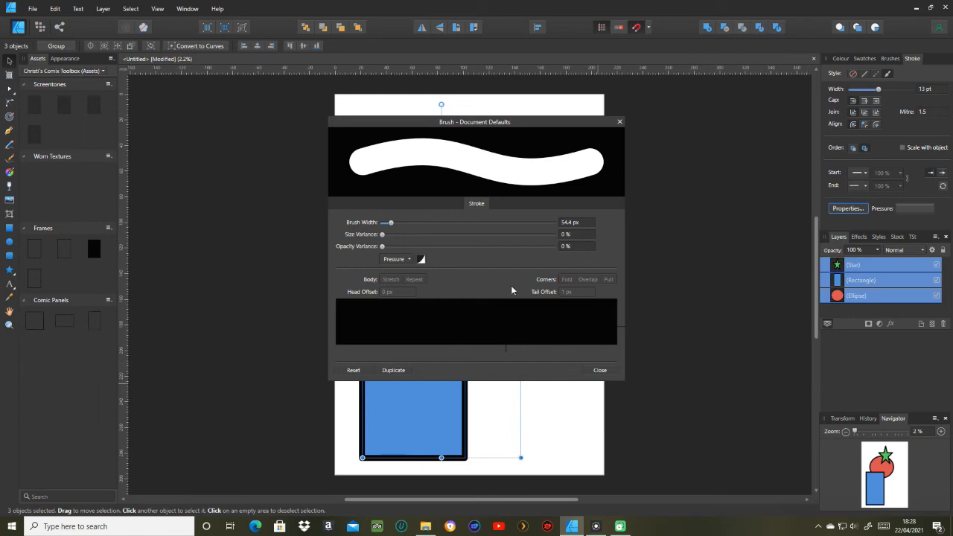
{"action": "left_click", "coordinate": [599, 369]}
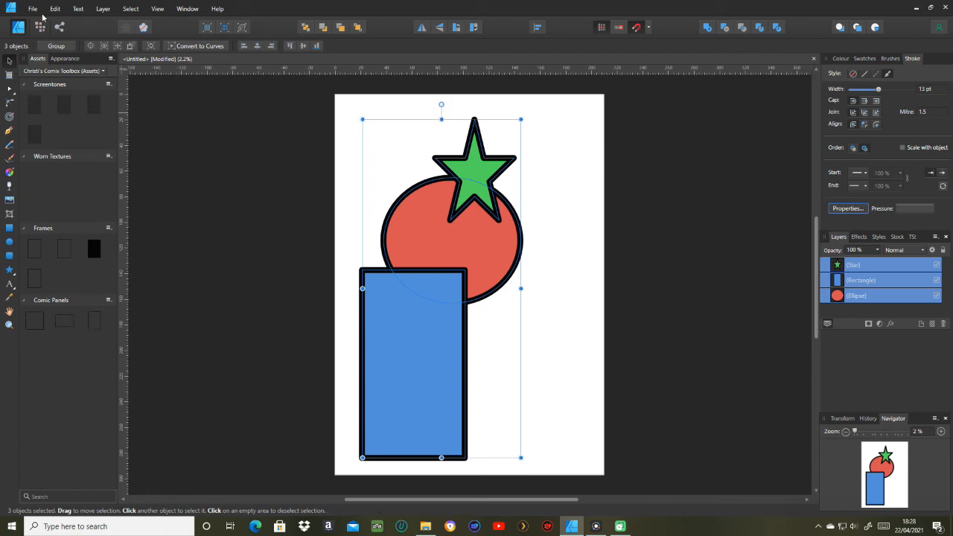
- Export only the selected shapes as SVG over Stacect, then leave Affinity Designer
{"action": "left_click", "coordinate": [32, 8]}
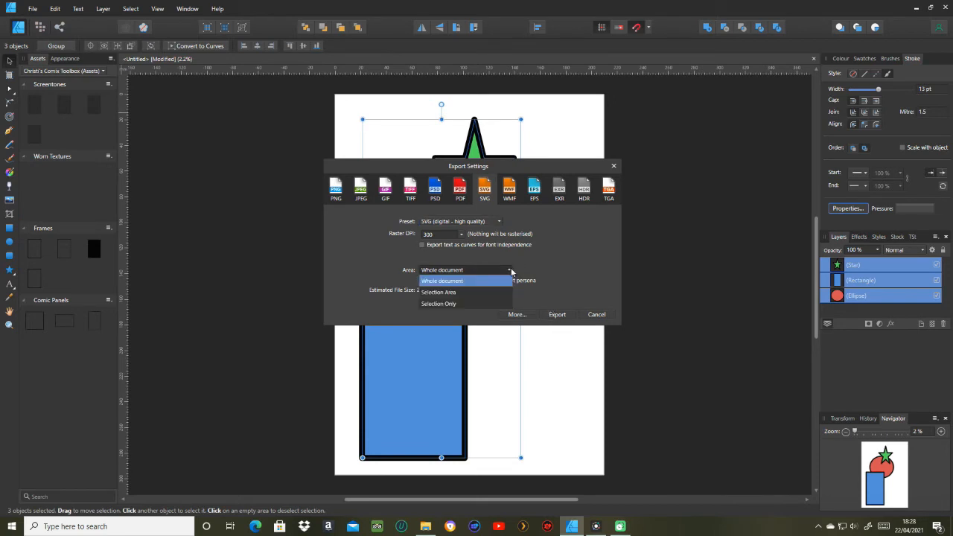
{"action": "left_click", "coordinate": [439, 304]}
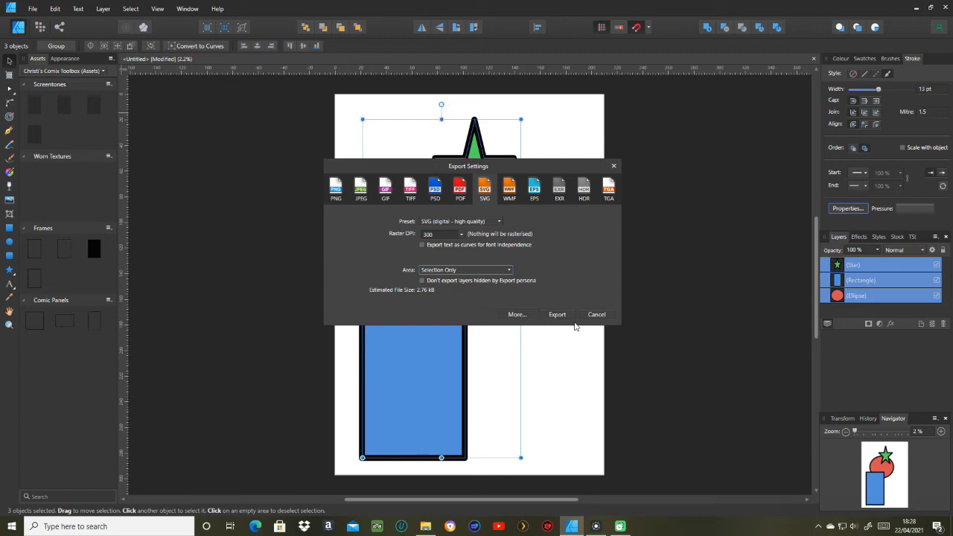
{"action": "left_click", "coordinate": [557, 314]}
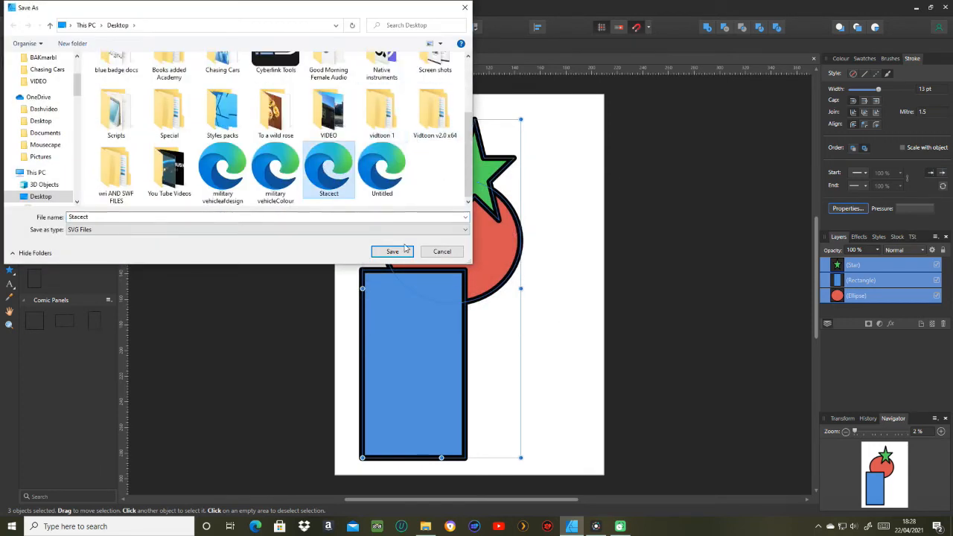
{"action": "left_click", "coordinate": [392, 251]}
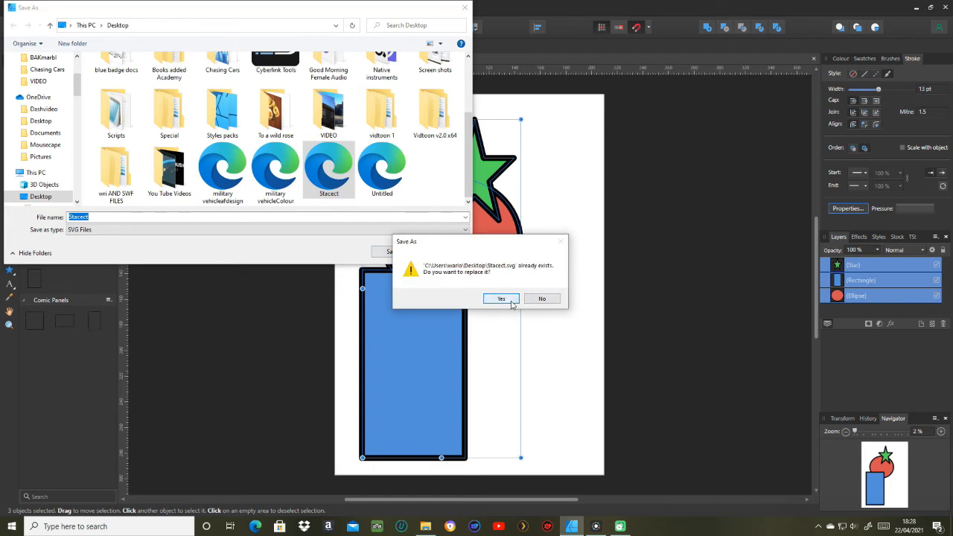
{"action": "left_click", "coordinate": [501, 298]}
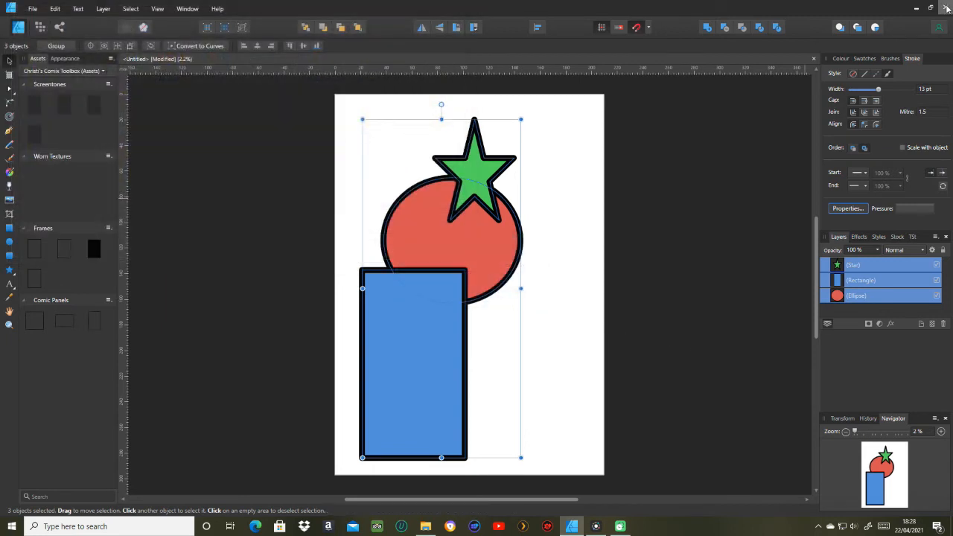
{"action": "left_click", "coordinate": [929, 9]}
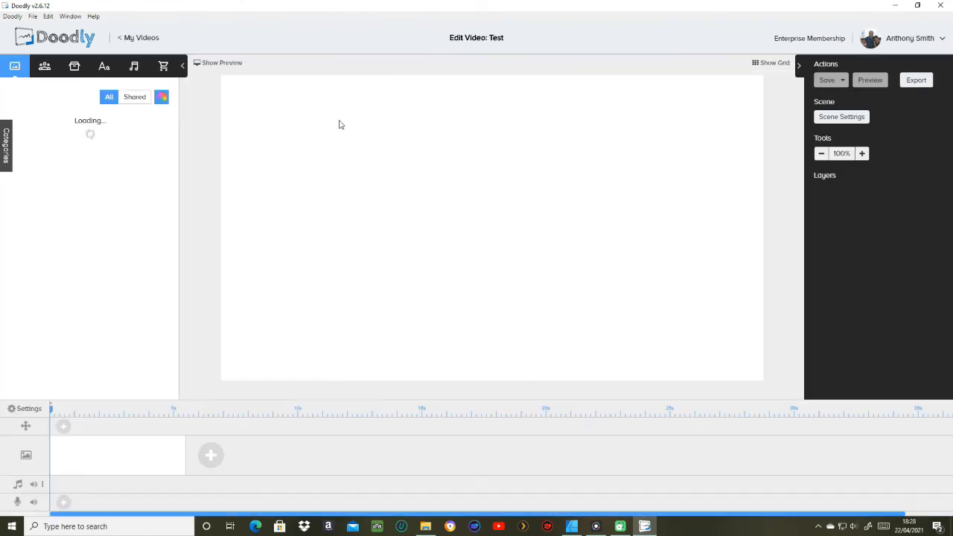
- Import the 13 pt Stacect.svg as a new prop and open it in the asset editor
{"action": "left_click", "coordinate": [74, 67]}
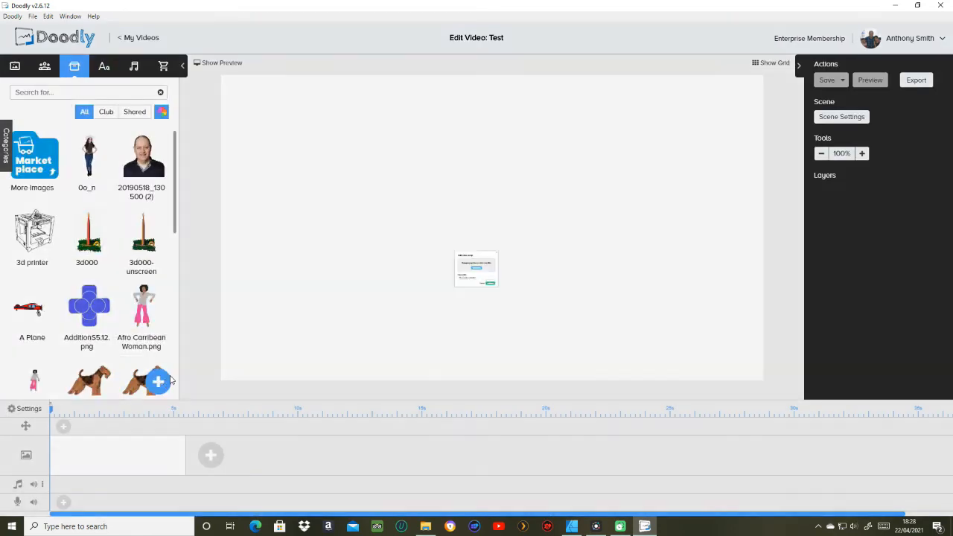
{"action": "left_click", "coordinate": [159, 382]}
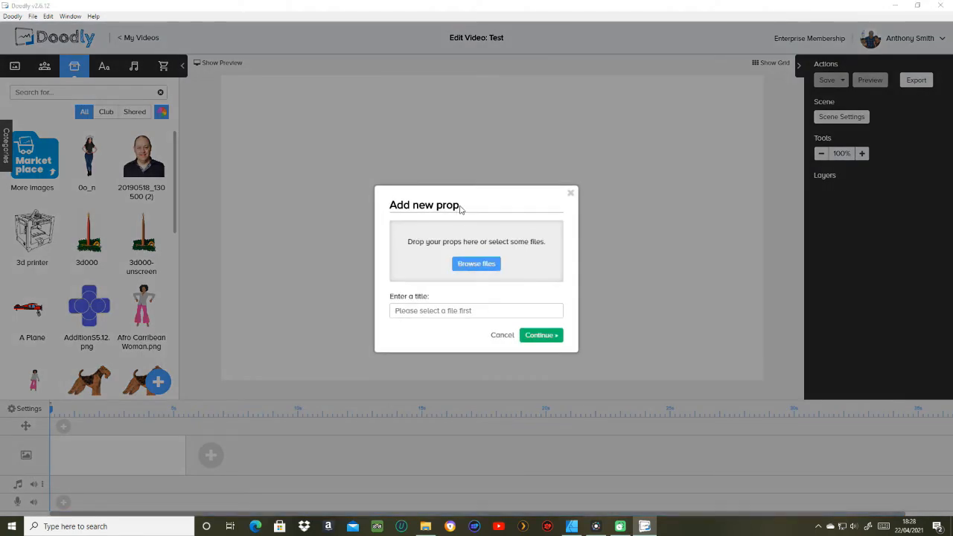
{"action": "left_click", "coordinate": [475, 264]}
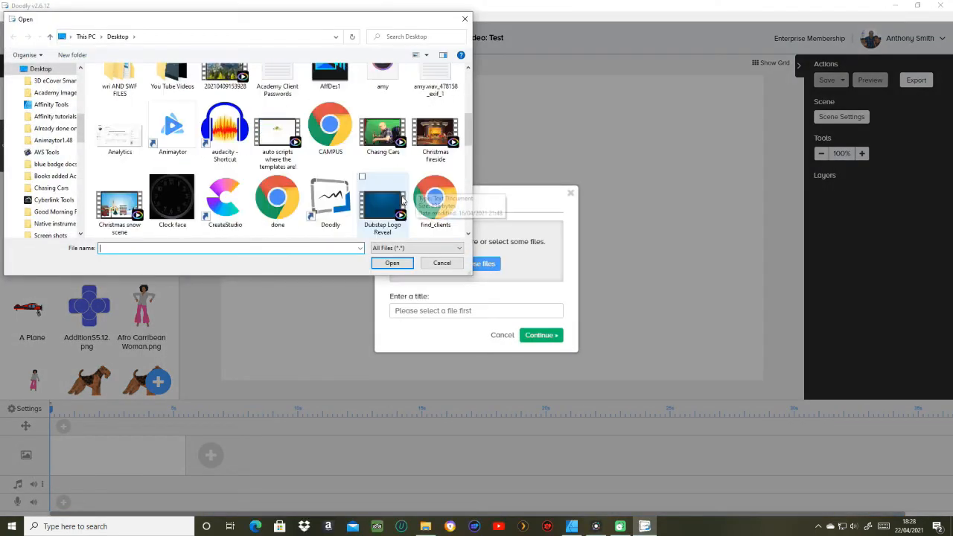
{"action": "scroll", "scroll_direction": "down", "scroll_amount": 3}
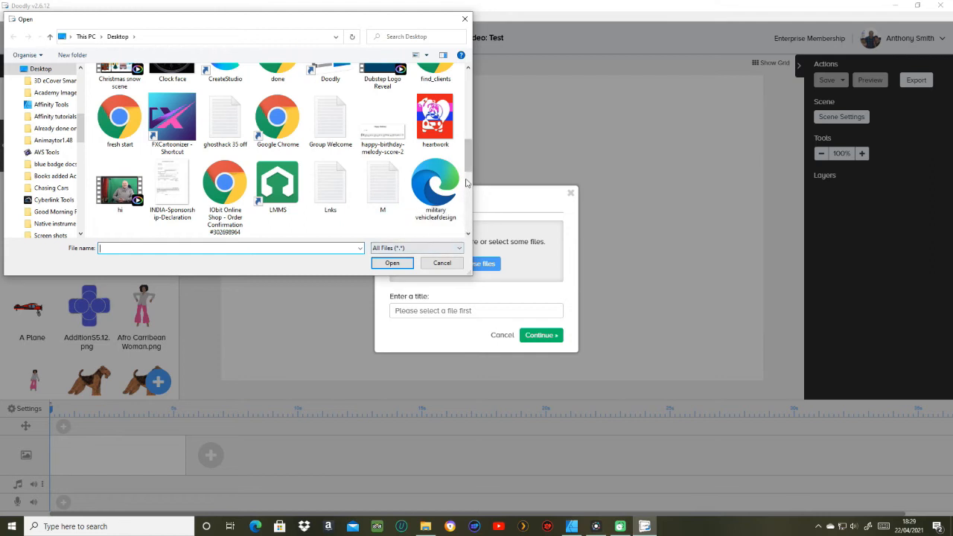
{"action": "scroll", "scroll_direction": "down", "scroll_amount": 3}
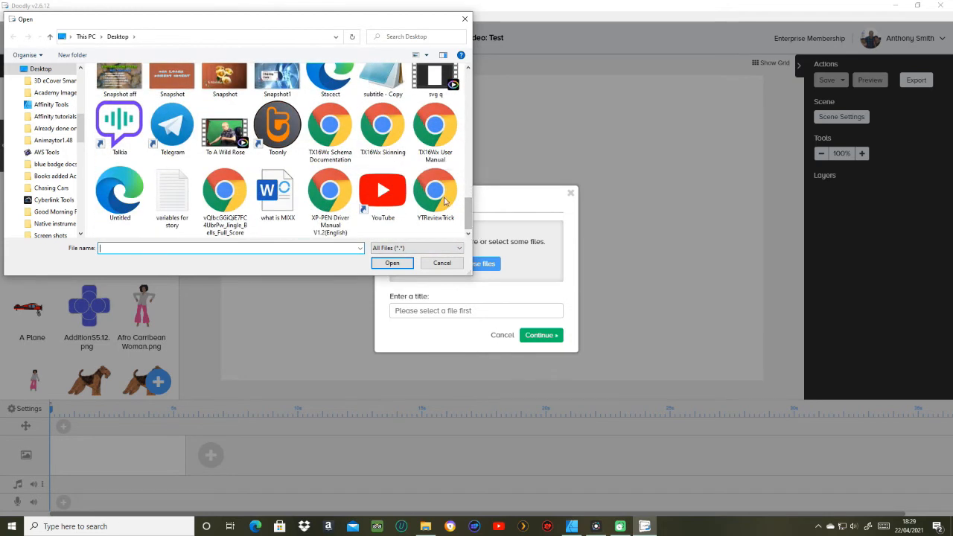
{"action": "left_click", "coordinate": [330, 77]}
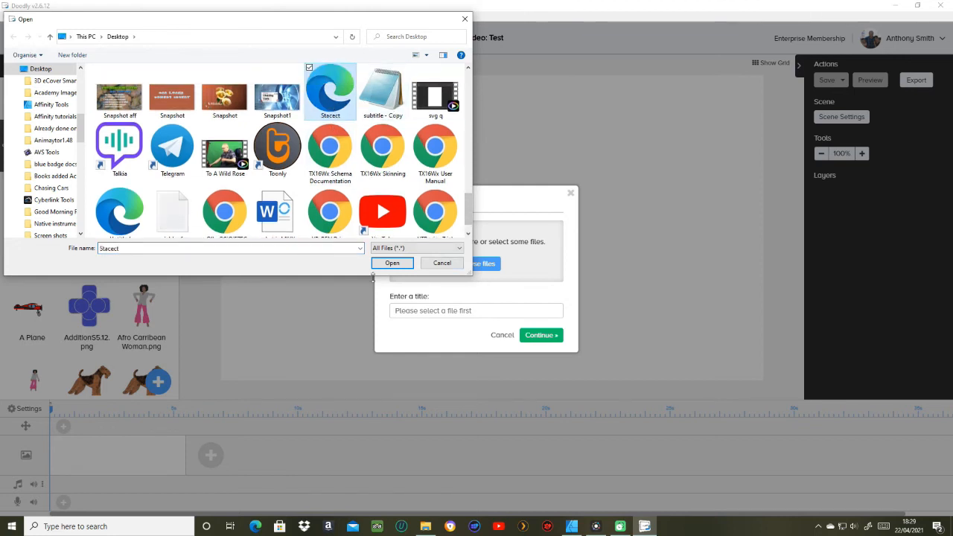
{"action": "left_click", "coordinate": [392, 262]}
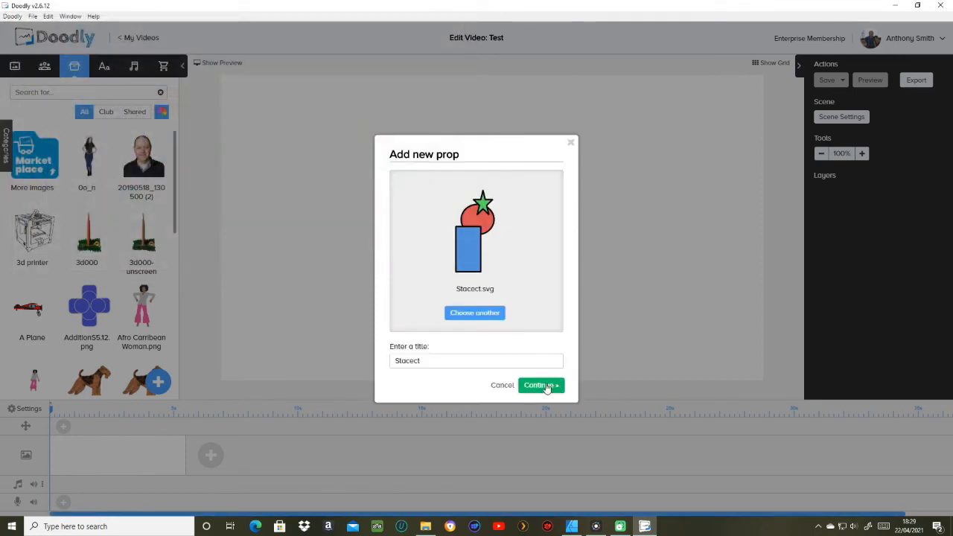
{"action": "left_click", "coordinate": [538, 385]}
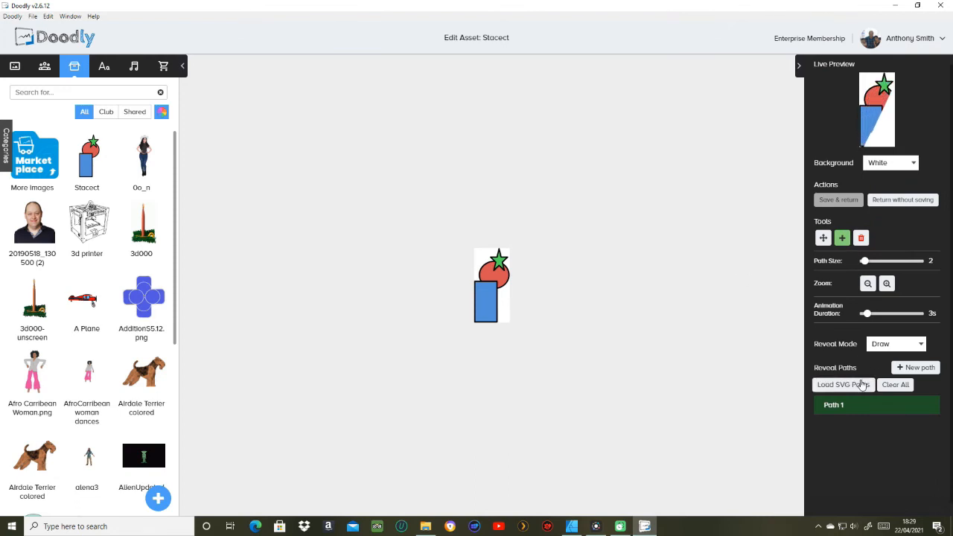
- Load Stacect's SVG paths as its reveal paths, confirming the replacement with Ok
{"action": "left_click", "coordinate": [843, 384]}
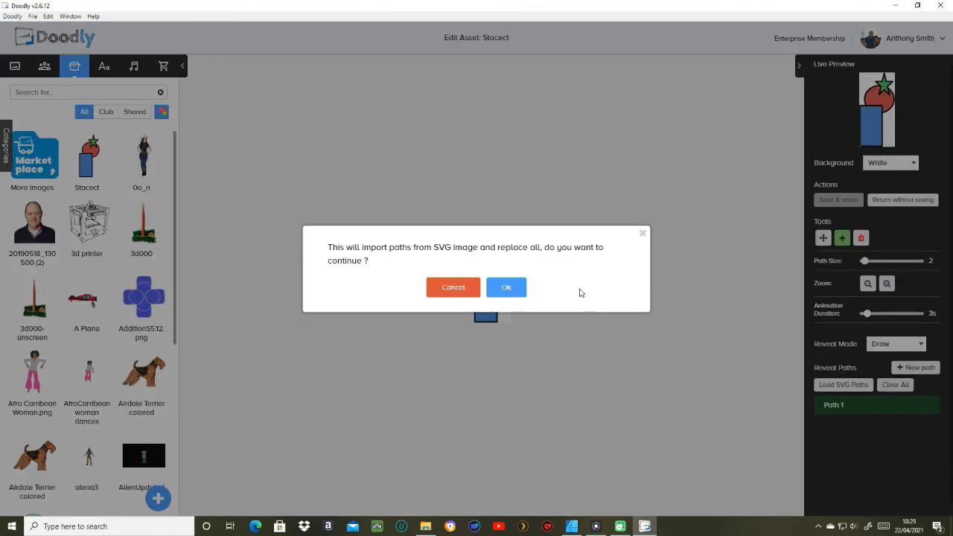
{"action": "left_click", "coordinate": [506, 286]}
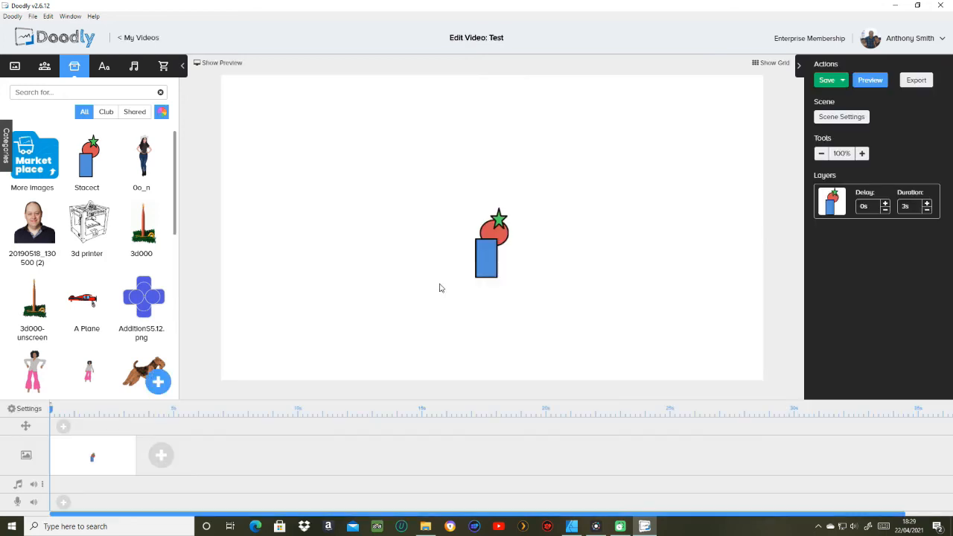
{"action": "mouse_move", "coordinate": [542, 258]}
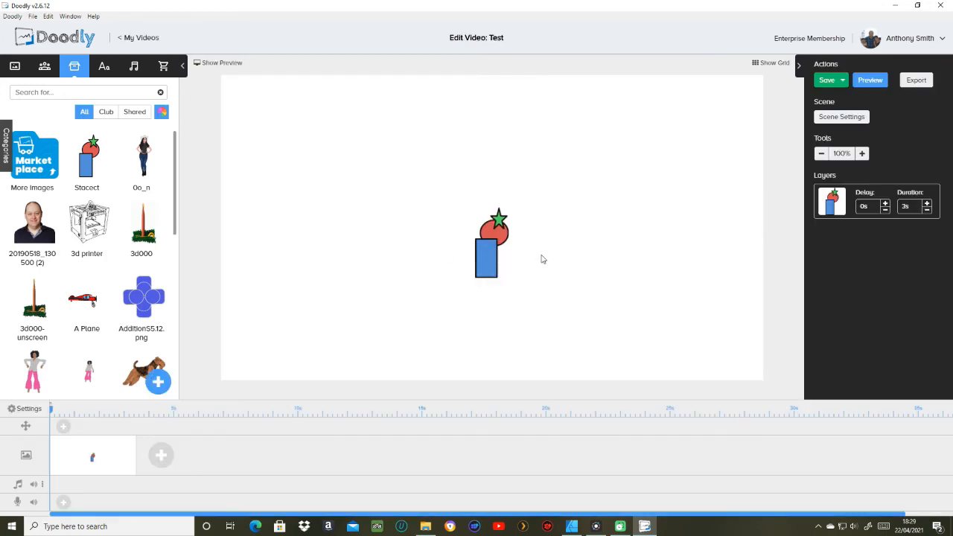
{"action": "mouse_move", "coordinate": [595, 260]}
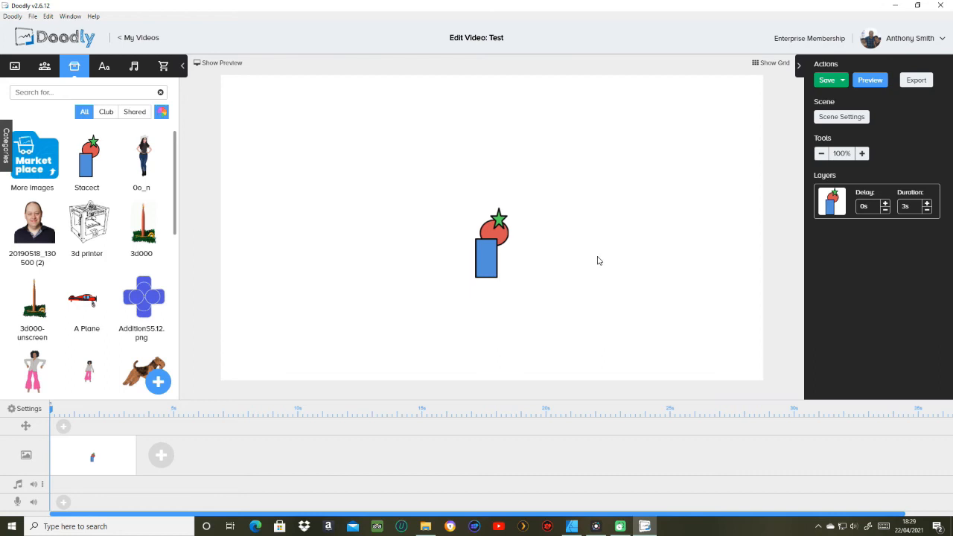
{"action": "mouse_move", "coordinate": [581, 253]}
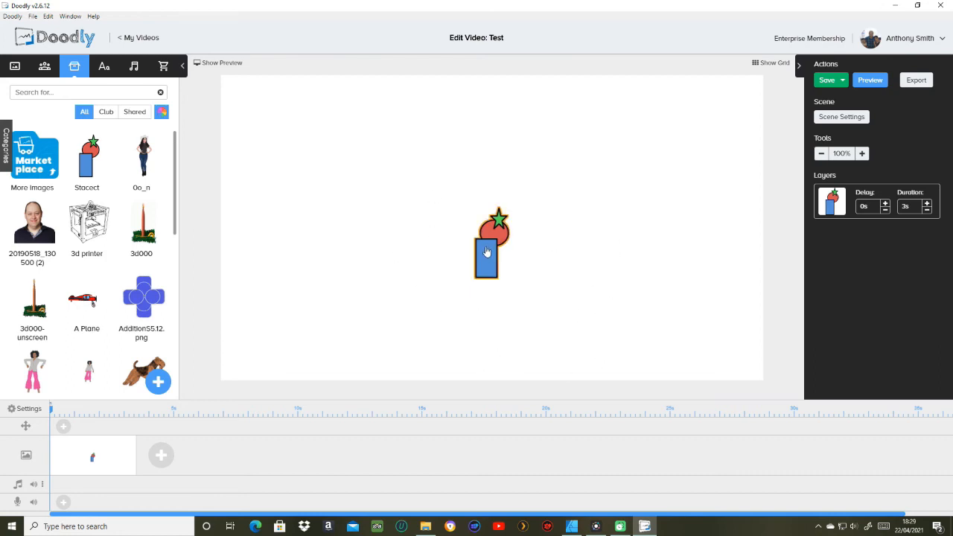
- Select the Stacect prop on the canvas and save the Test video
{"action": "left_click", "coordinate": [530, 283]}
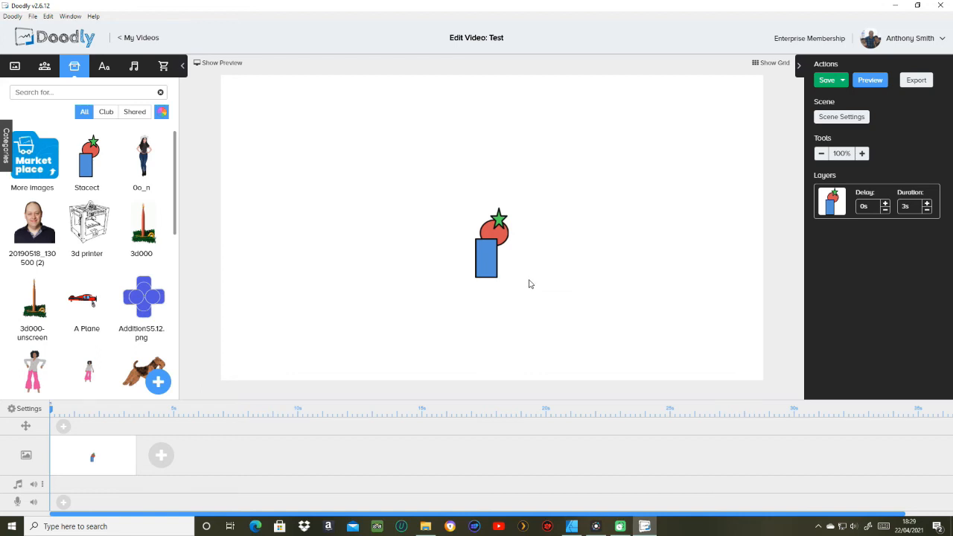
{"action": "mouse_move", "coordinate": [692, 248]}
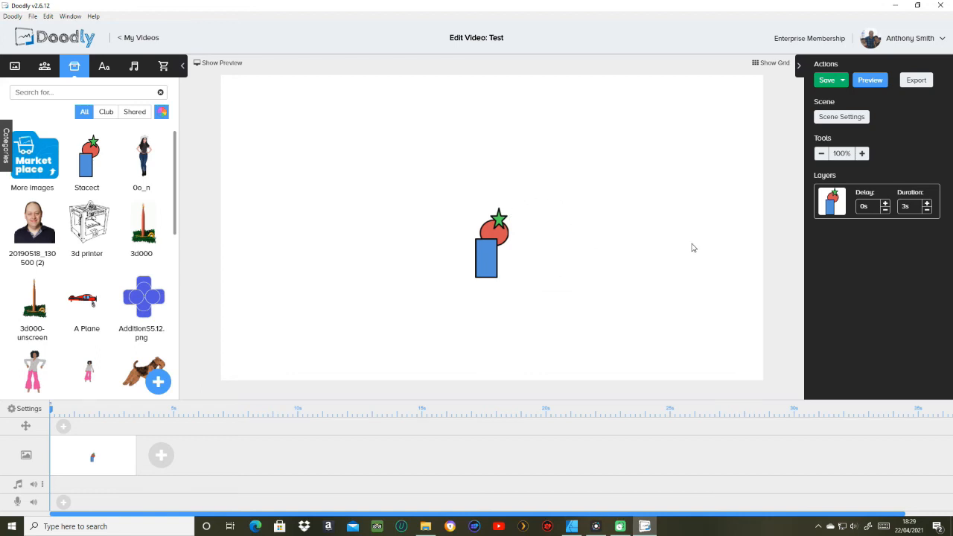
{"action": "mouse_move", "coordinate": [506, 219]}
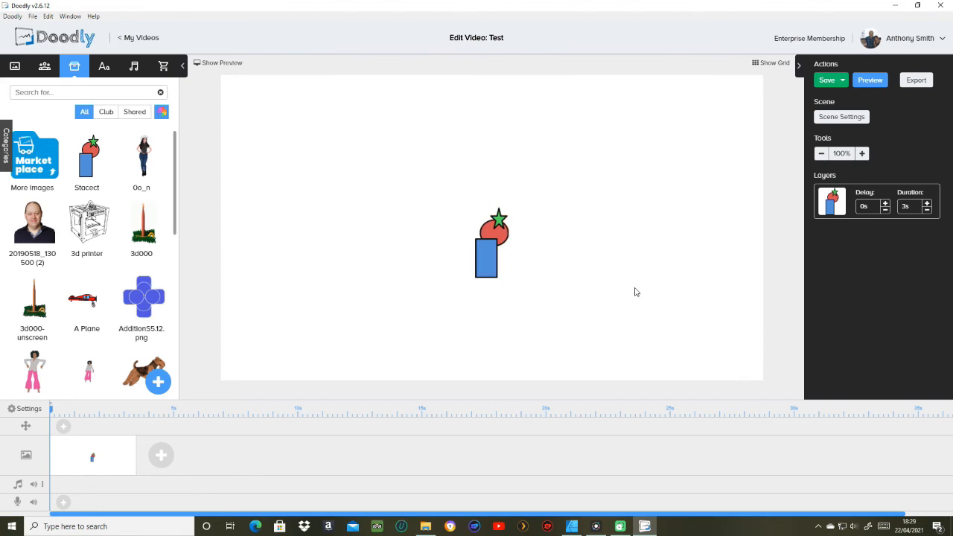
{"action": "left_click", "coordinate": [826, 80]}
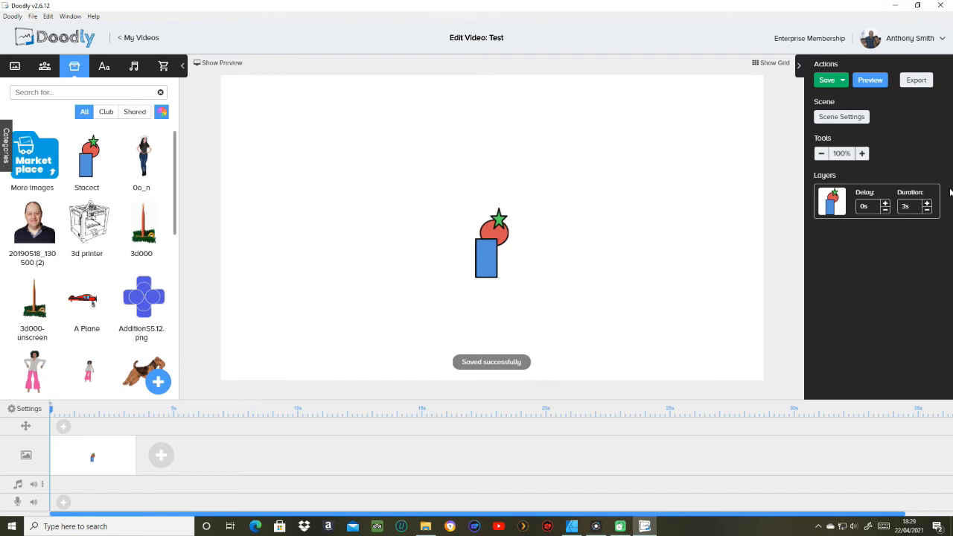
{"action": "mouse_move", "coordinate": [691, 239]}
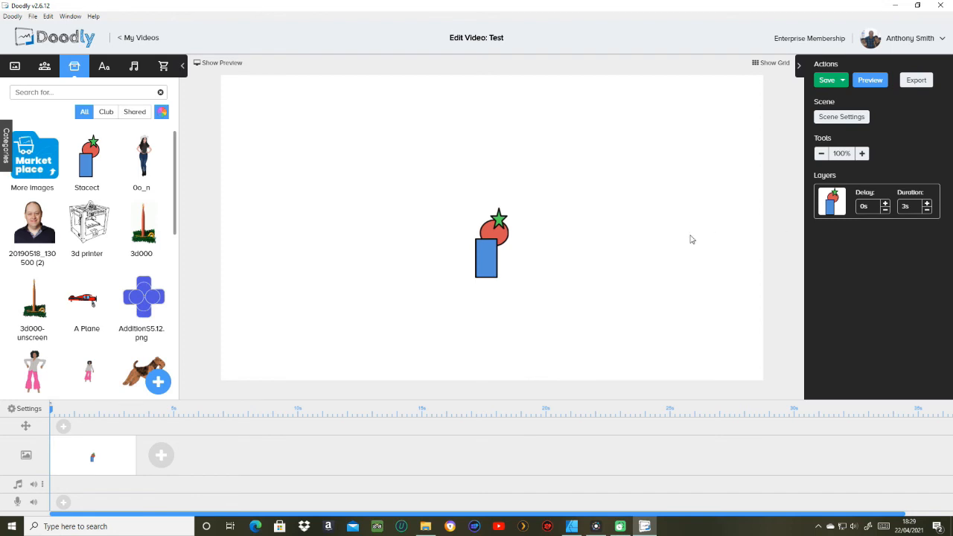
{"action": "left_click", "coordinate": [486, 257]}
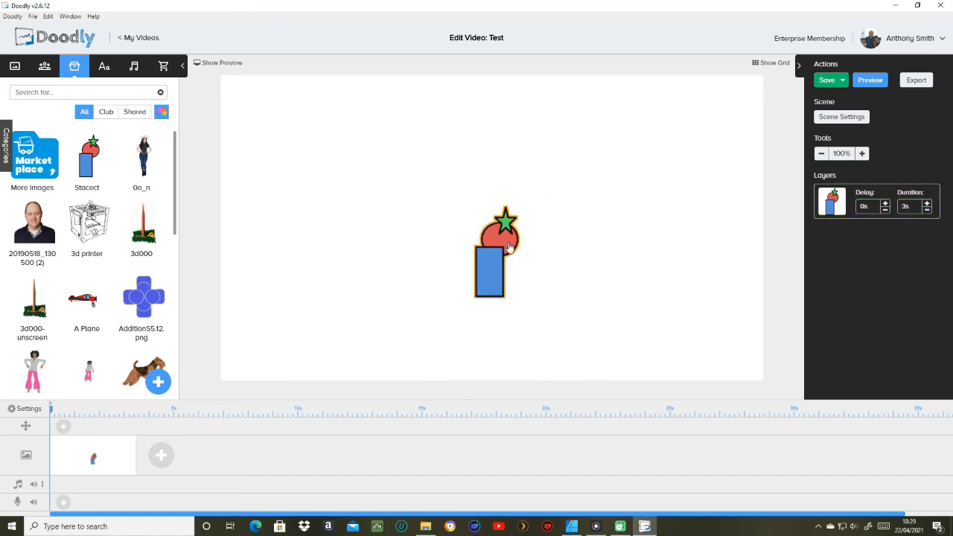
{"action": "left_click", "coordinate": [492, 253]}
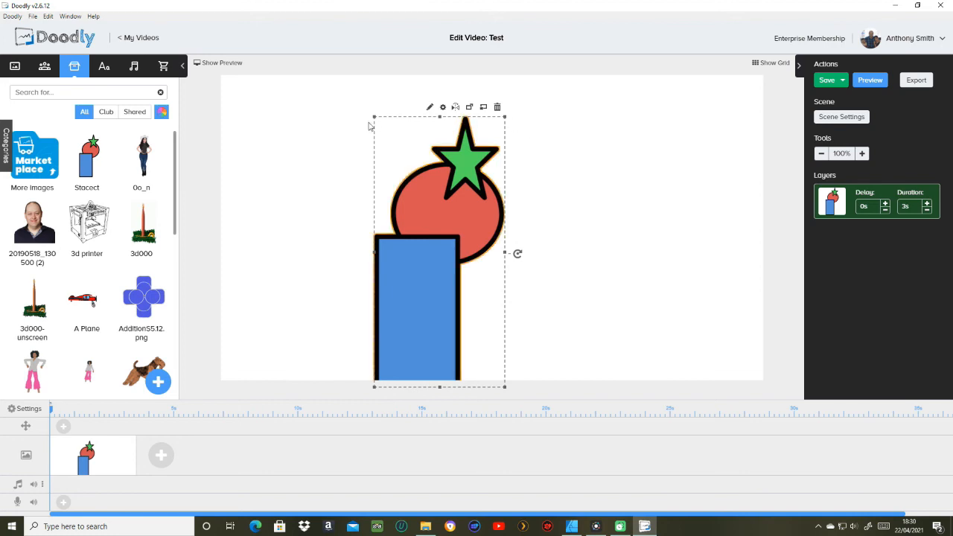
- Enlarge the Stacect prop by its corner handle and move it up near the scene's top centre
{"action": "left_click_drag", "start_coordinate": [439, 253], "coordinate": [417, 209]}
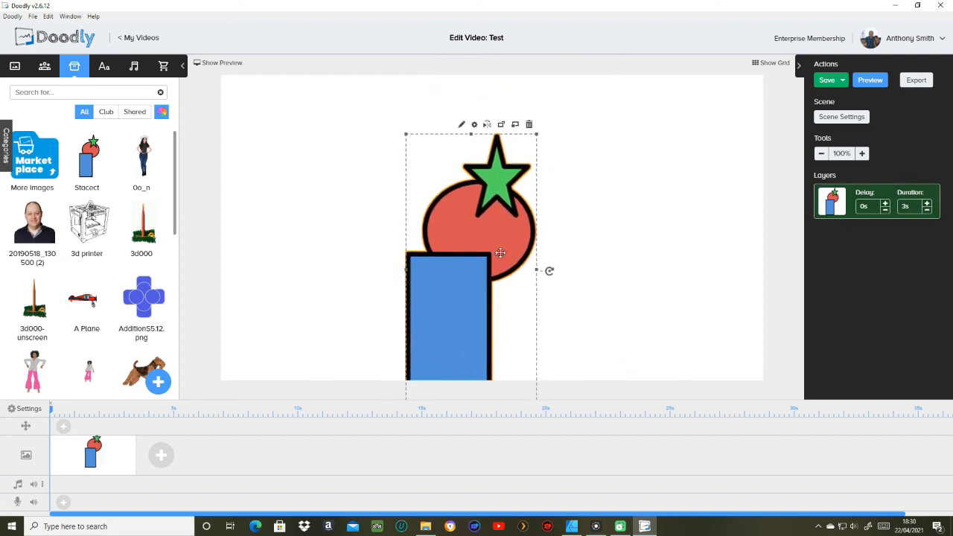
{"action": "left_click_drag", "start_coordinate": [500, 254], "coordinate": [500, 210]}
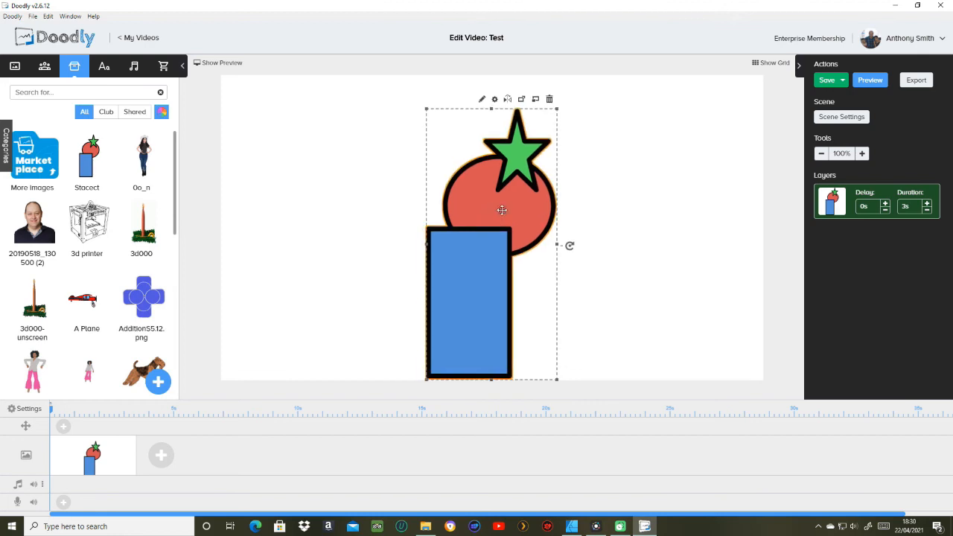
{"action": "left_click_drag", "start_coordinate": [501, 210], "coordinate": [499, 186]}
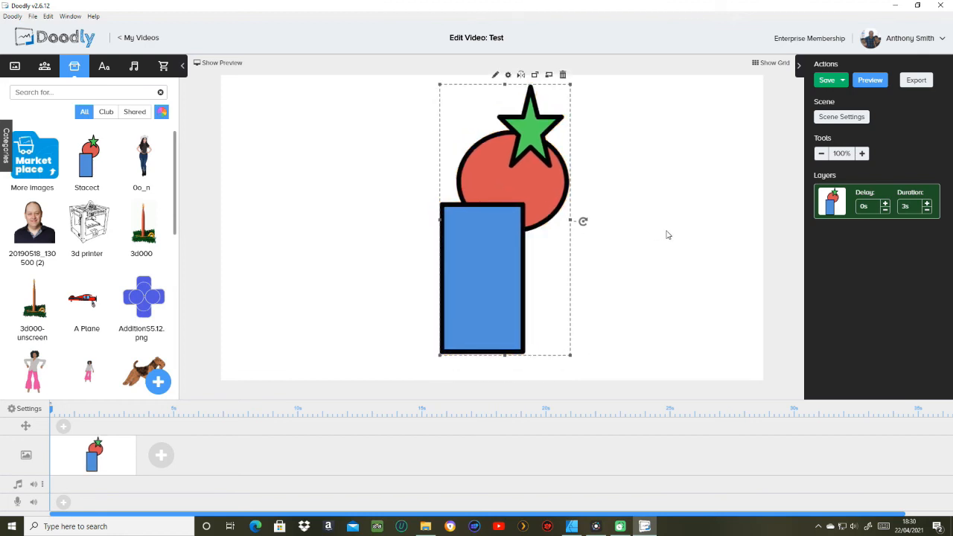
{"action": "mouse_move", "coordinate": [723, 206]}
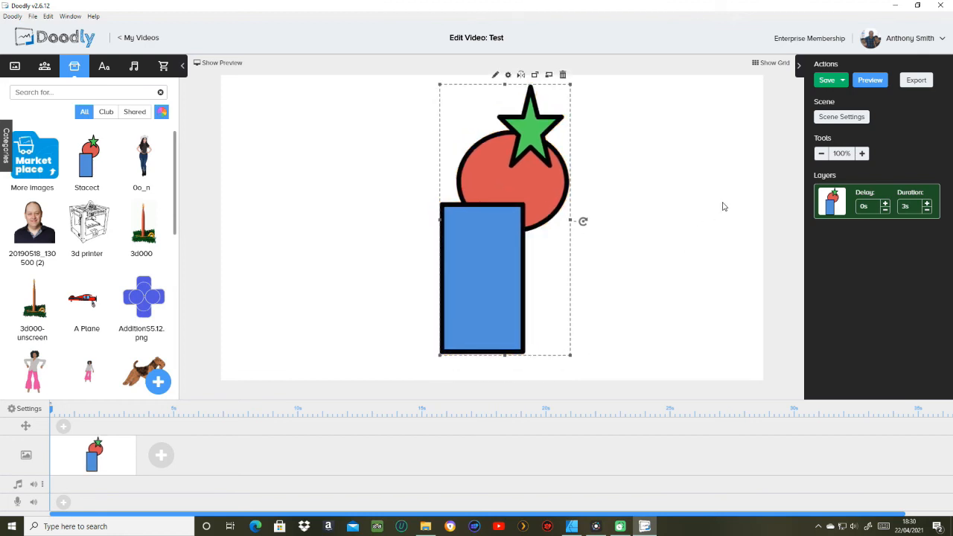
{"action": "mouse_move", "coordinate": [732, 201]}
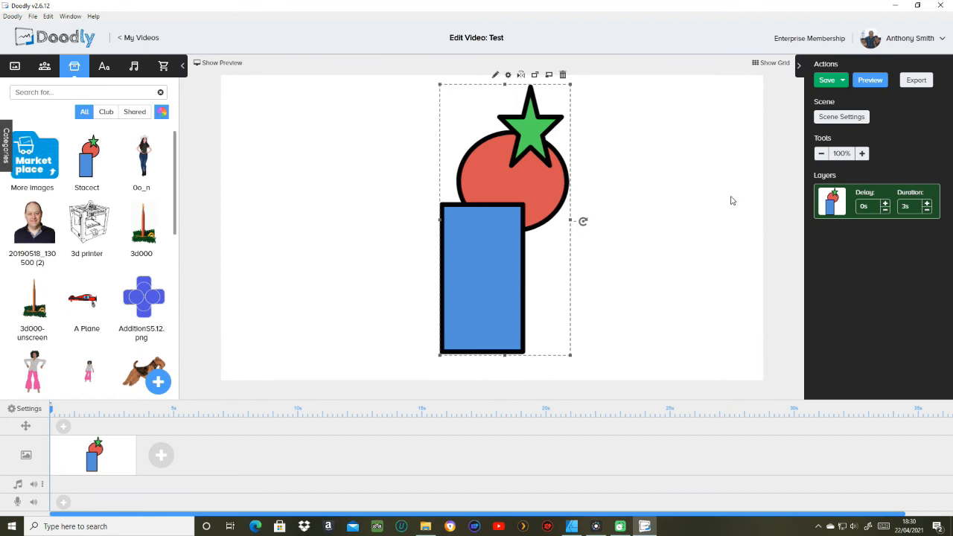
{"action": "mouse_move", "coordinate": [736, 198]}
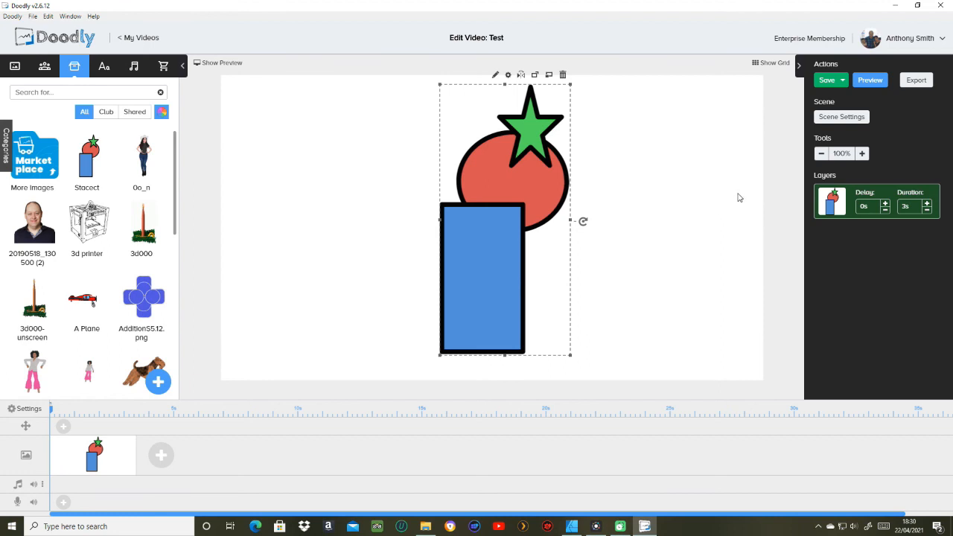
{"action": "mouse_move", "coordinate": [781, 223]}
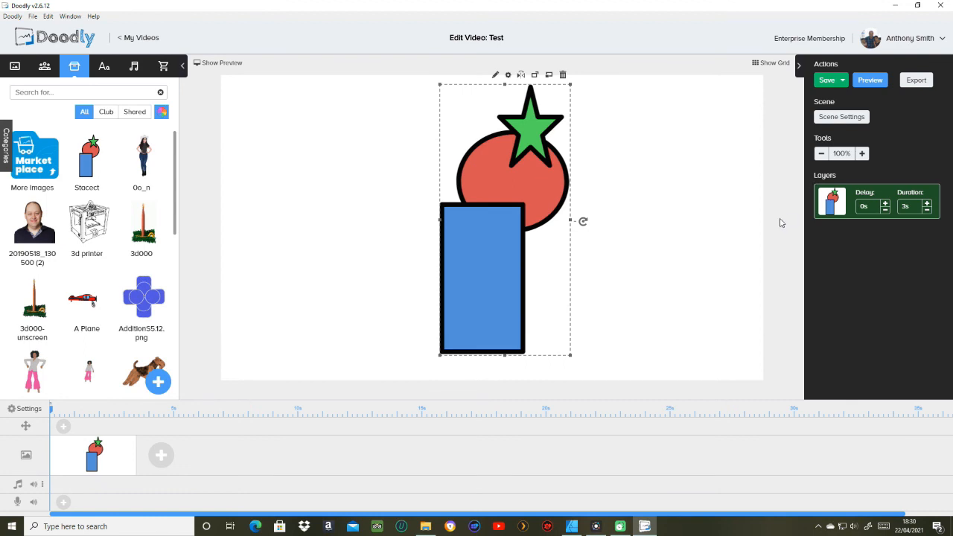
{"action": "mouse_move", "coordinate": [748, 246]}
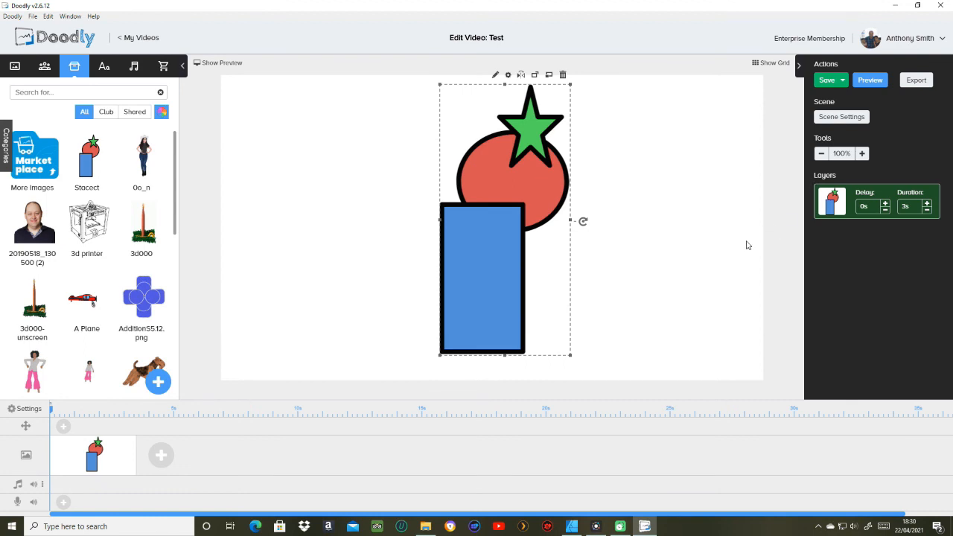